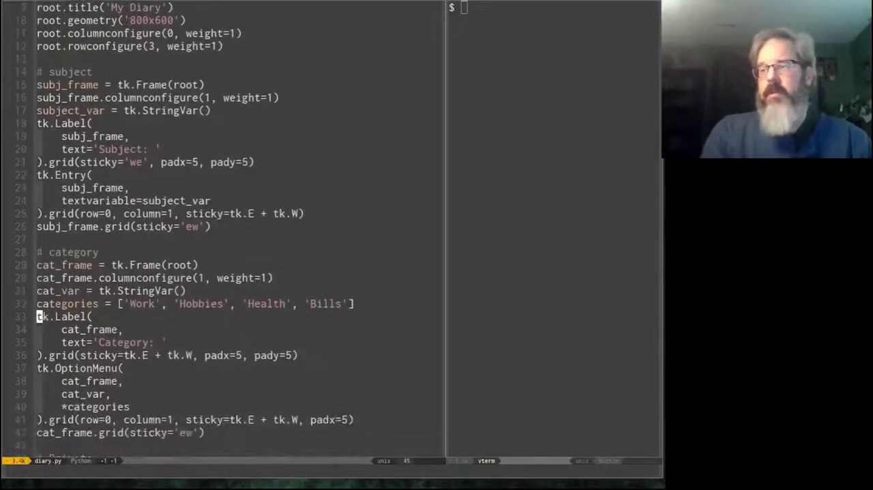
Add 'from tkinter import messagebox as tkmb' as line 3 of diary.py.
{"action": "scroll", "scroll_direction": "down", "scroll_amount": 3}
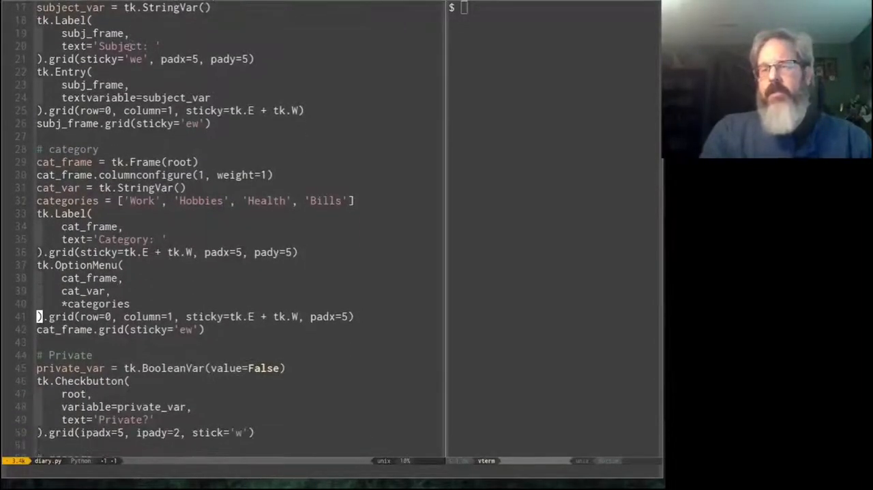
{"action": "scroll", "scroll_direction": "down", "scroll_amount": 3}
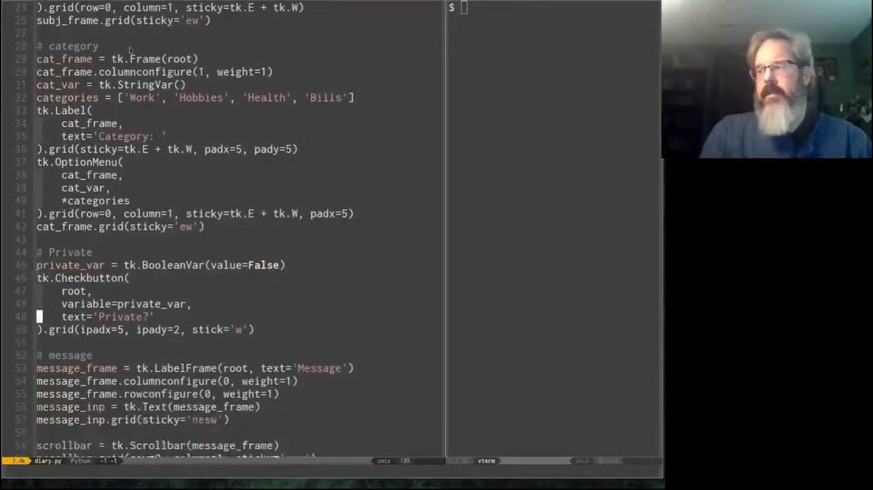
{"action": "scroll", "scroll_direction": "down", "scroll_amount": 3}
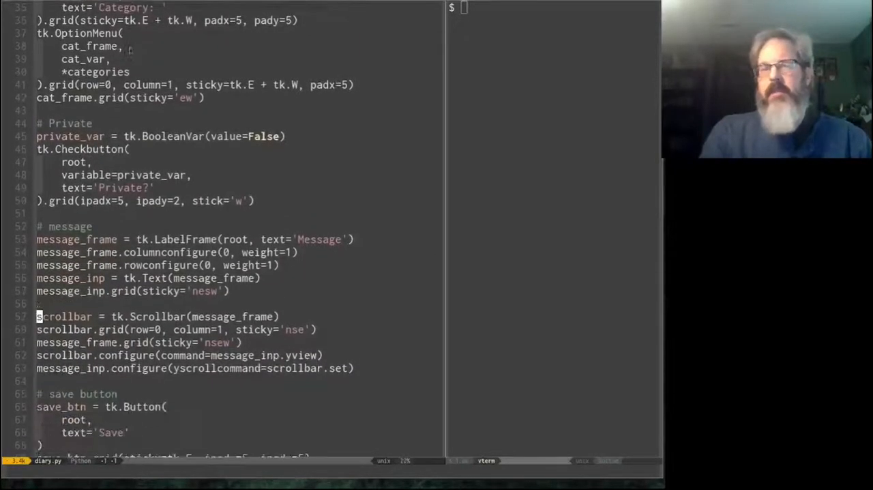
{"action": "scroll", "scroll_direction": "down", "scroll_amount": 3}
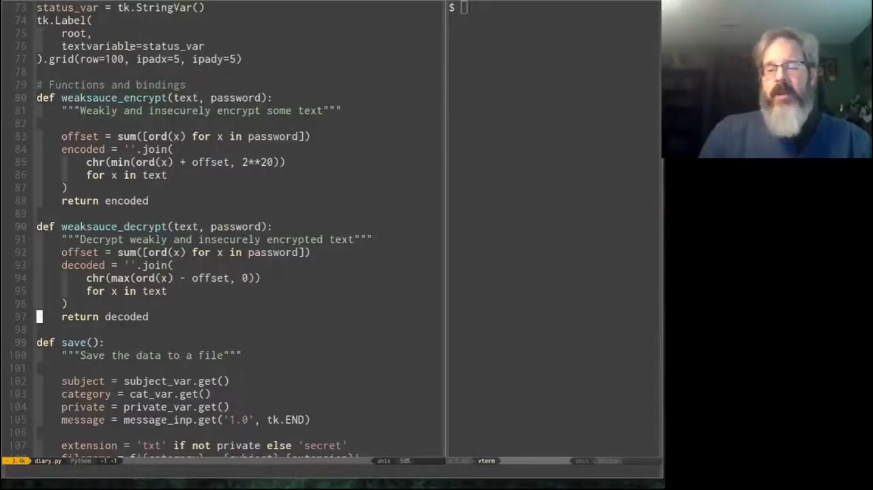
{"action": "scroll", "scroll_direction": "down", "scroll_amount": 3}
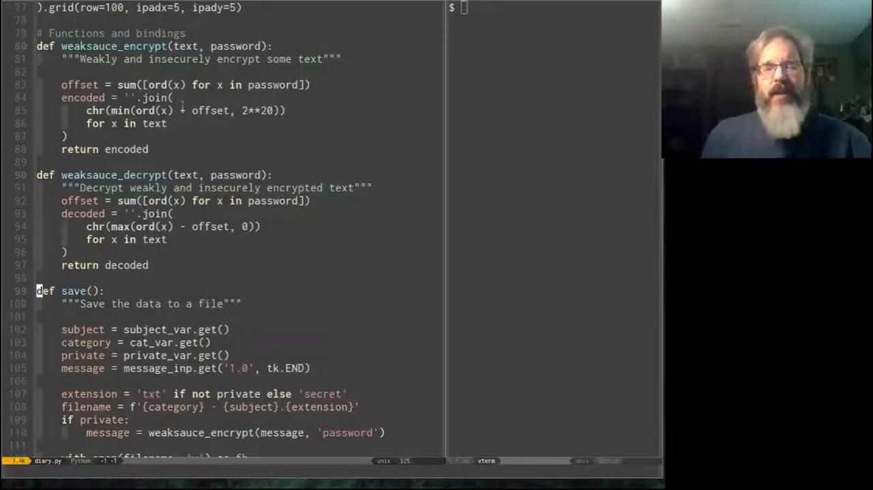
{"action": "scroll", "scroll_direction": "down", "scroll_amount": 3}
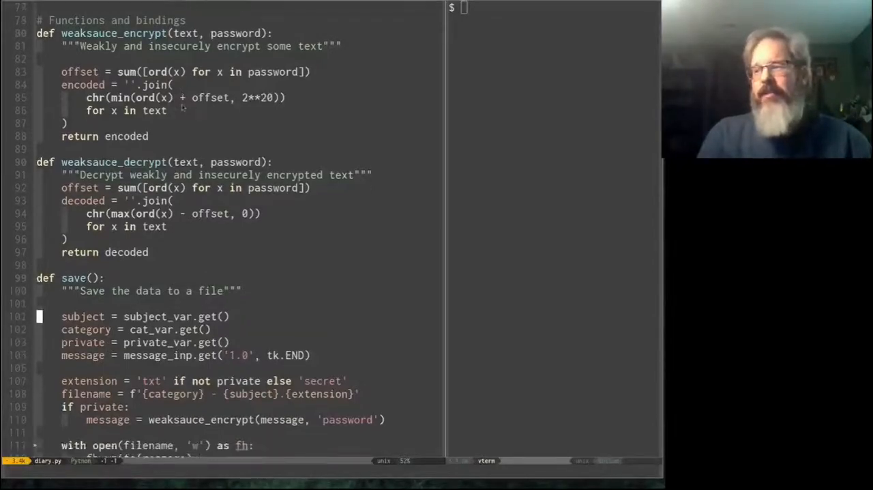
{"action": "scroll", "scroll_direction": "down", "scroll_amount": 3}
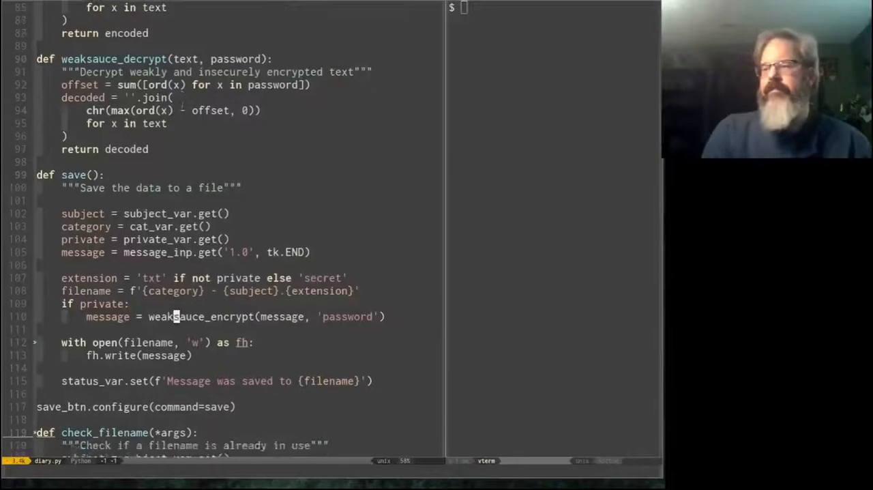
{"action": "scroll", "scroll_direction": "down", "scroll_amount": 3}
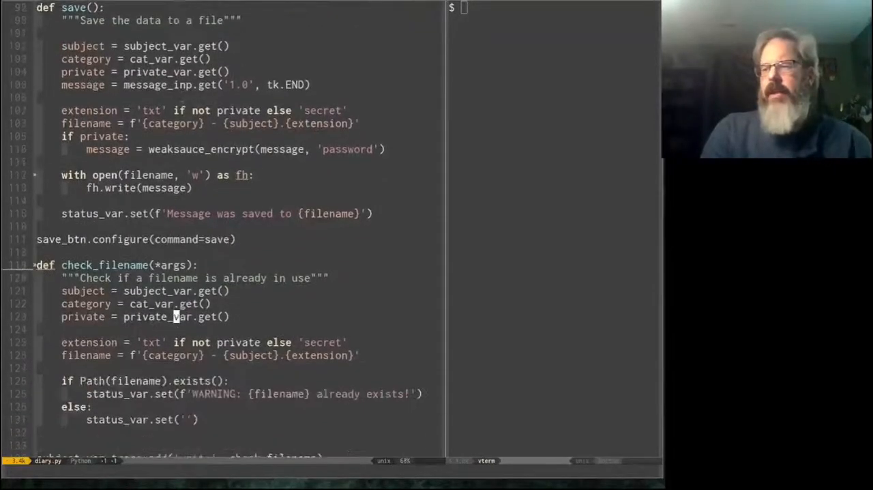
{"action": "scroll", "scroll_direction": "down", "scroll_amount": 3}
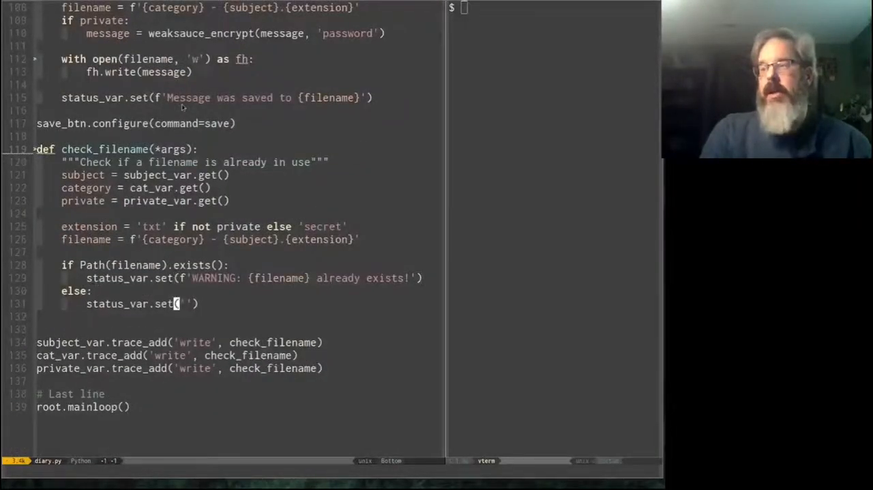
{"action": "scroll", "scroll_direction": "down", "scroll_amount": 3}
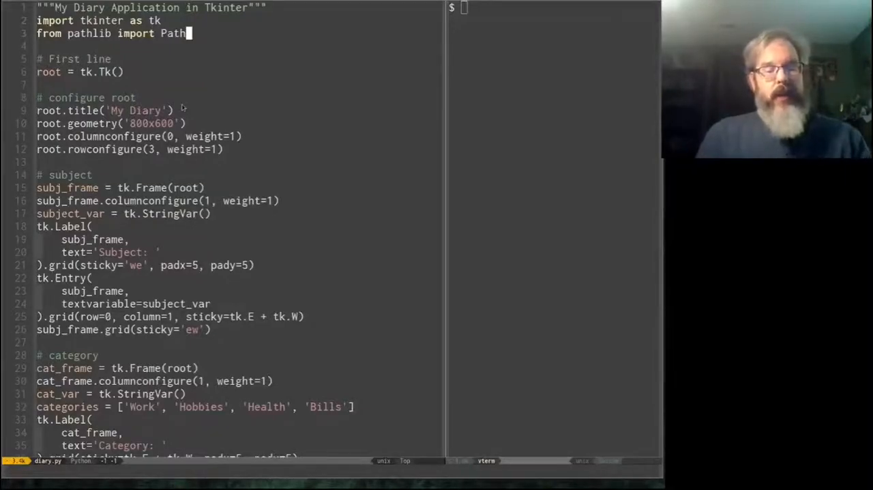
{"action": "type", "text": "_"}
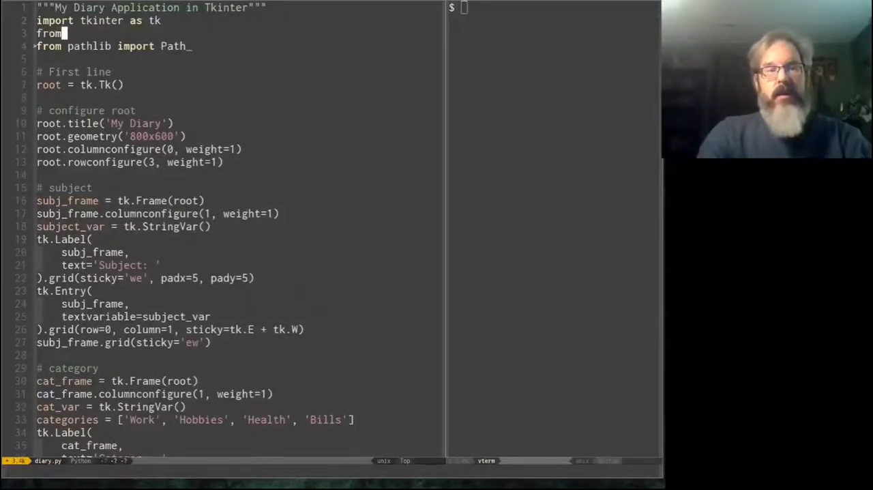
{"action": "type", "text": "tkinter"}
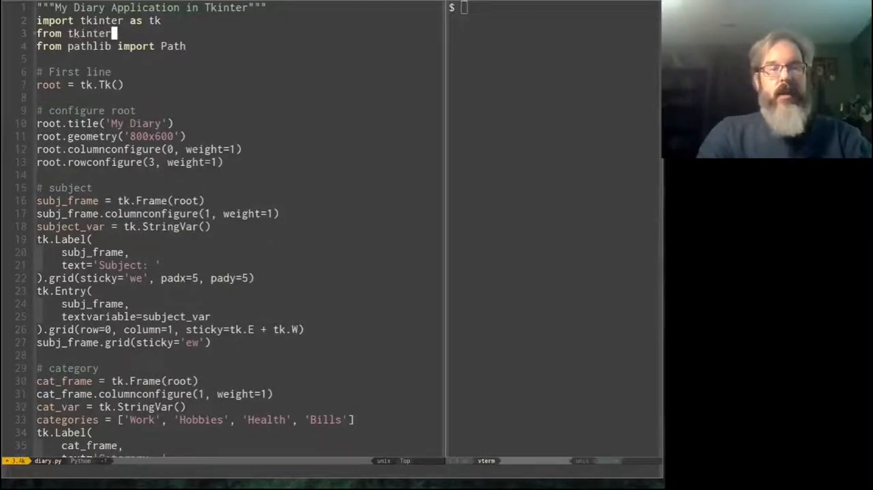
{"action": "type", "text": "import"}
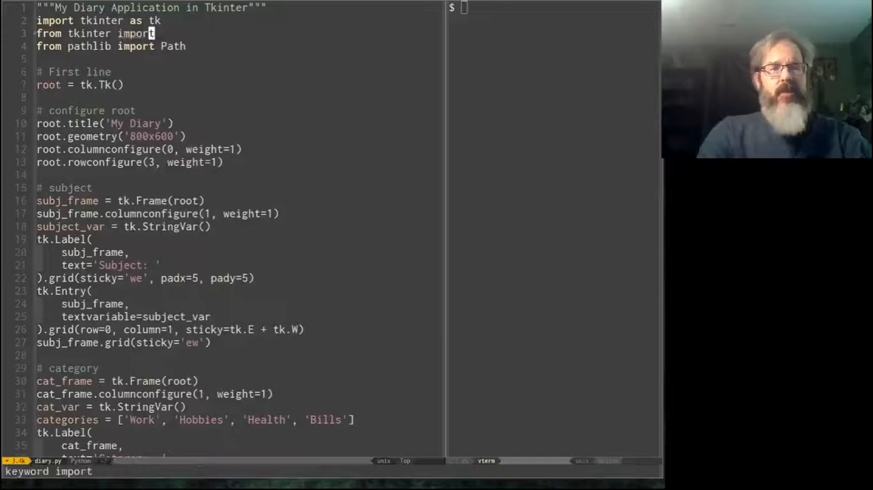
{"action": "type", "text": "messagebox_as"}
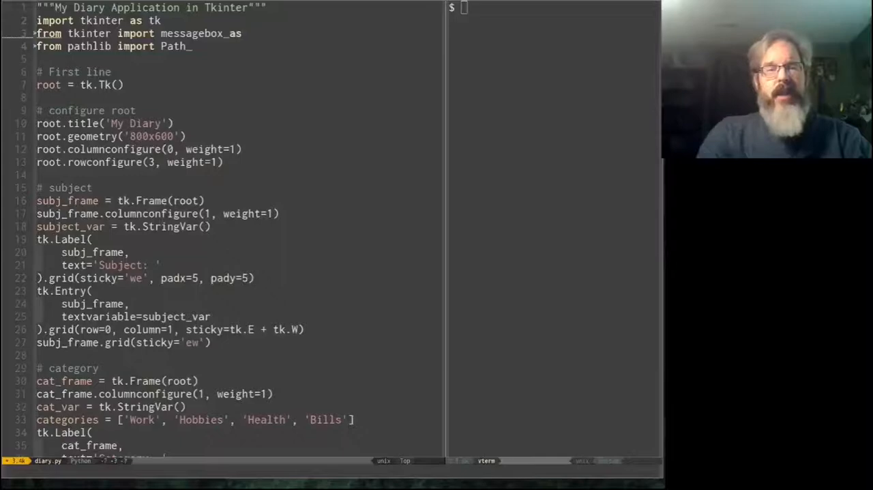
{"action": "type", "text": "tkmb"}
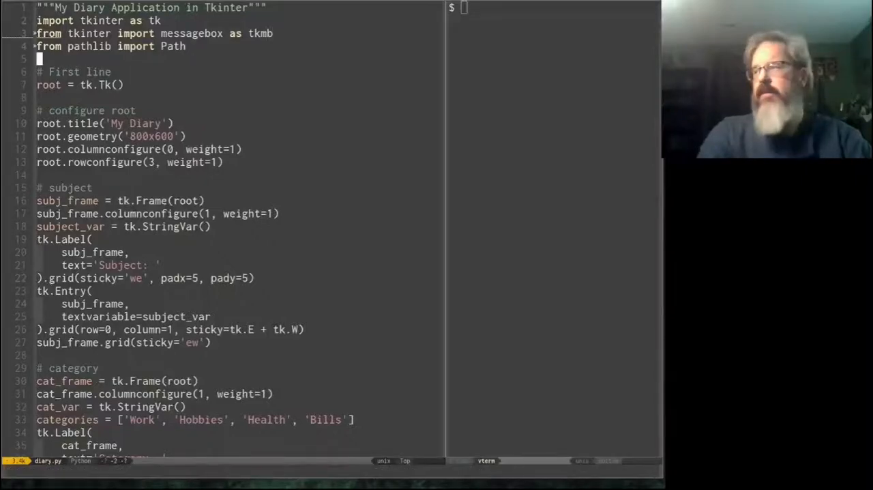
Scroll to save() and add a blank line after the status_var.set line.
{"action": "scroll", "scroll_direction": "down", "scroll_amount": 3}
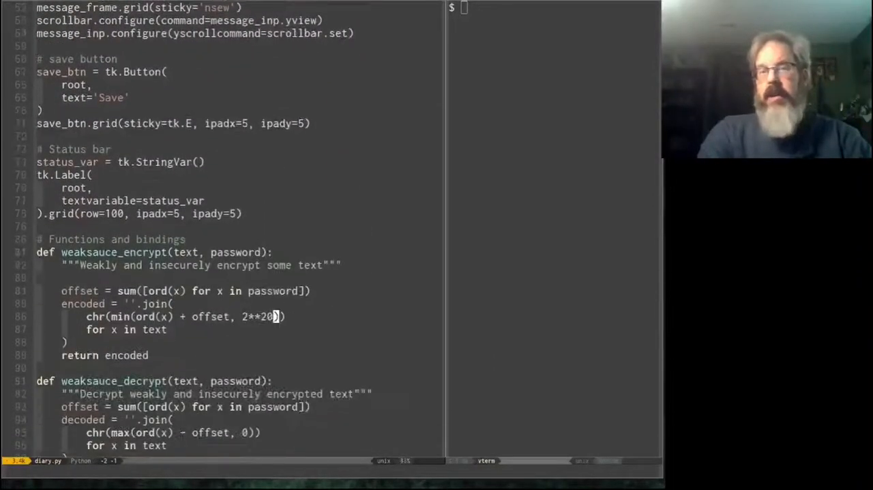
{"action": "scroll", "scroll_direction": "down", "scroll_amount": 3}
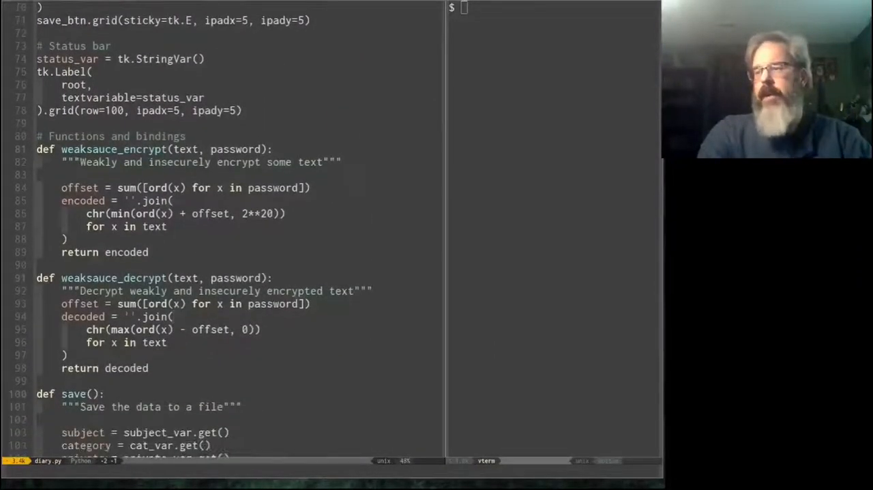
{"action": "scroll", "scroll_direction": "down", "scroll_amount": 3}
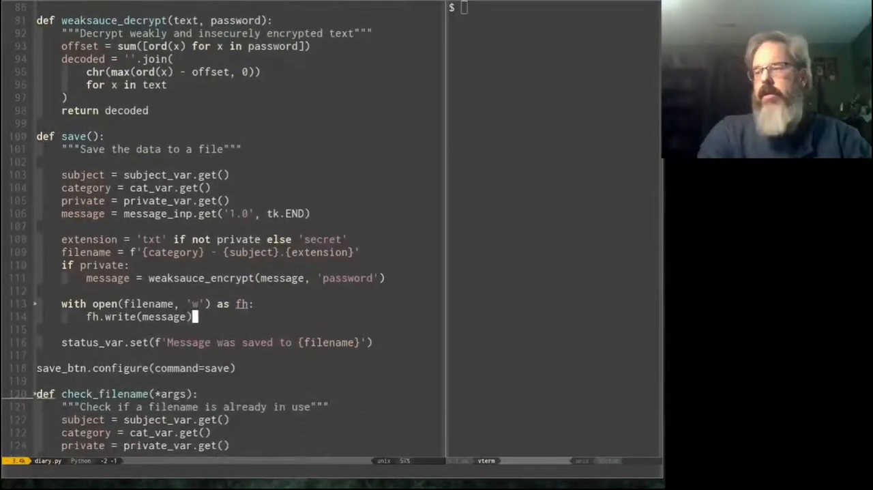
{"action": "scroll", "scroll_direction": "down", "scroll_amount": 3}
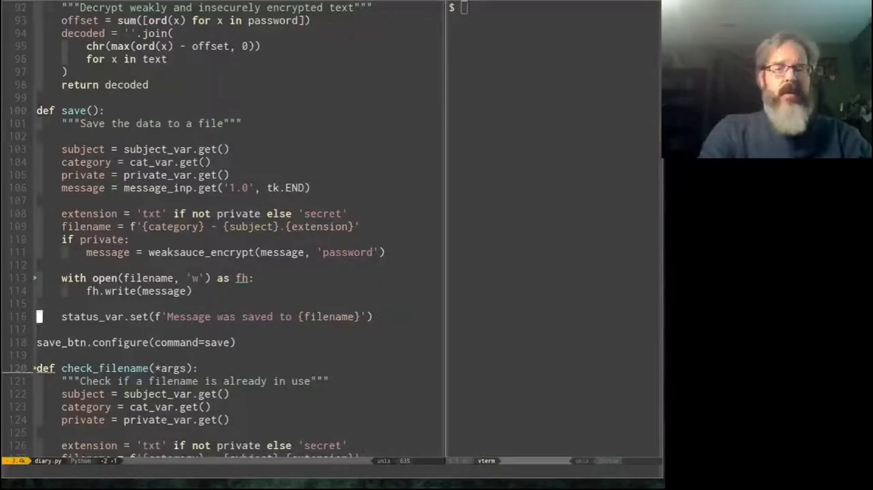
{"action": "scroll", "scroll_direction": "down", "scroll_amount": 3}
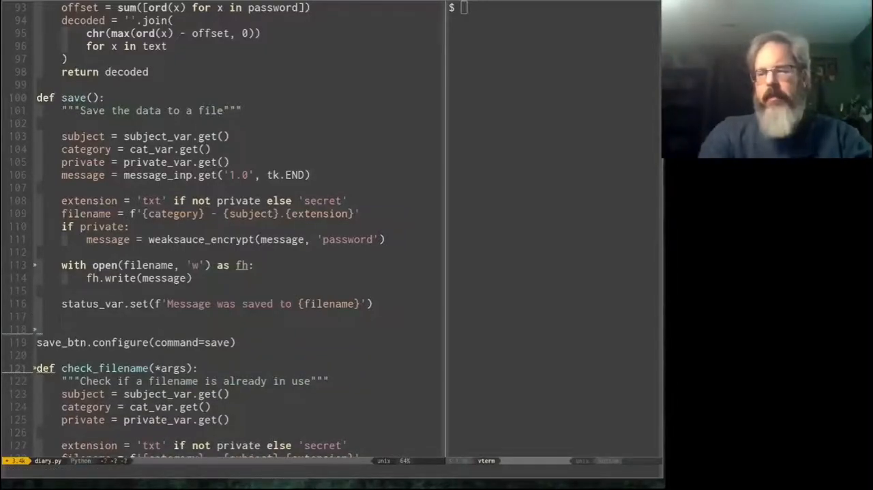
Add tkmb.showinfo('Saved', f'Message was saved to {filename}') to the end of save().
{"action": "type", "text": "tk"}
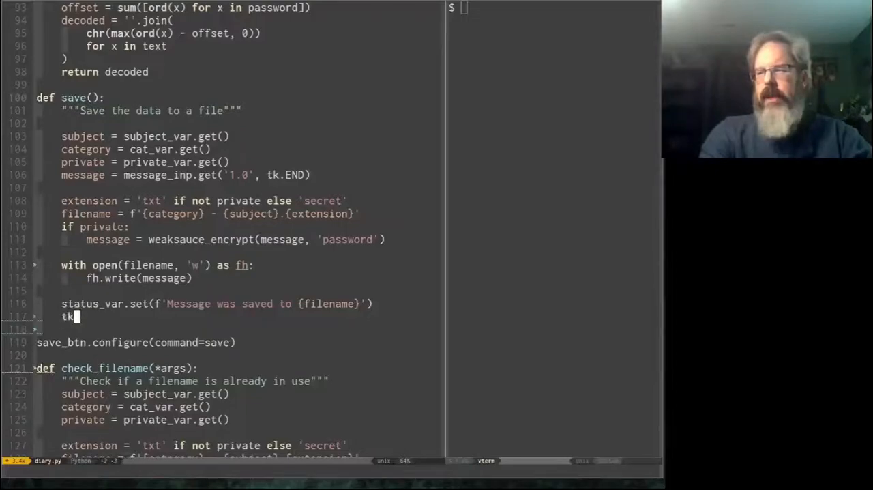
{"action": "type", "text": "mb."}
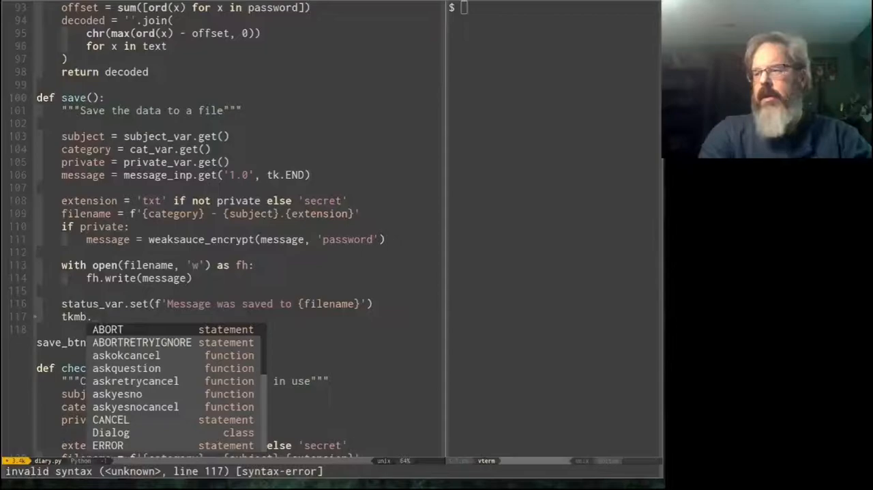
{"action": "type", "text": "showinfo('Saved', f'Message was saved to {filename"}
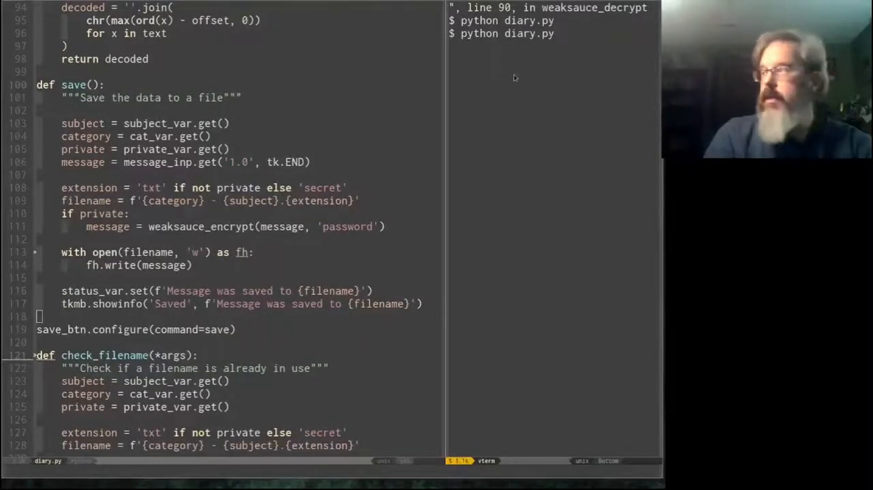
Run the diary app, save a private Hobbies entry 'Test 123', and acknowledge the confirmation.
{"action": "key", "text": "Return"}
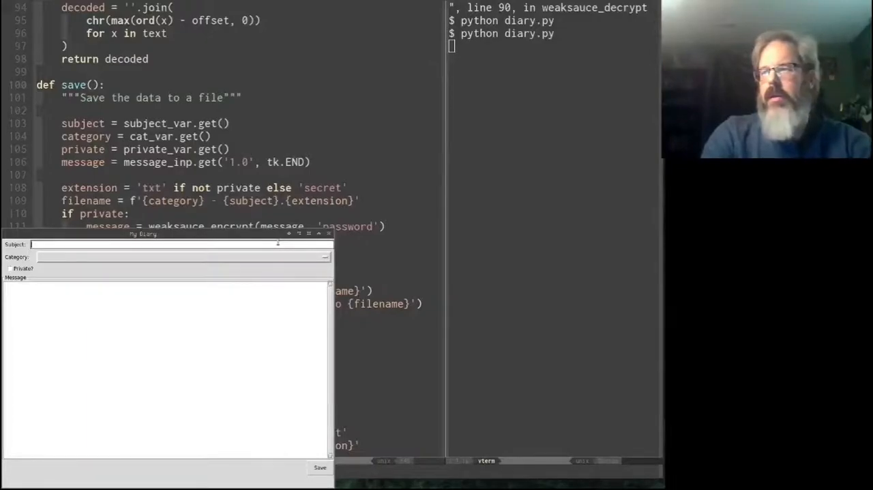
{"action": "type", "text": "Test 123"}
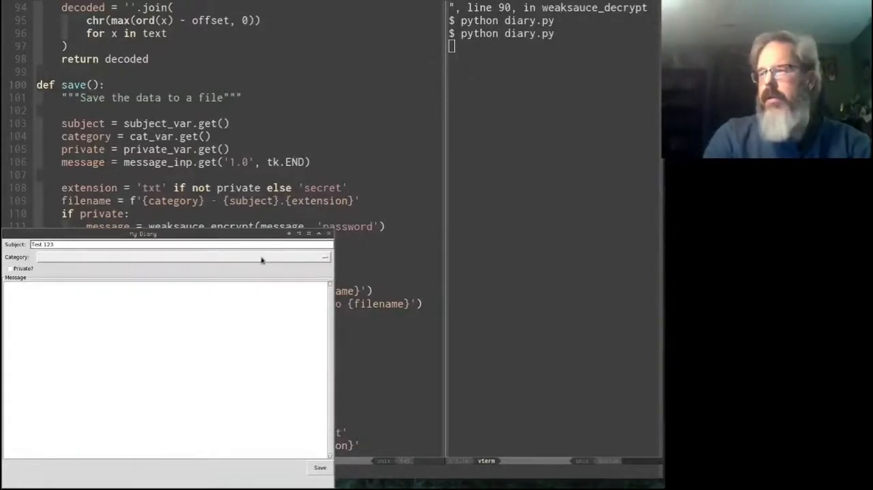
{"action": "left_click", "coordinate": [178, 257]}
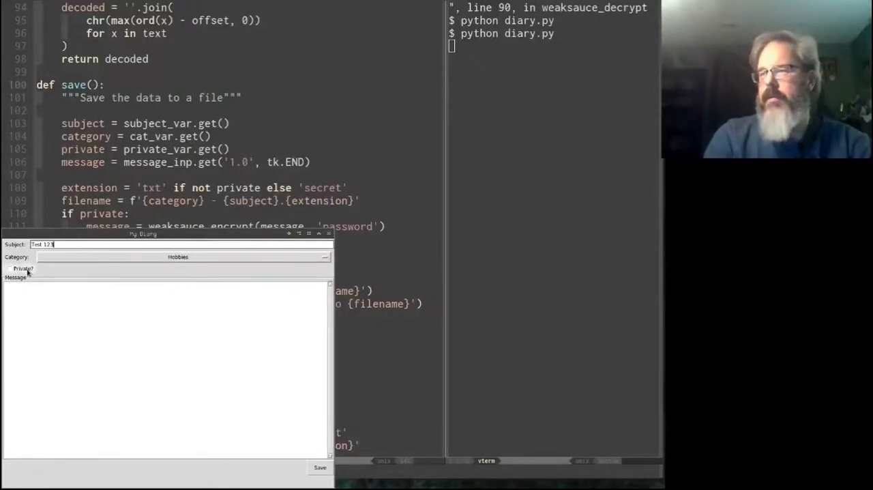
{"action": "left_click", "coordinate": [9, 268]}
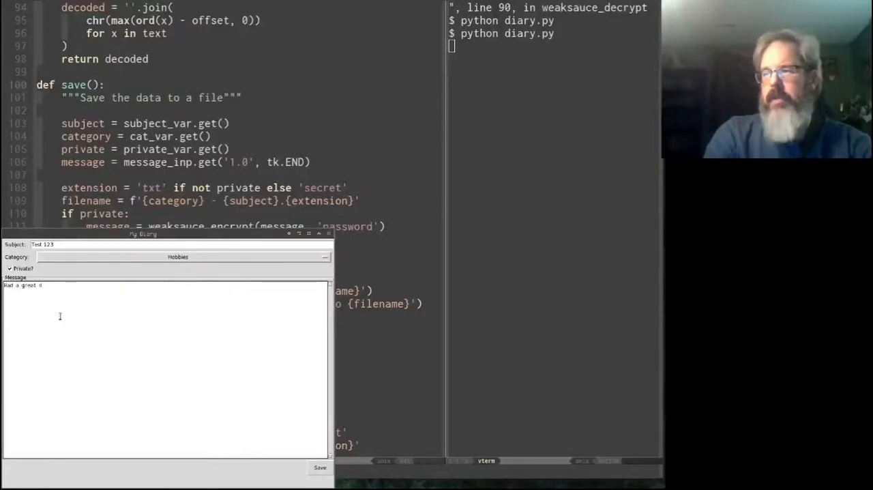
{"action": "type", "text": "day doing hobbies"}
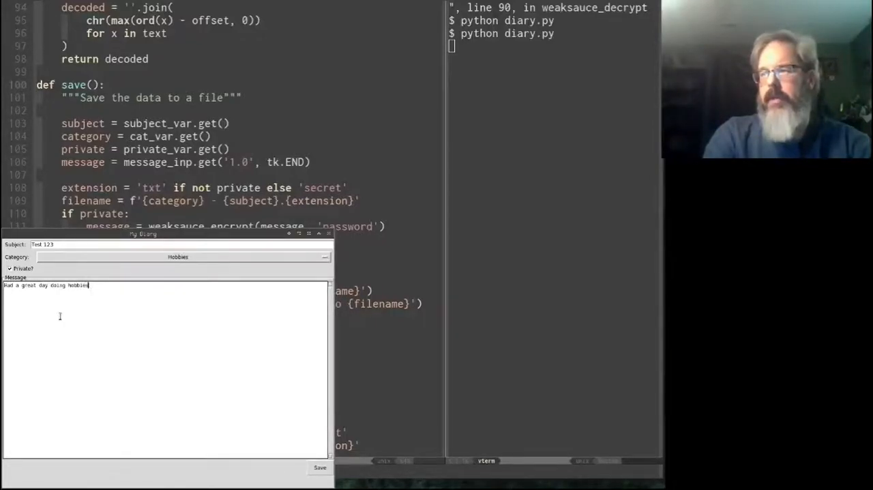
{"action": "left_click", "coordinate": [320, 468]}
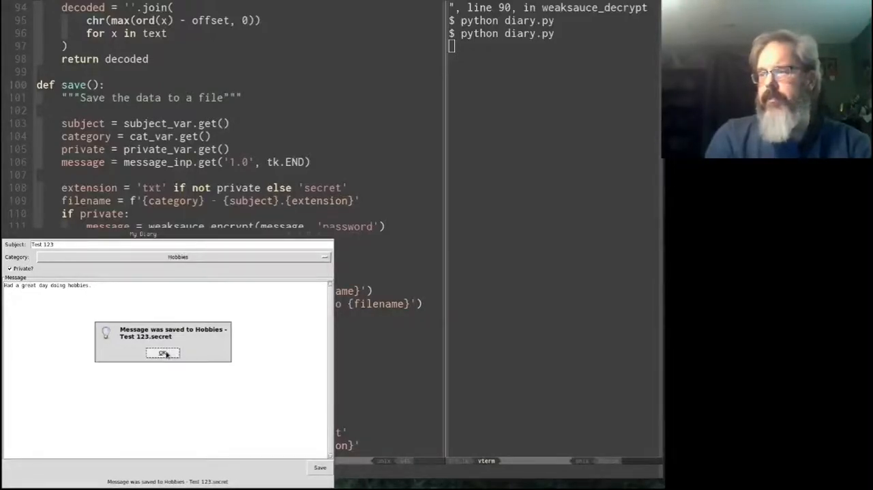
{"action": "left_click", "coordinate": [163, 353]}
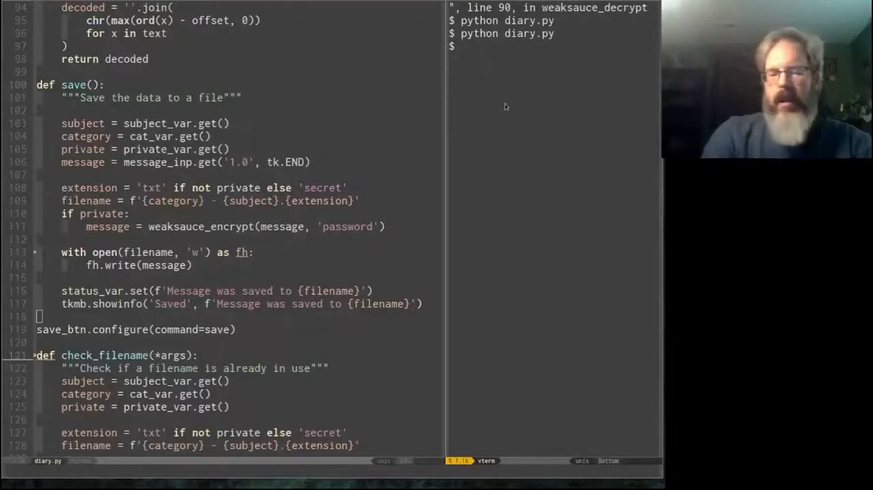
{"action": "type", "text": "cat Hobbies\\ -\\ Test\\ 123.secret"}
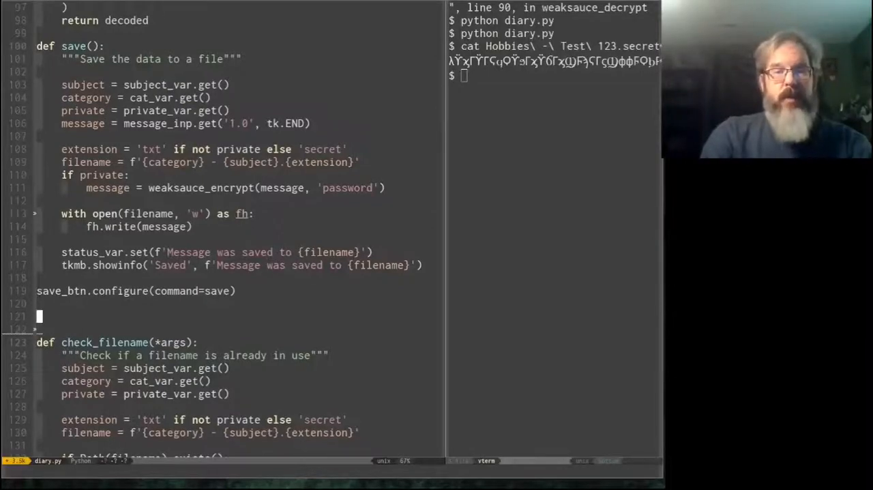
Define private_warn(*arg) with a docstring and private = private_var.get().
{"action": "type", "text": "def"}
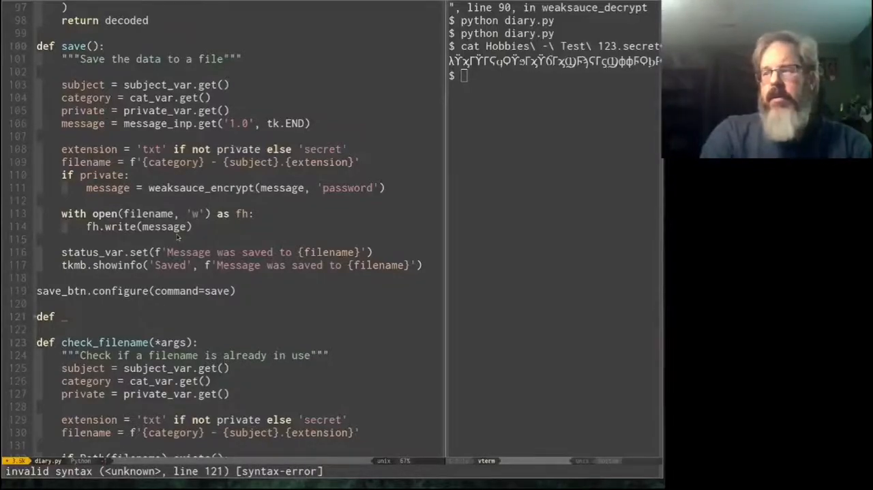
{"action": "type", "text": "private_w"}
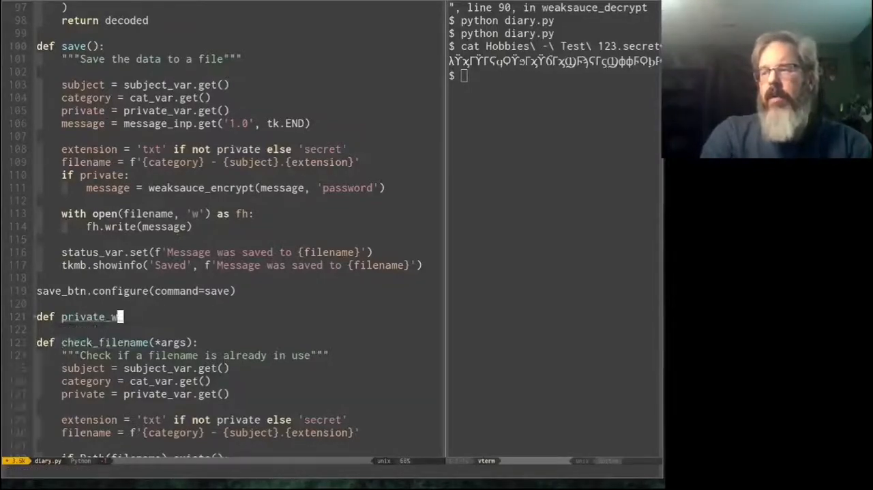
{"action": "type", "text": "arn():"}
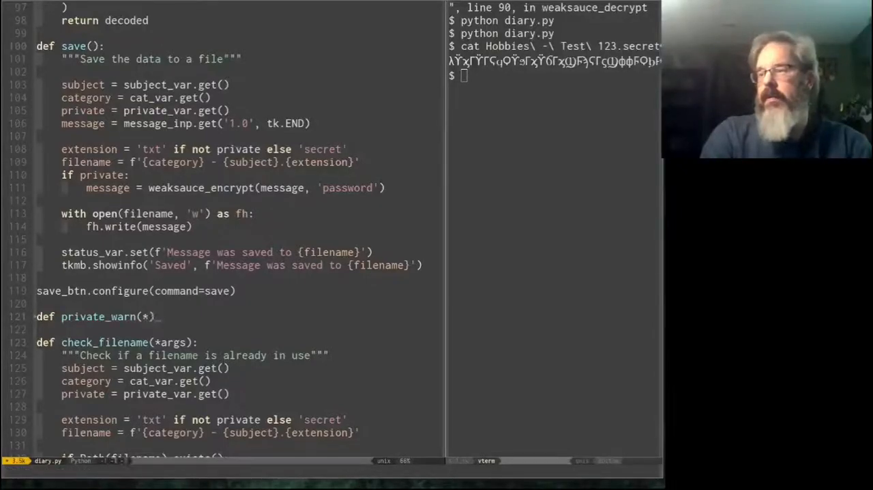
{"action": "type", "text": "arg):"}
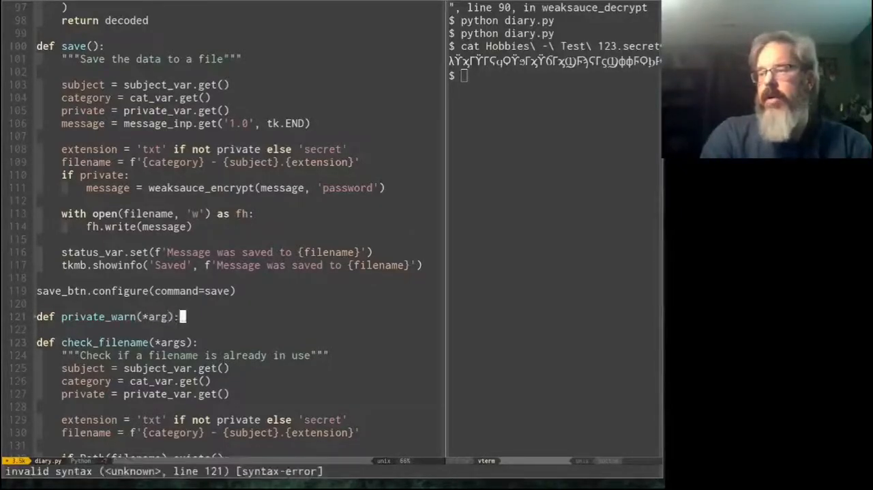
{"action": "key", "text": "enter"}
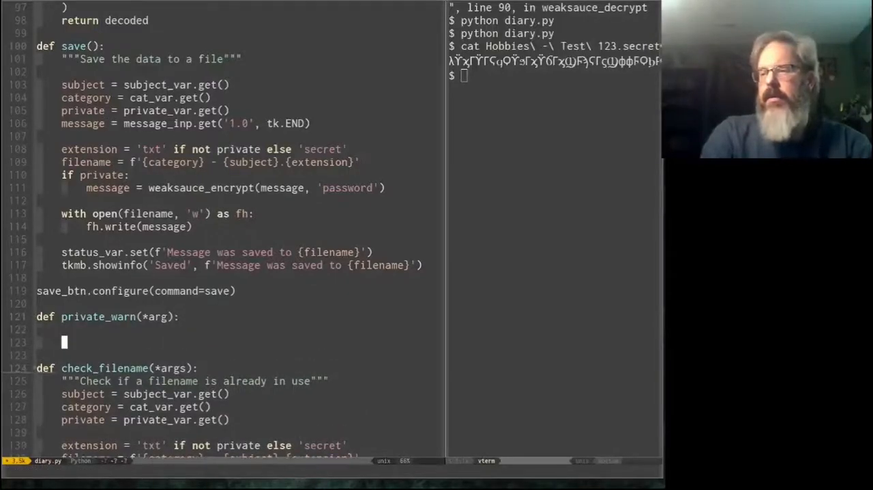
{"action": "type", "text": "private"}
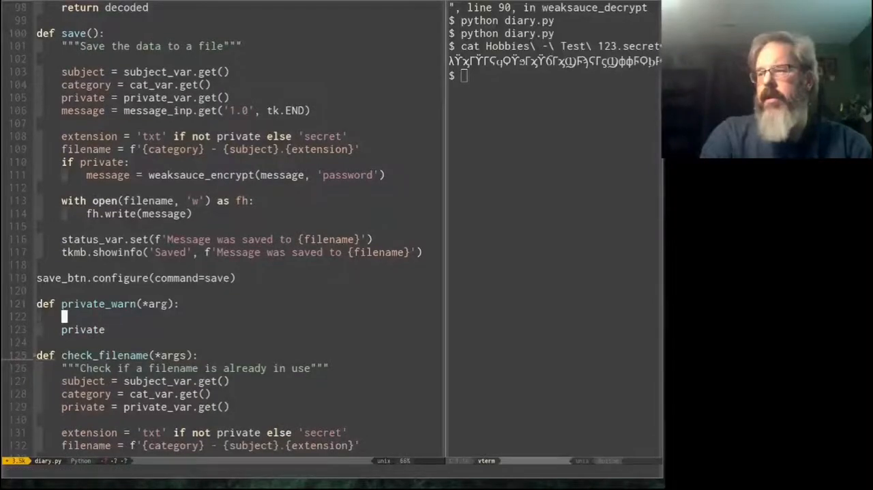
{"action": "type", "text": "\"\"\"Warn \"\"\""}
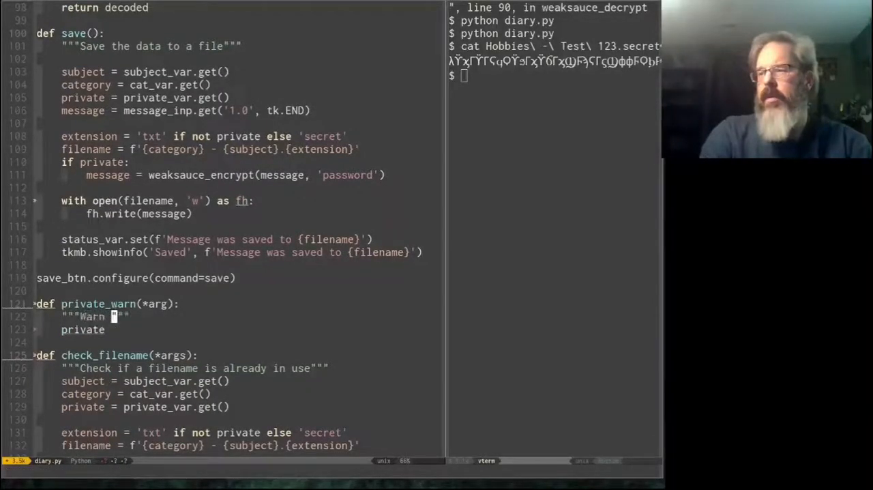
{"action": "type", "text": "the user about the con"}
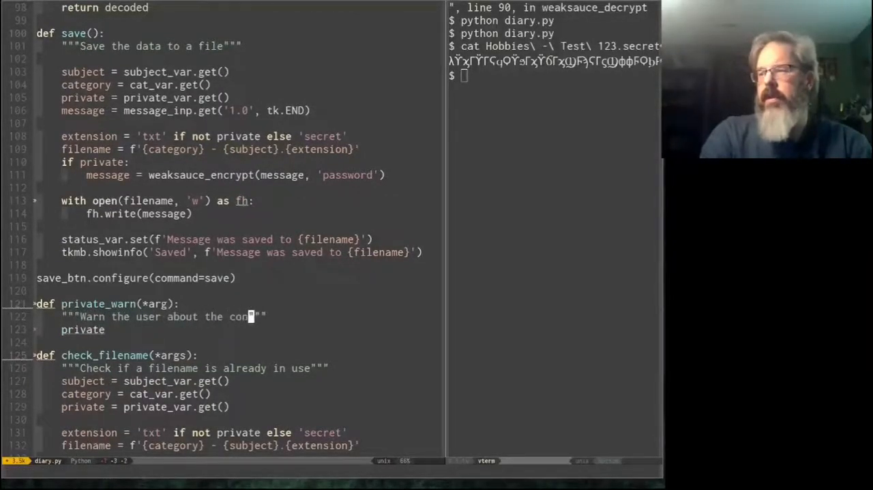
{"action": "type", "text": "seque"}
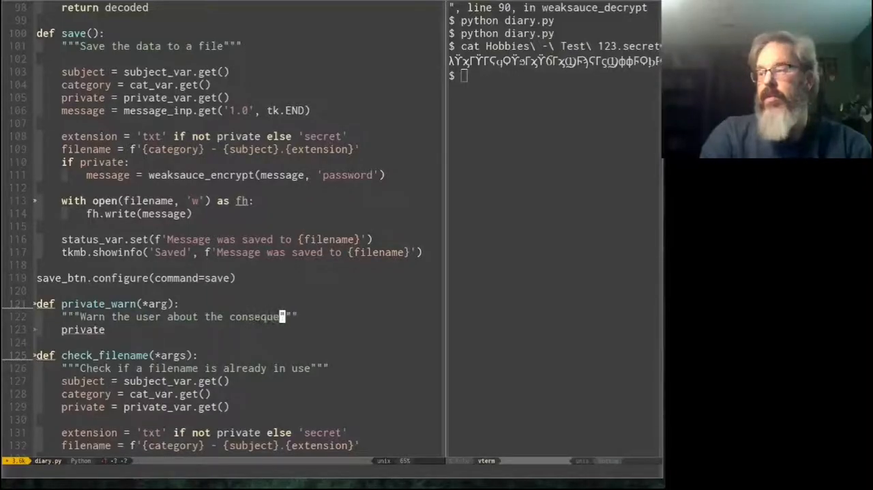
{"action": "type", "text": "ces of private"}
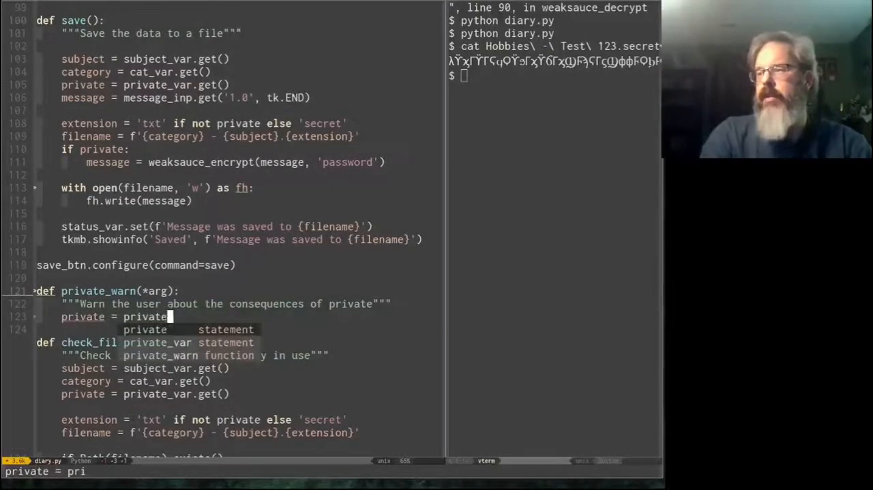
{"action": "type", "text": "_var.get()"}
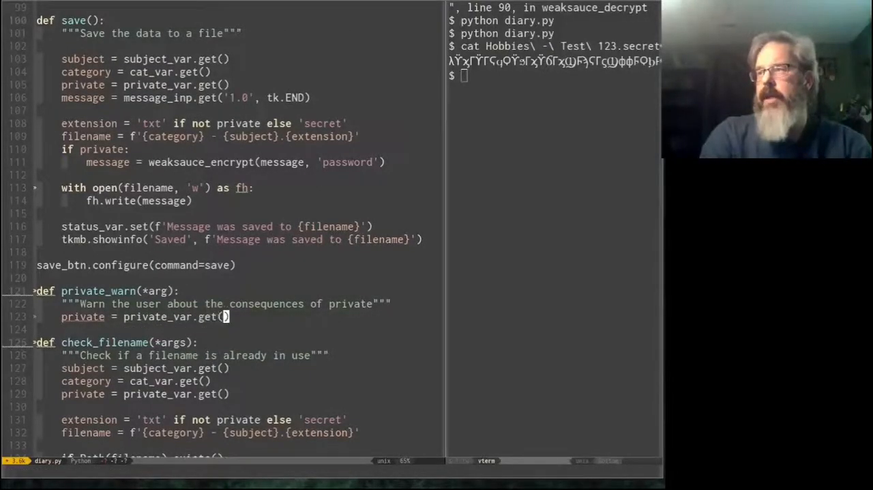
Under if private:, ask tkmb.askokcancel 'Are you sure?' / 'Do you really want to encrypt this message?'.
{"action": "type", "text": "if"}
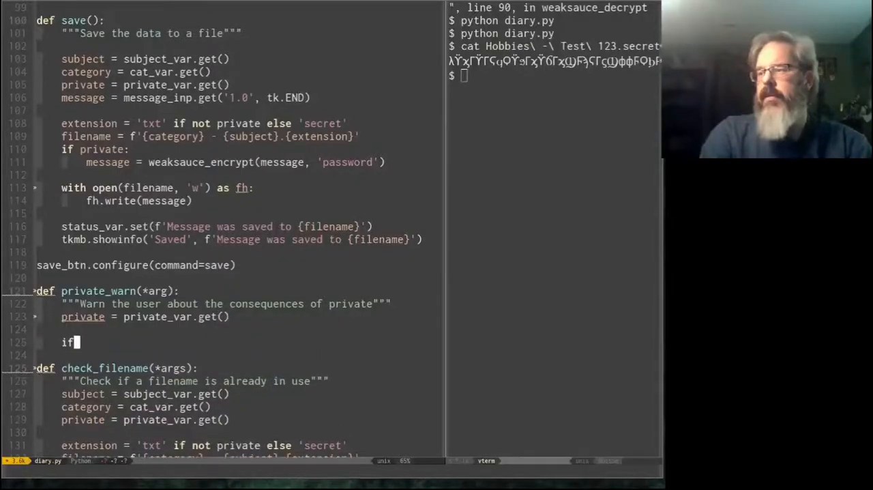
{"action": "type", "text": "private:"}
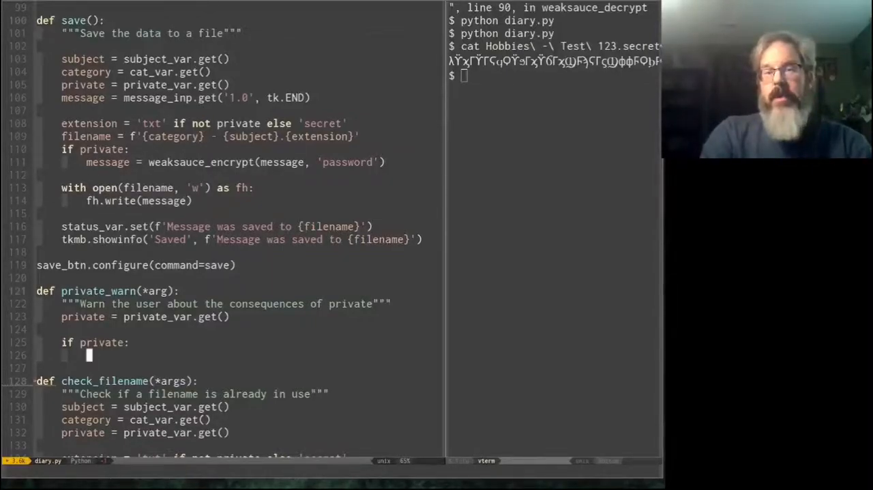
{"action": "type", "text": "response ="}
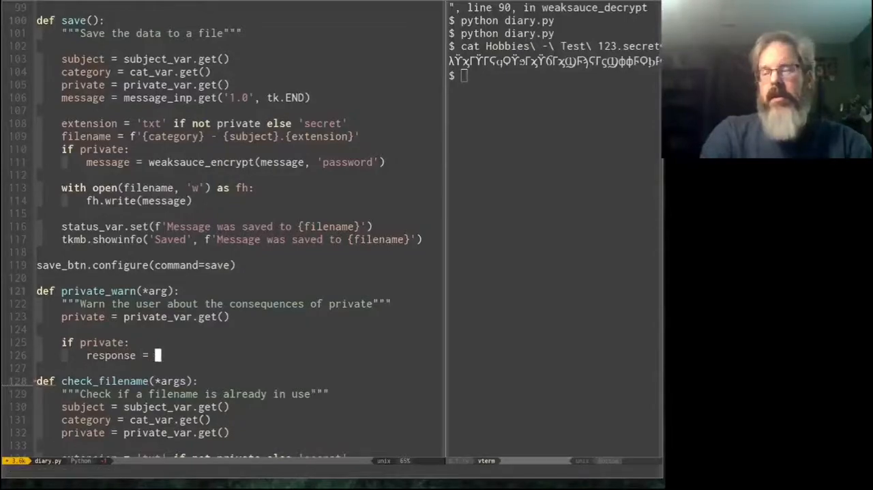
{"action": "type", "text": "tkmb"}
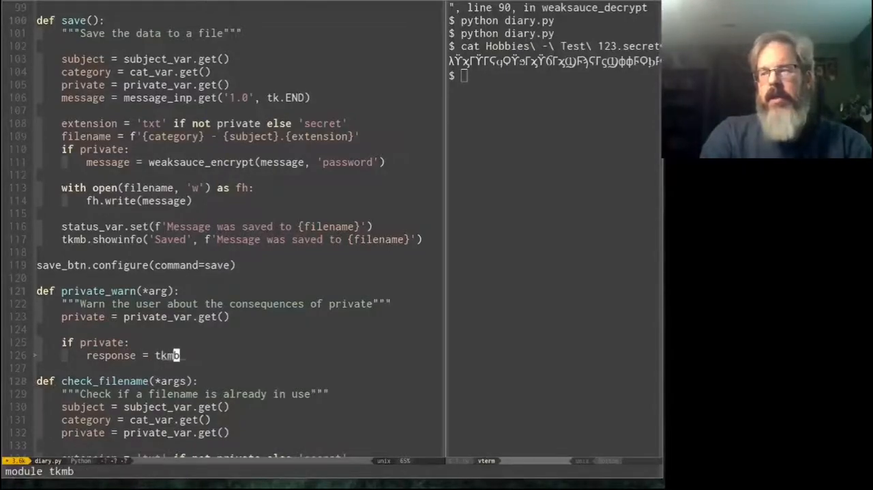
{"action": "type", "text": "."}
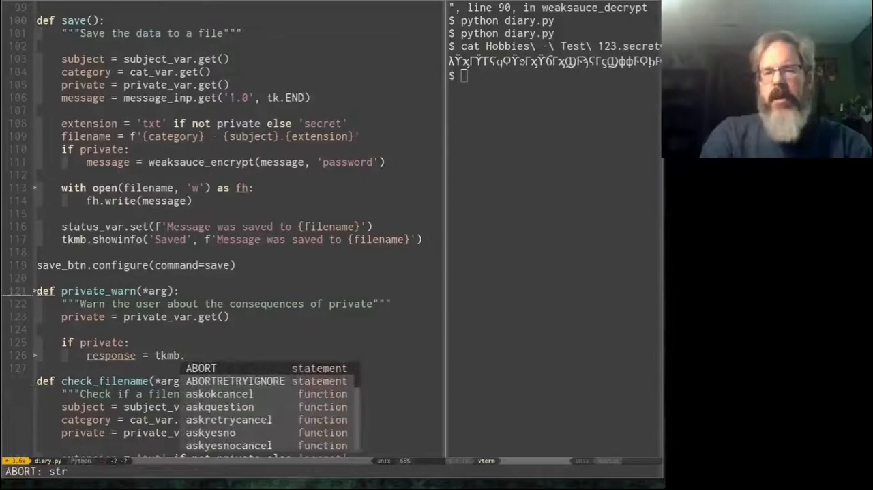
{"action": "type", "text": "askokcancel("}
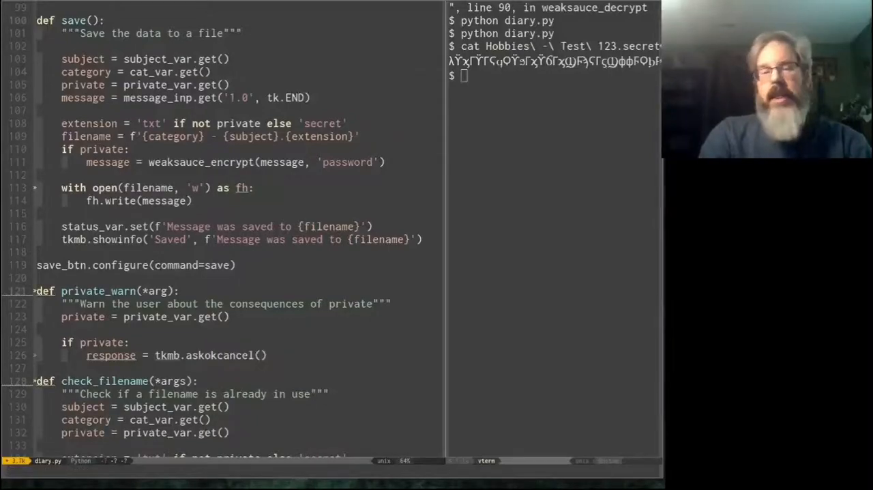
{"action": "type", "text": "\""}
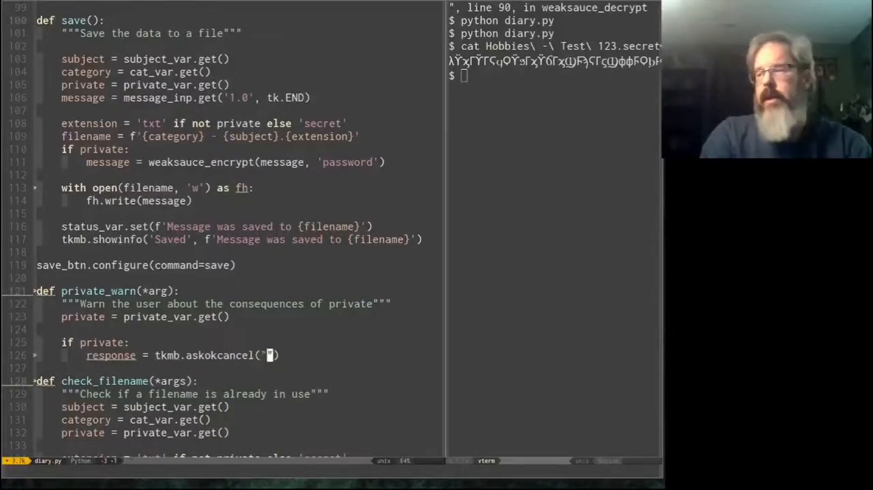
{"action": "type", "text": "Are"}
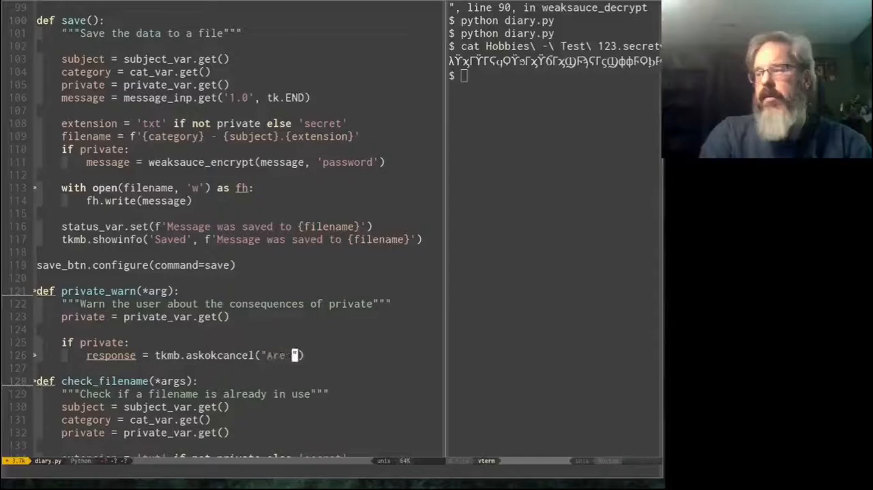
{"action": "type", "text": "you sure?\","}
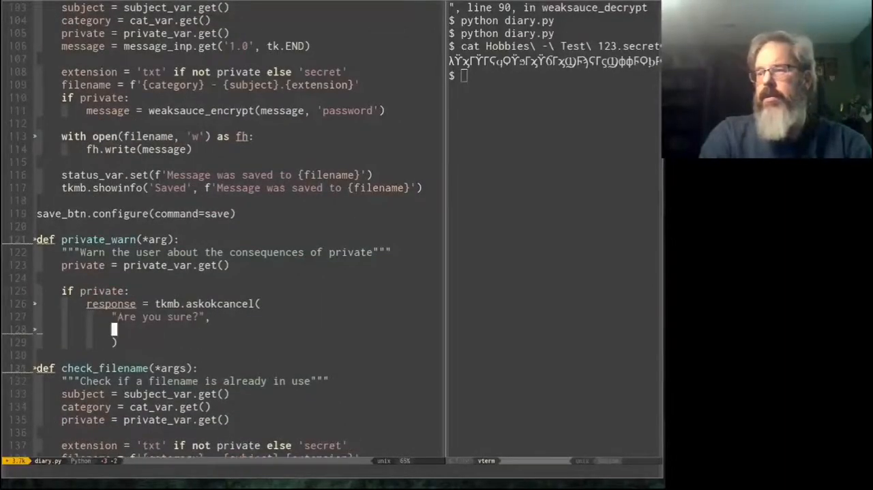
{"action": "type", "text": "\"Do you really want to encr\""}
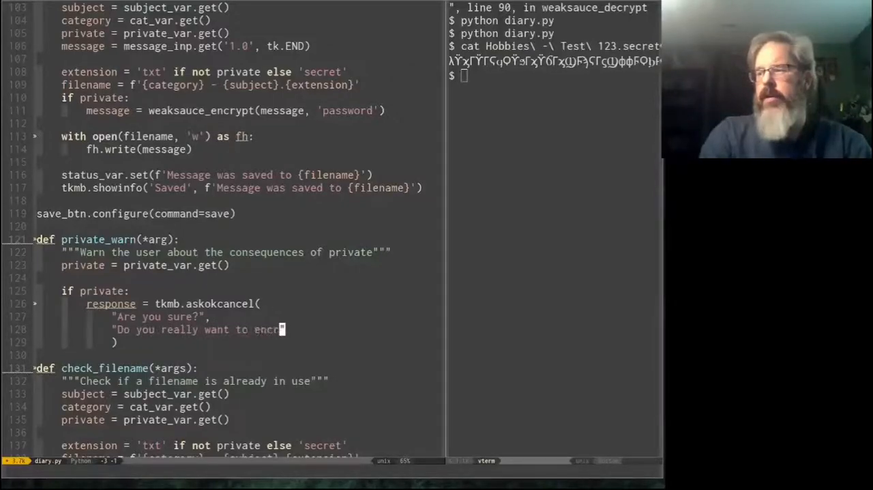
{"action": "type", "text": "ypt this message?"}
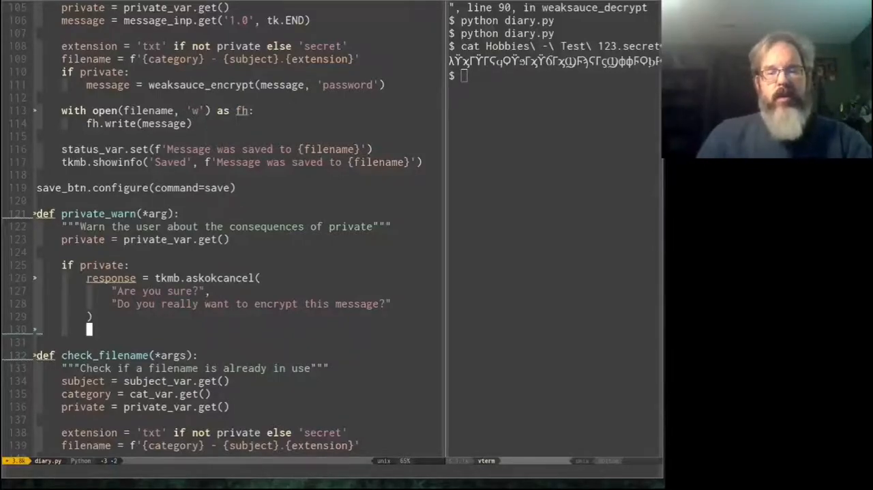
Make private_warn set private_var to False when the response is OK.
{"action": "type", "text": "if"}
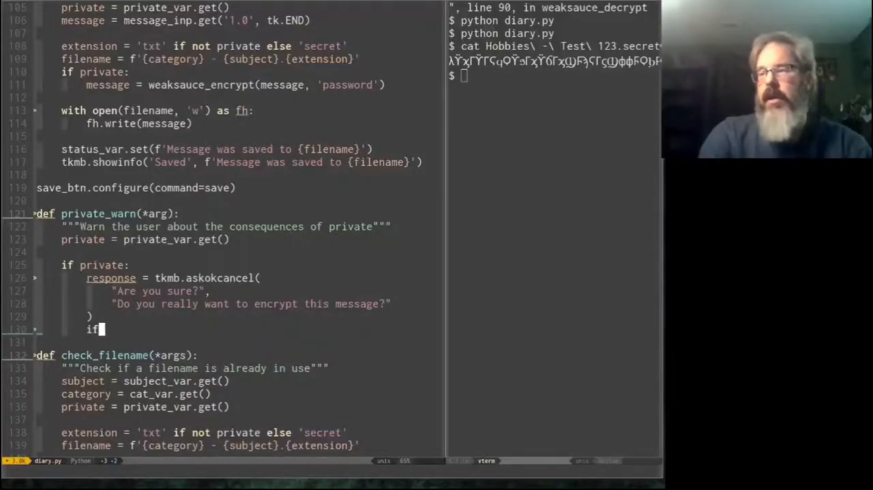
{"action": "type", "text": "response:"}
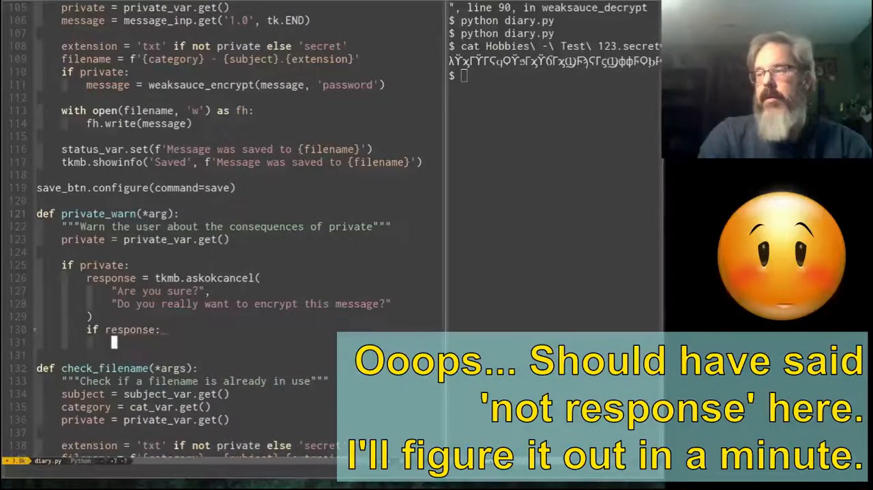
{"action": "type", "text": "private+"}
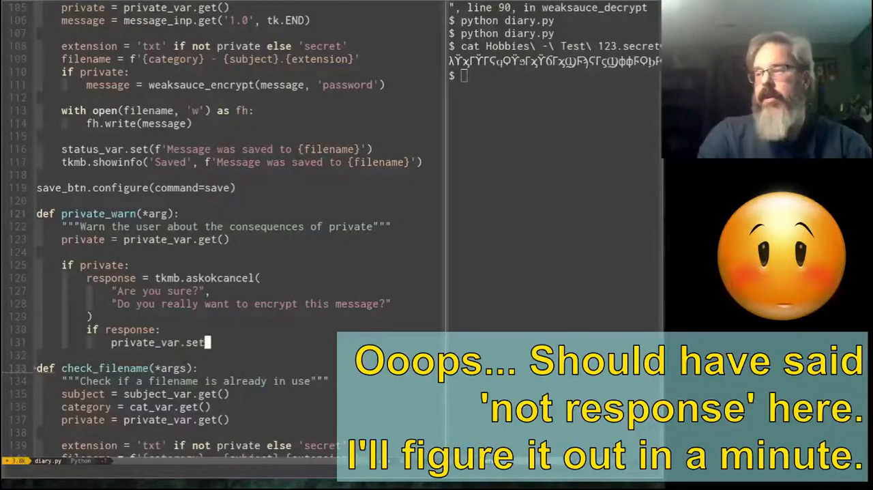
{"action": "type", "text": "(False)"}
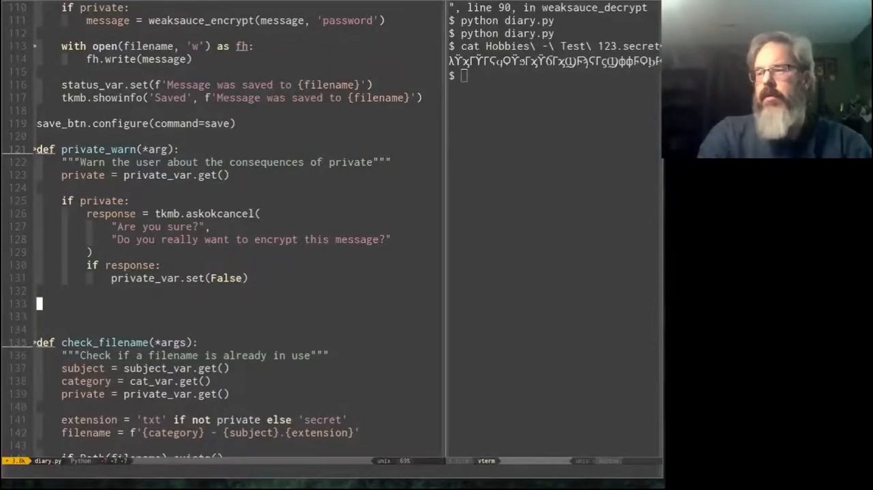
Add private_var.trace_add('write', private_warn) and type python diary.py in vterm.
{"action": "type", "text": "private_var"}
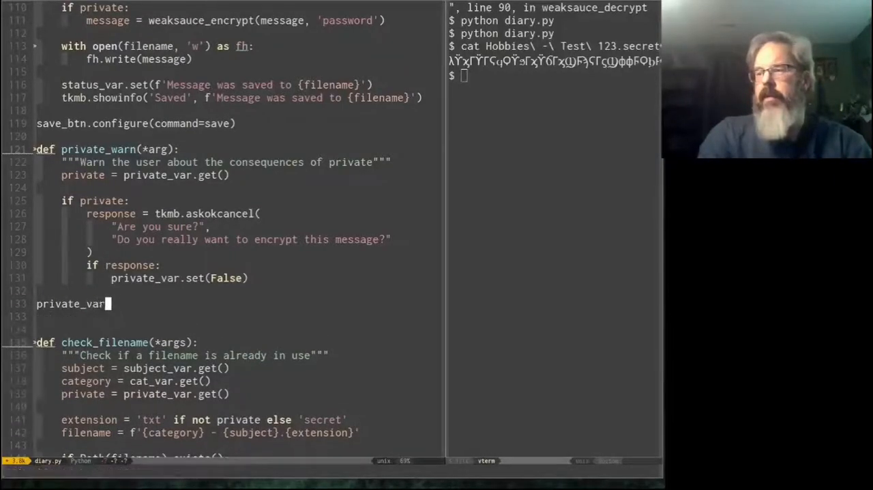
{"action": "type", "text": ".trace_add('write"}
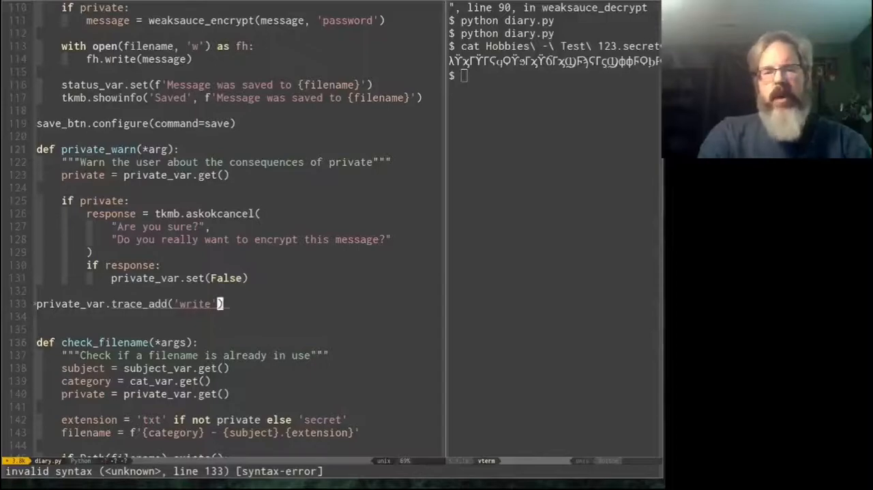
{"action": "type", "text": ", private"}
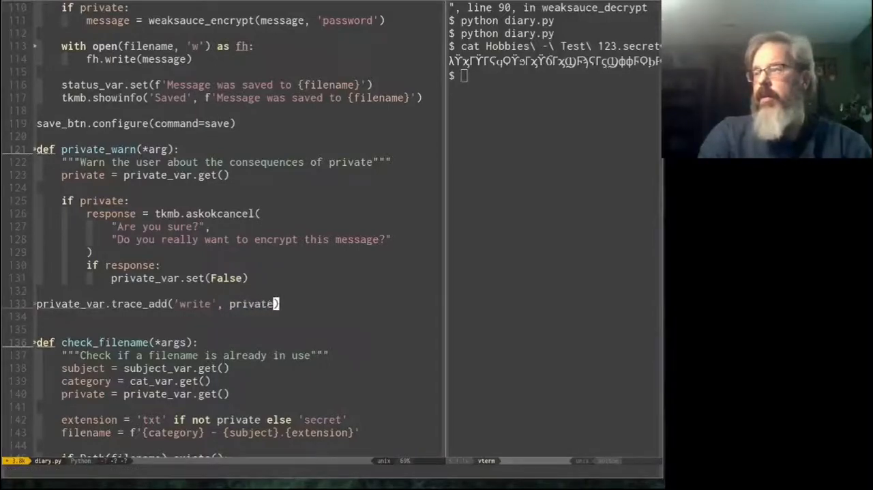
{"action": "type", "text": "_warn"}
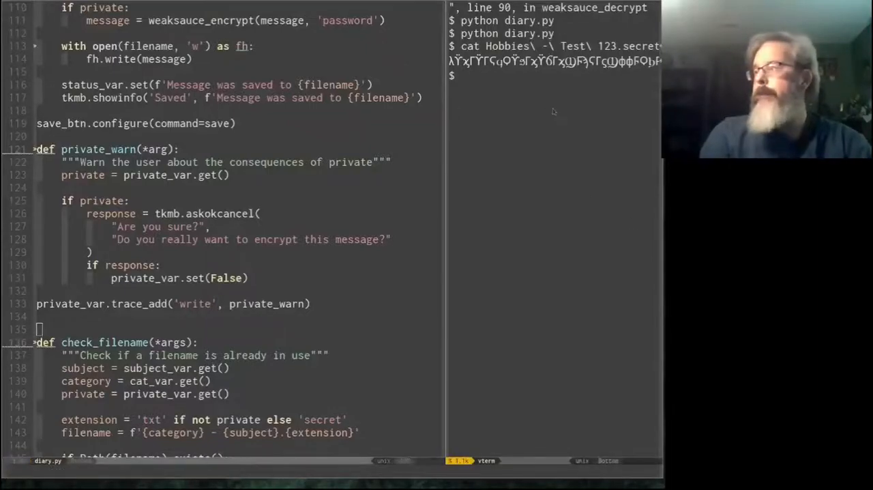
{"action": "type", "text": "python diary.py"}
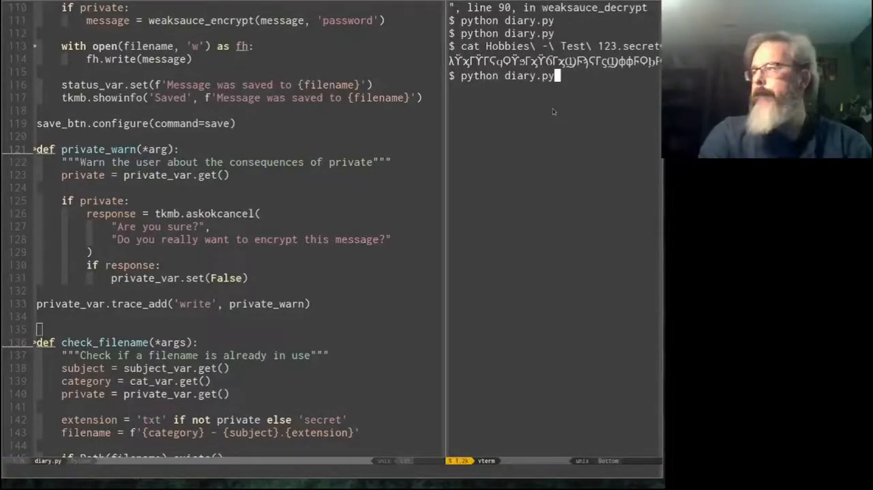
Run the diary app, tick Private? and confirm encryption twice to test the warning.
{"action": "key", "text": "Return"}
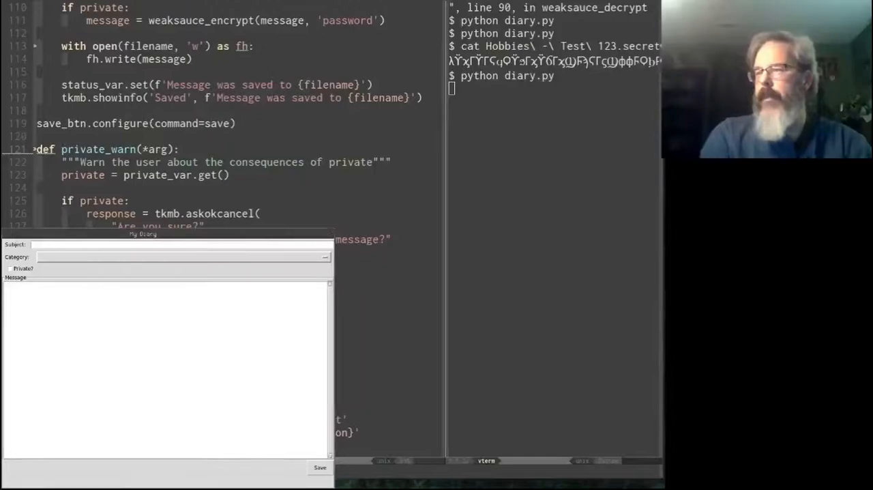
{"action": "left_click", "coordinate": [9, 268]}
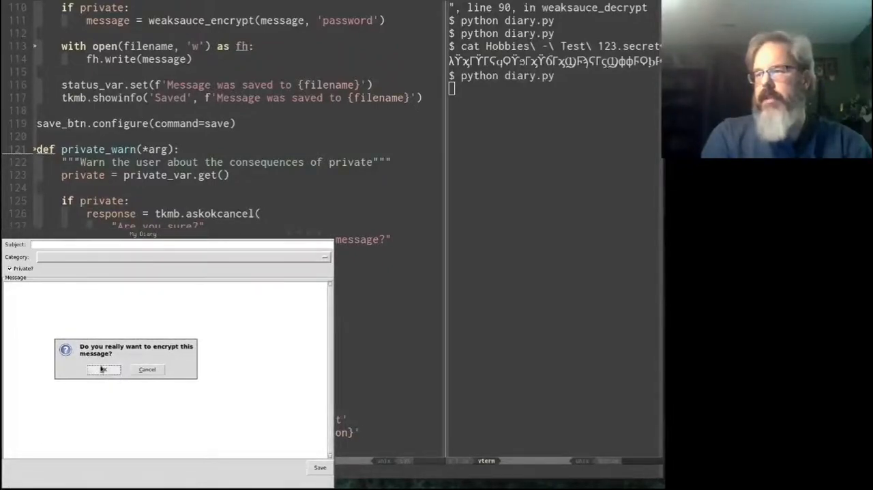
{"action": "left_click", "coordinate": [103, 369]}
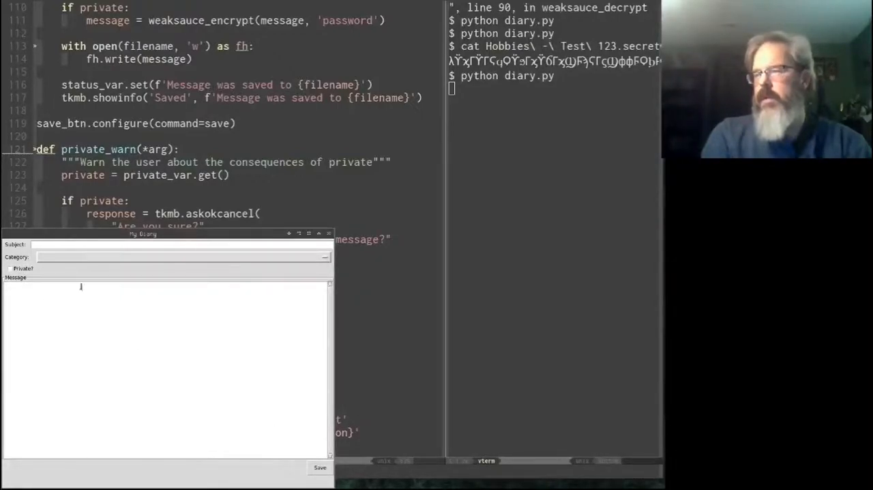
{"action": "left_click", "coordinate": [9, 268]}
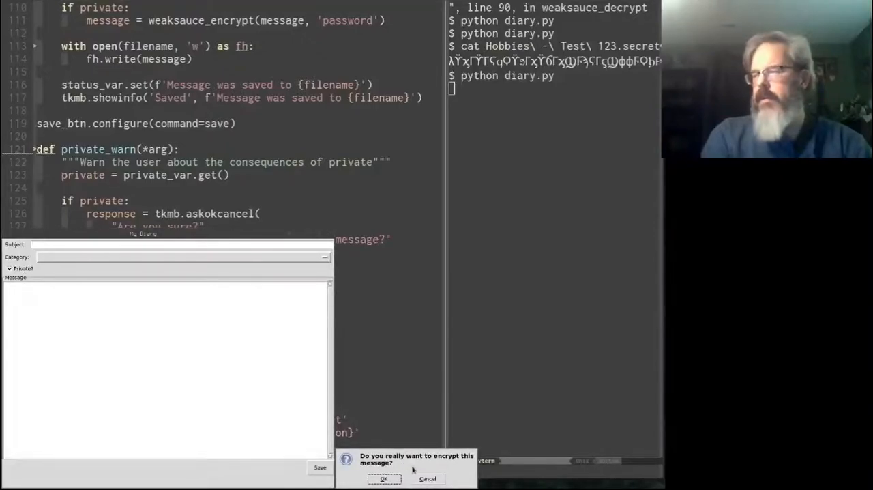
{"action": "left_click", "coordinate": [384, 478]}
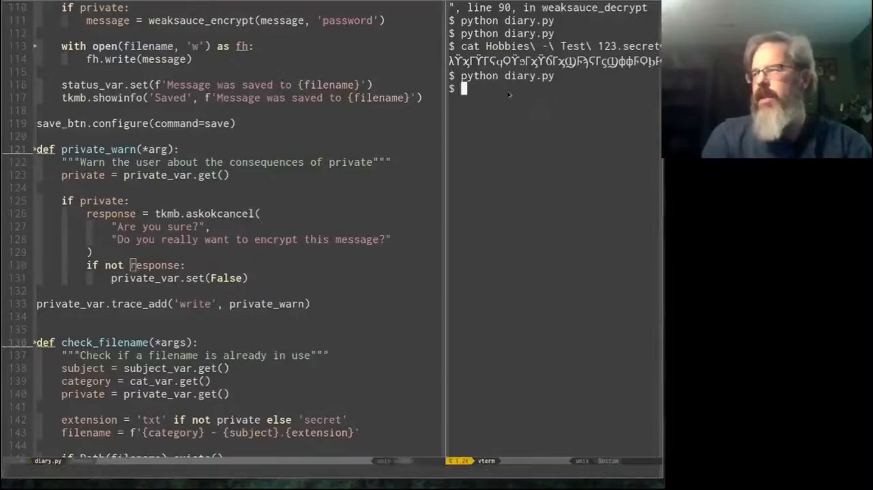
{"action": "key", "text": "Return"}
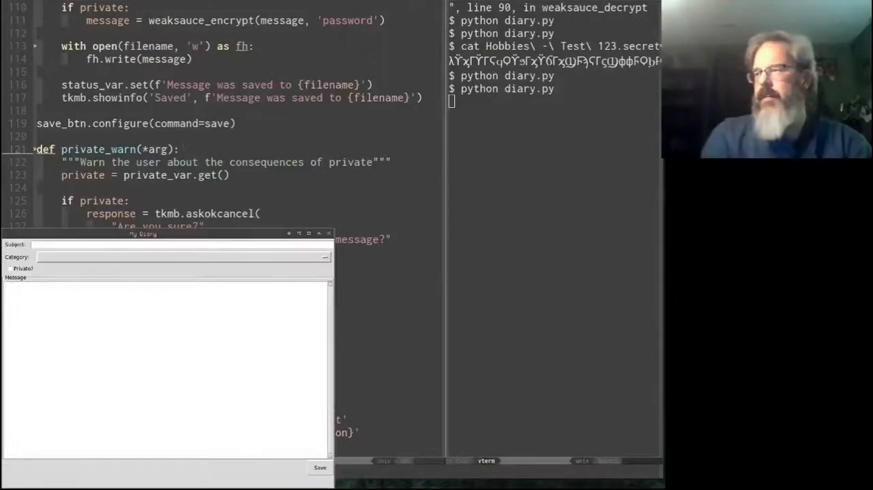
{"action": "left_click", "coordinate": [8, 268]}
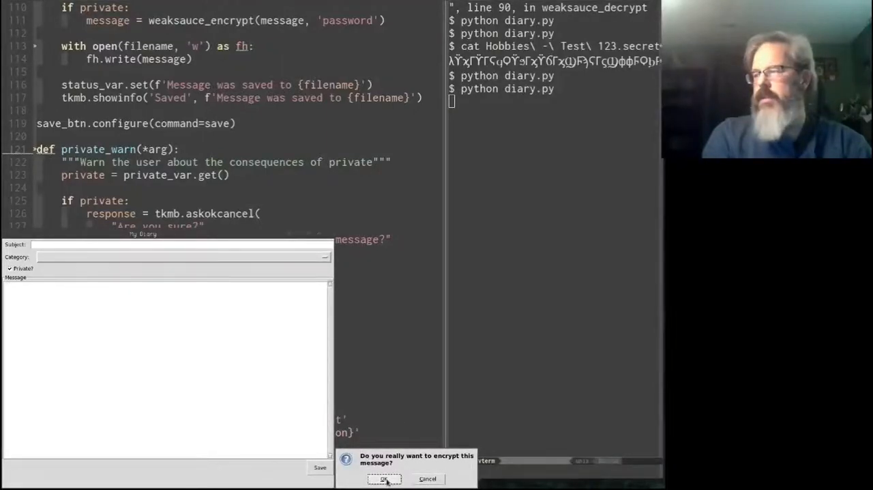
{"action": "left_click", "coordinate": [383, 479]}
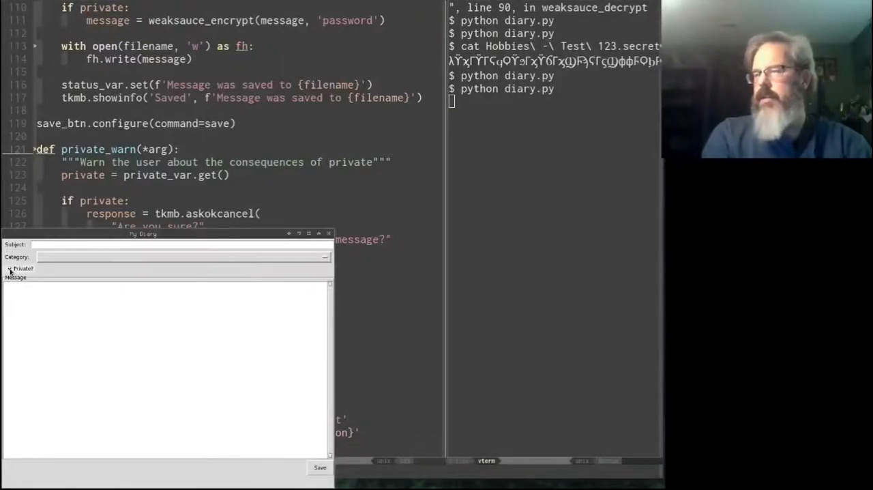
{"action": "left_click", "coordinate": [8, 268]}
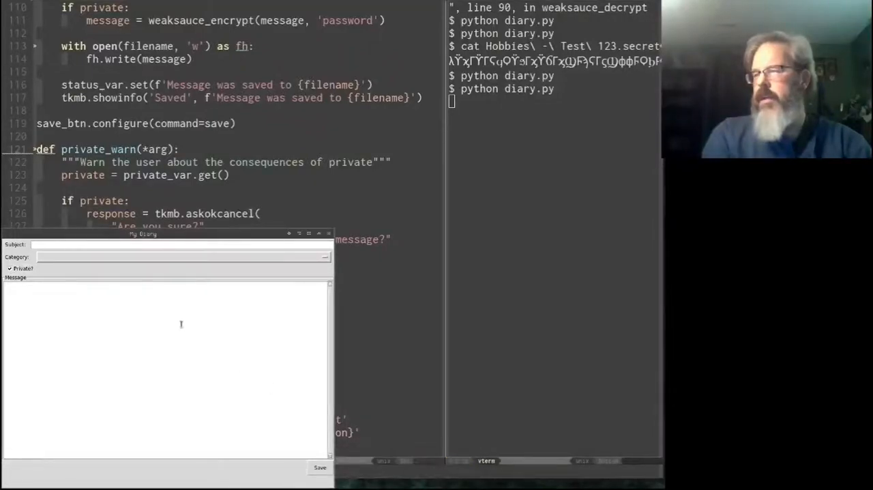
{"action": "left_click", "coordinate": [9, 268]}
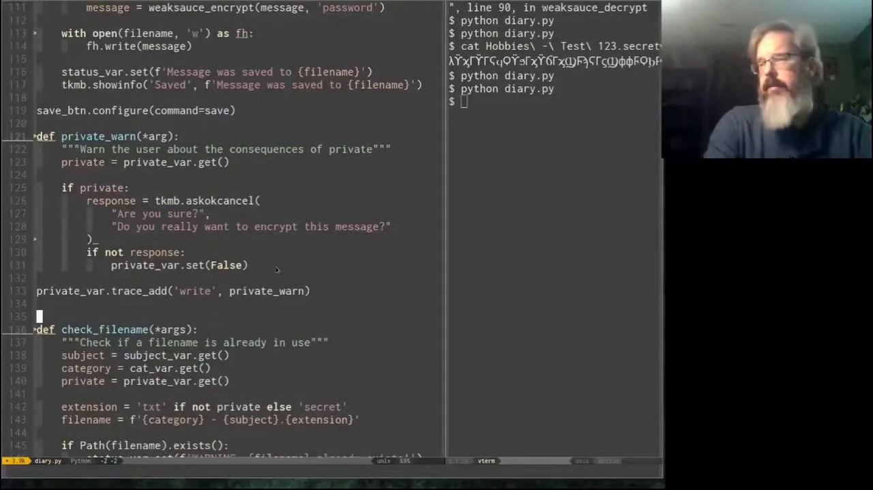
Add 'password =' under if private: and 'from tkinter import simpledialog as tksd' at the top.
{"action": "scroll", "scroll_direction": "down", "scroll_amount": 3}
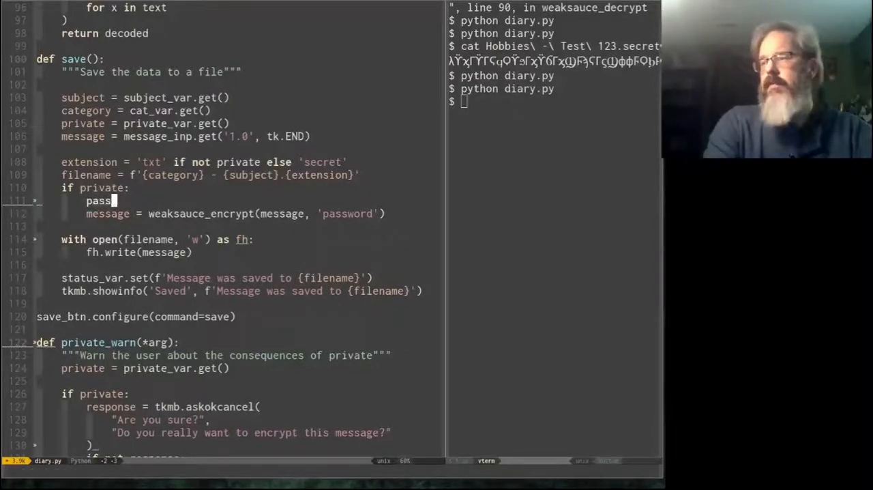
{"action": "type", "text": "assword ="}
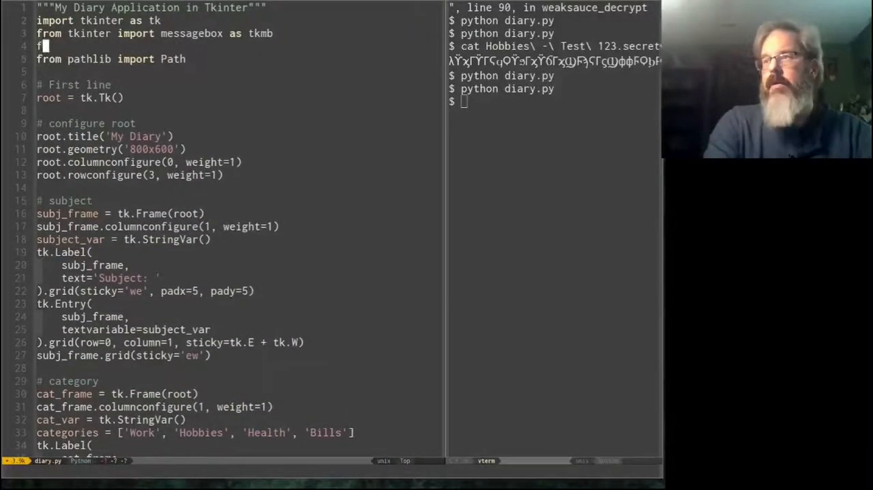
{"action": "type", "text": "rom tkinter import"}
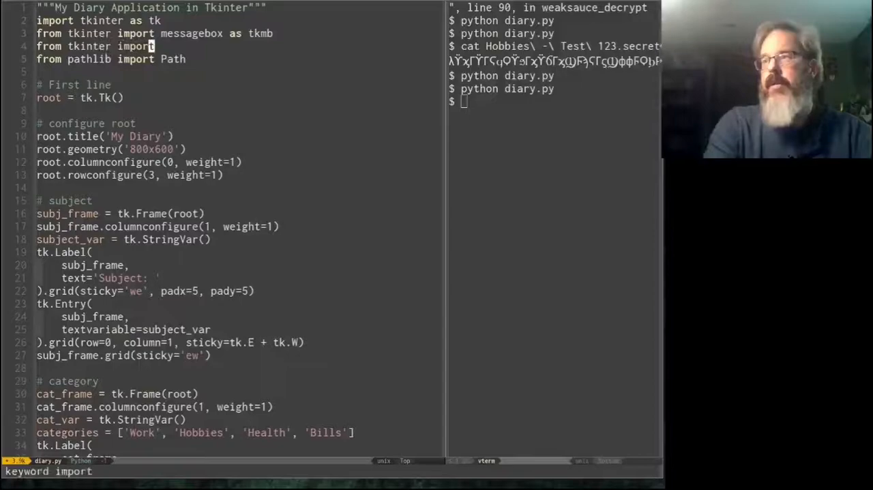
{"action": "type", "text": "simpl"}
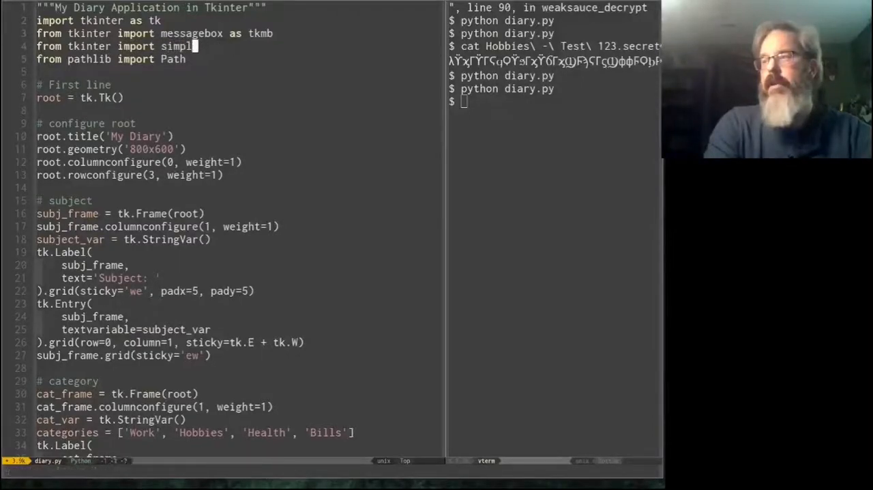
{"action": "type", "text": "edialog"}
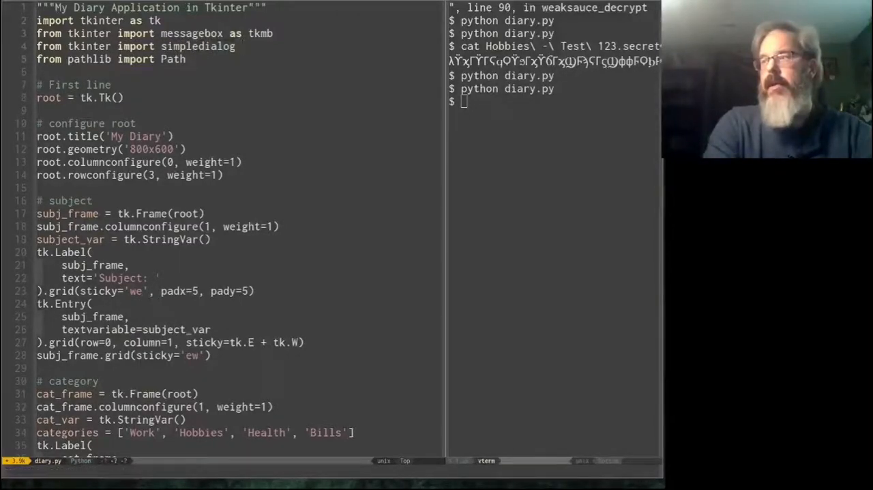
{"action": "type", "text": "as tk"}
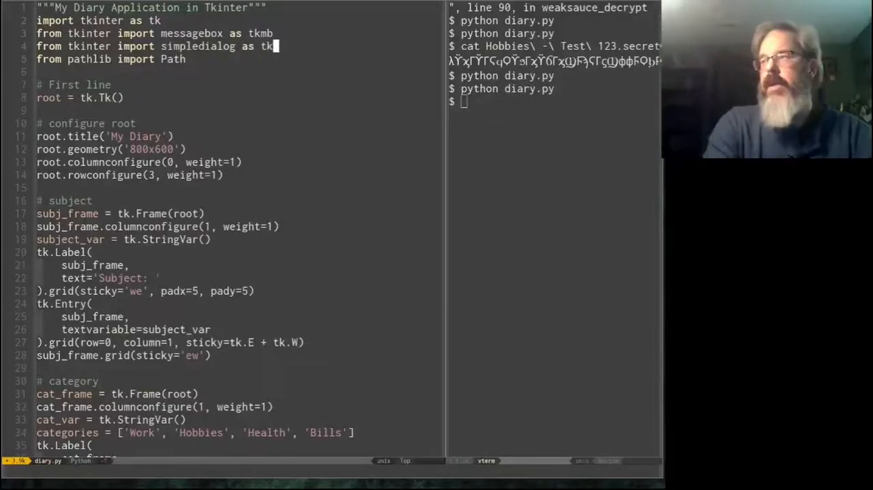
{"action": "type", "text": "sd"}
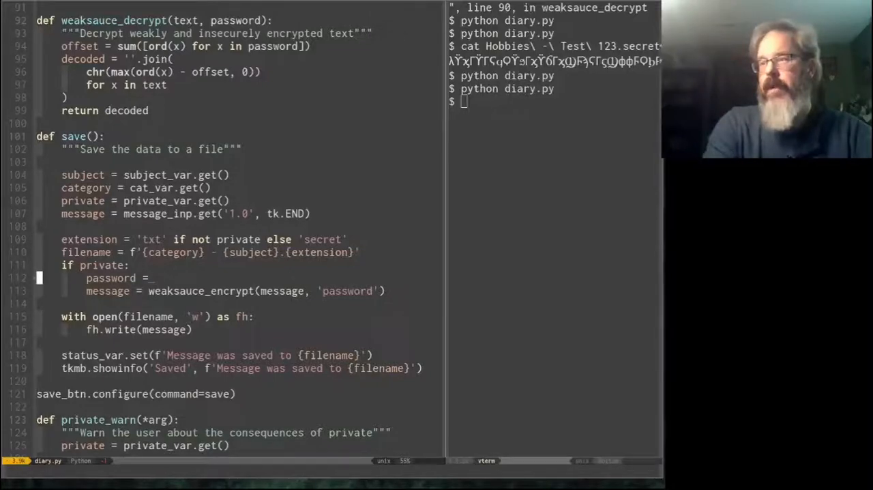
Complete the line as tksd.askstring('Enter password', 'Enter a password to encrypt the message.').
{"action": "type", "text": "tksd.askstring"}
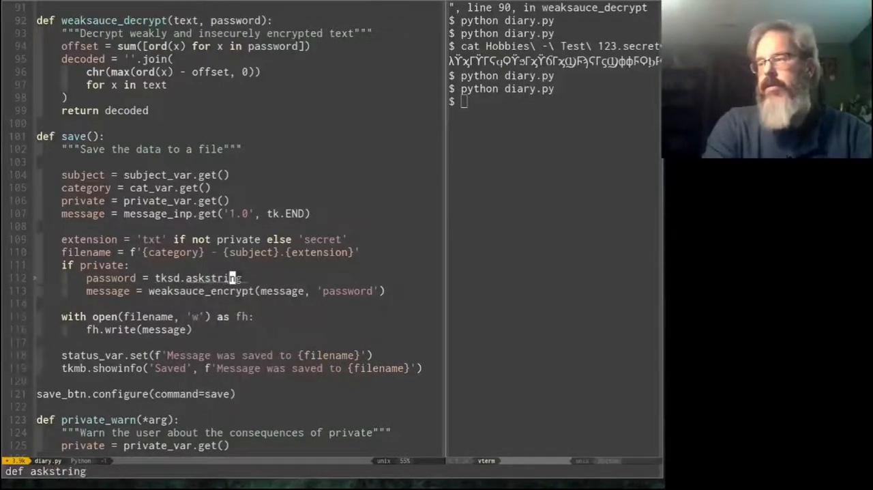
{"action": "type", "text": "()"}
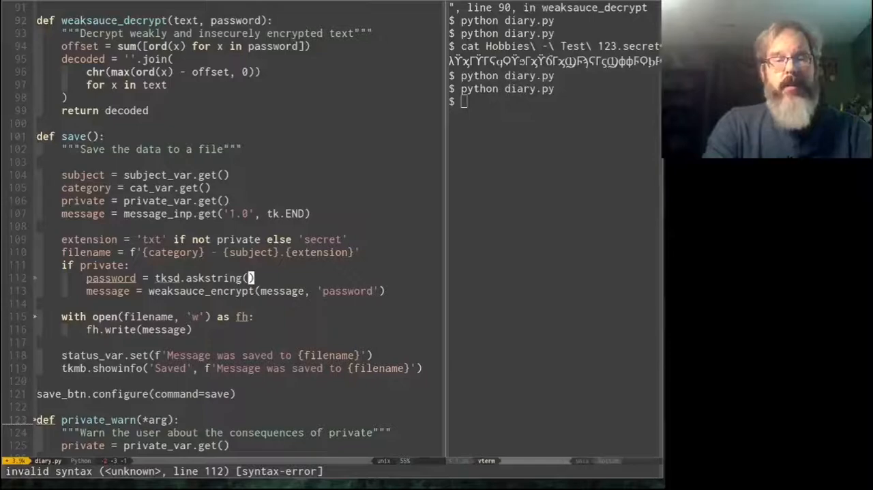
{"action": "type", "text": "'"}
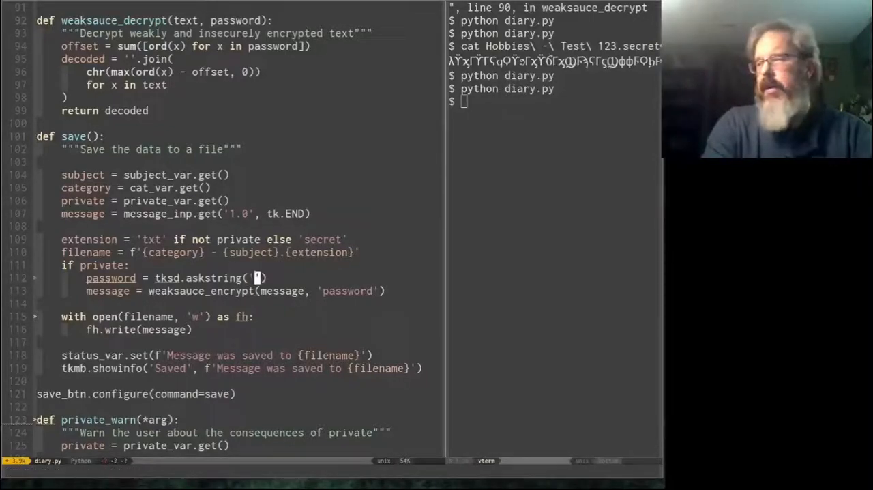
{"action": "type", "text": "Enter password',"}
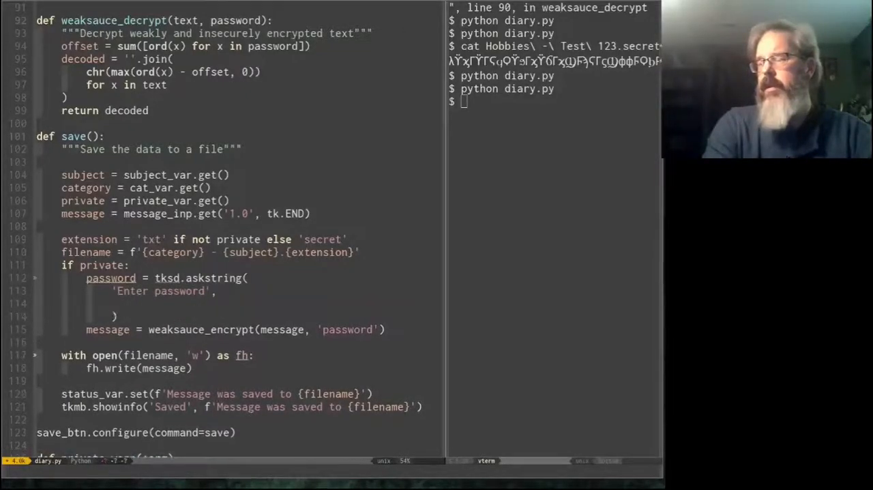
{"action": "type", "text": "'Enter a password to encryp"}
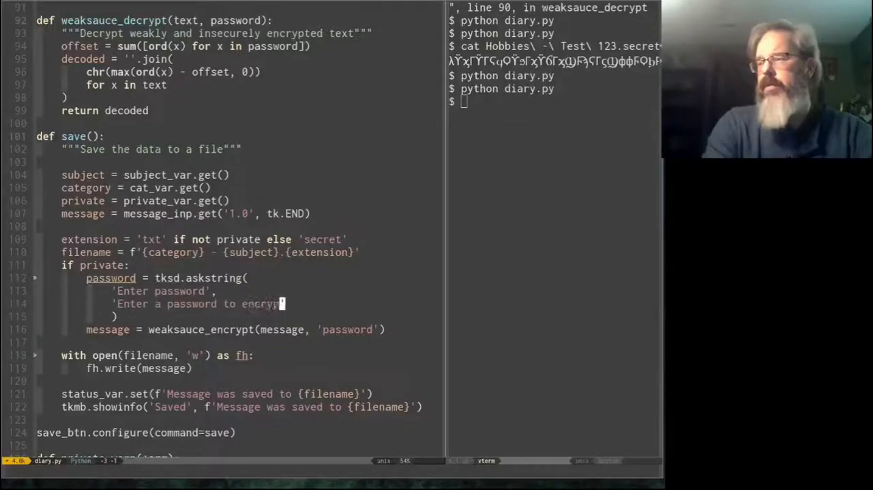
{"action": "type", "text": "the message.'"}
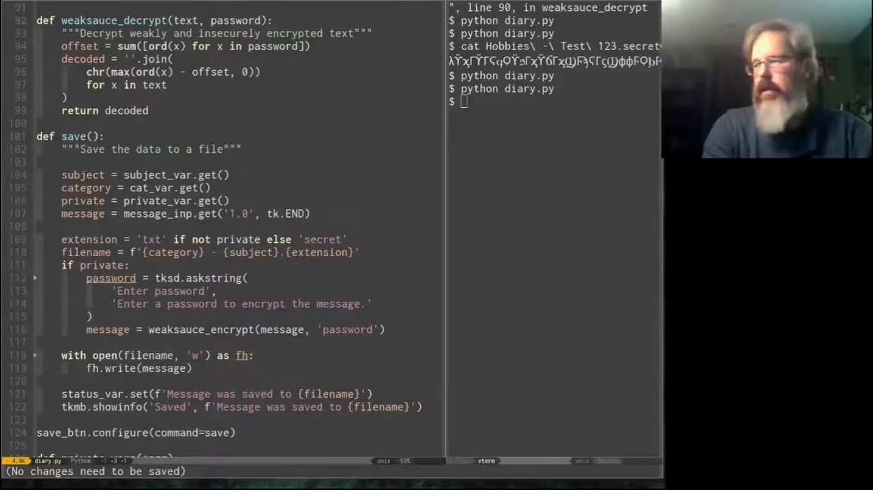
{"action": "scroll", "scroll_direction": "down", "scroll_amount": 3}
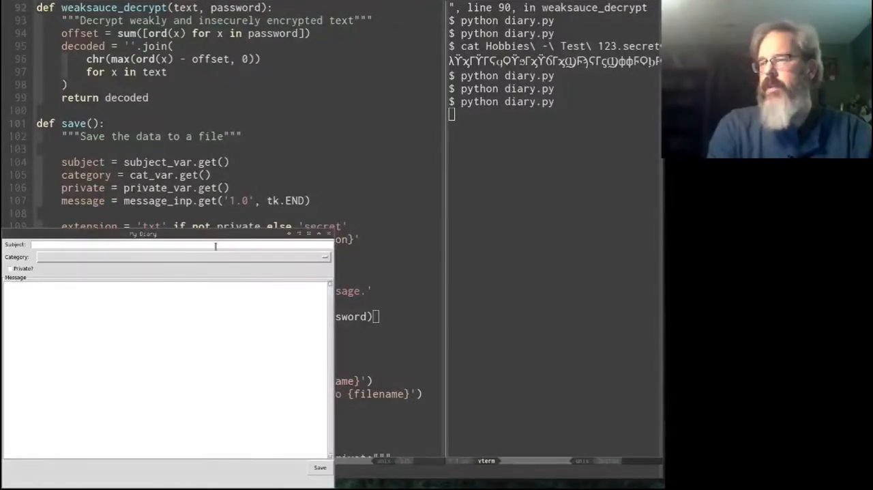
Enter subject Test 321 and tick Private?, confirming the encryption warning.
{"action": "type", "text": "1"}
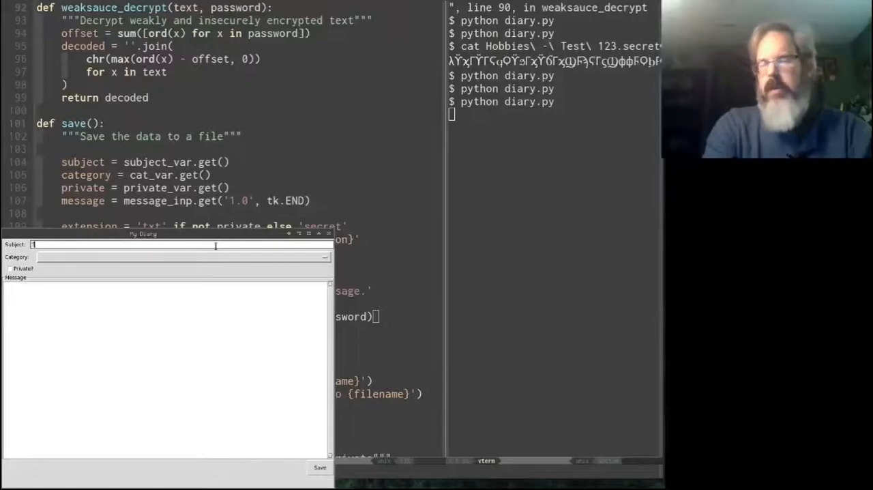
{"action": "type", "text": "Test 3"}
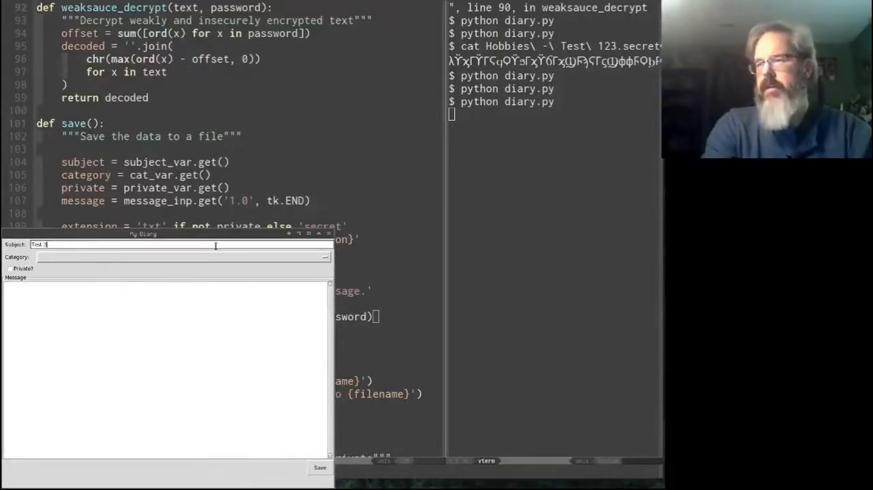
{"action": "left_click", "coordinate": [325, 256]}
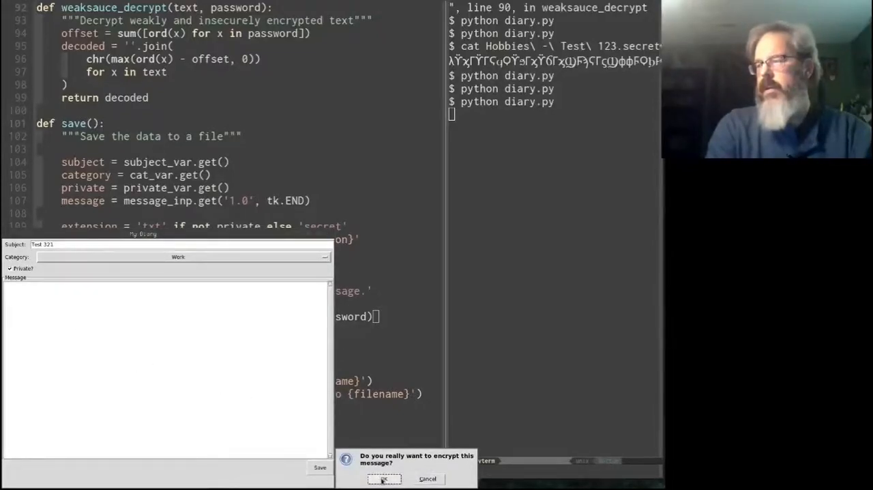
{"action": "left_click", "coordinate": [384, 479]}
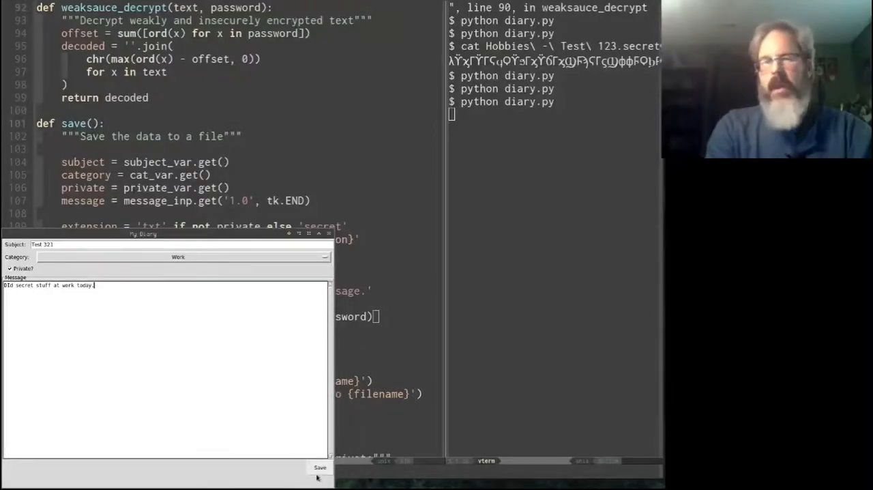
Save the entry with an encryption password, dismiss the notice, and start a cat in the terminal.
{"action": "left_click", "coordinate": [320, 467]}
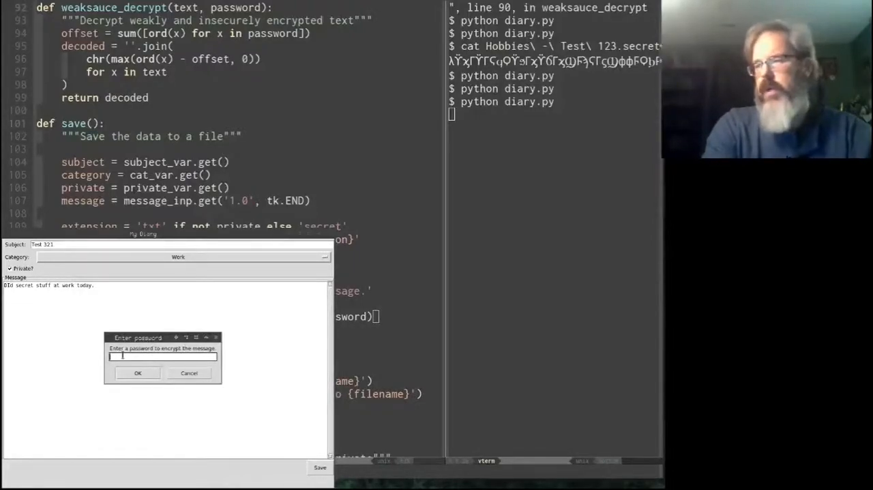
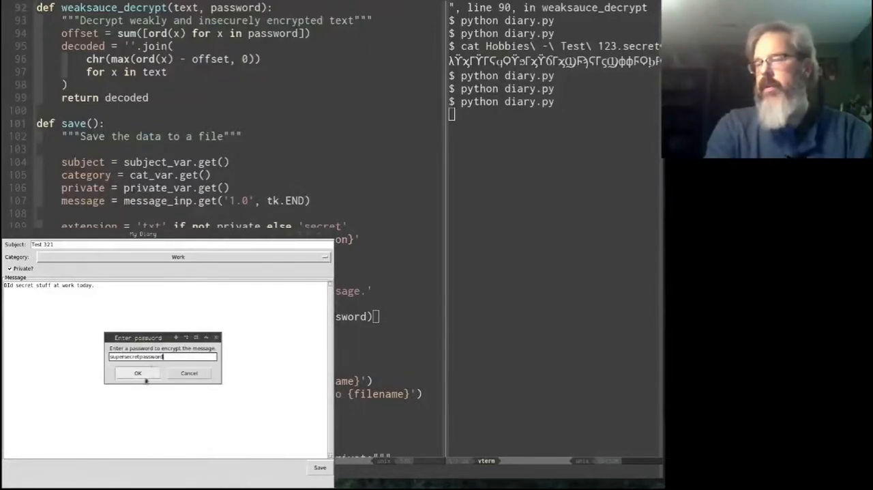
{"action": "left_click", "coordinate": [137, 373]}
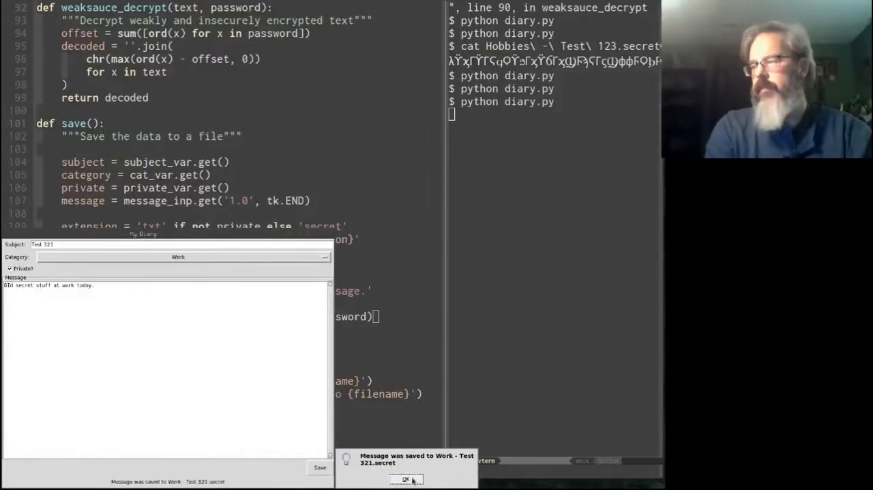
{"action": "left_click", "coordinate": [405, 479]}
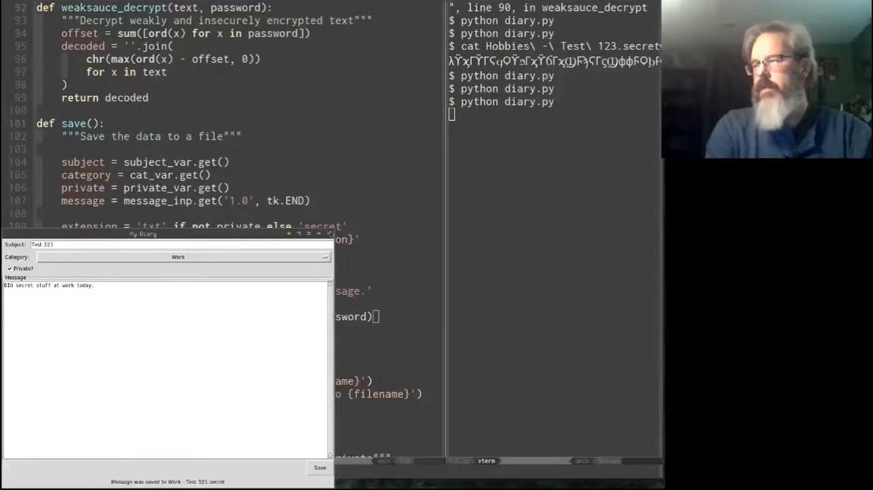
{"action": "type", "text": "cat Work\\ -\\ Test\\ 321.secret"}
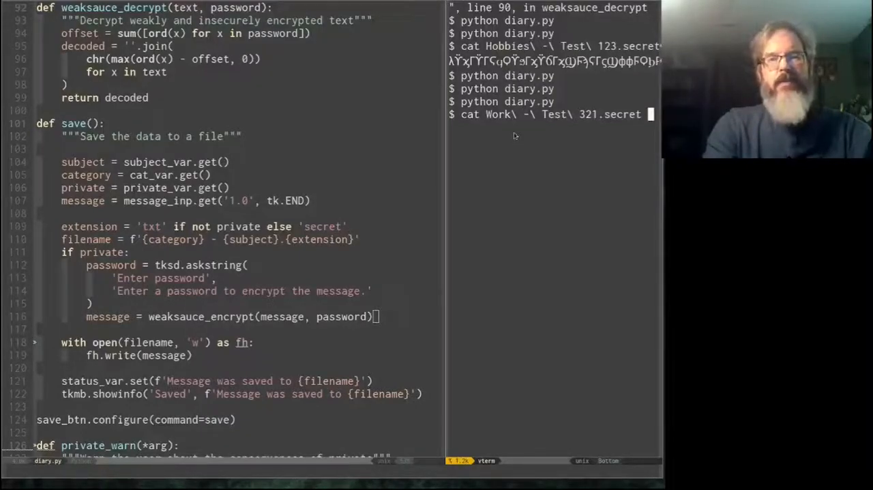
Print 'Work - Test 321.secret' in the vterm to show its scrambled text, then clear the stray input.
{"action": "key", "text": "Return"}
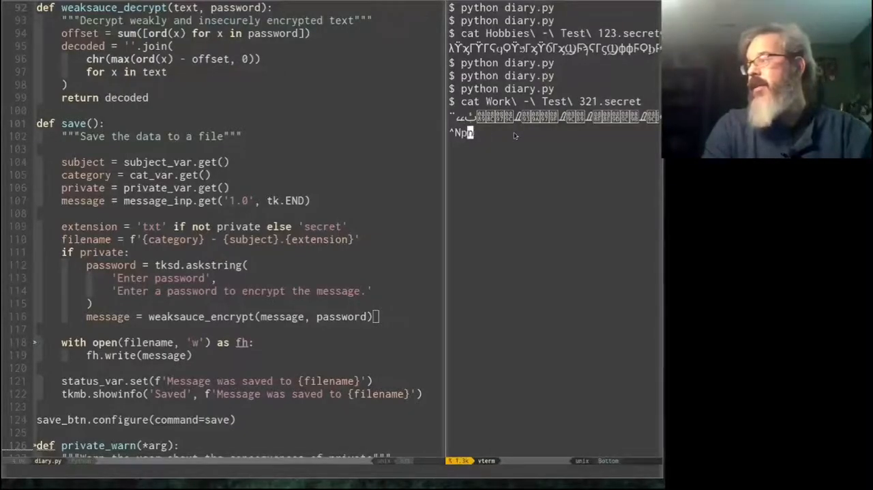
{"action": "key", "text": "Return"}
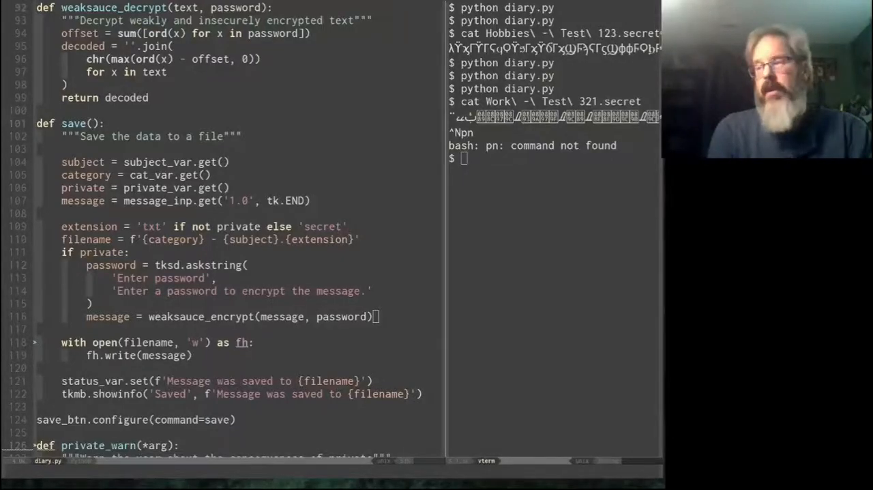
{"action": "key", "text": "ctrl+Home"}
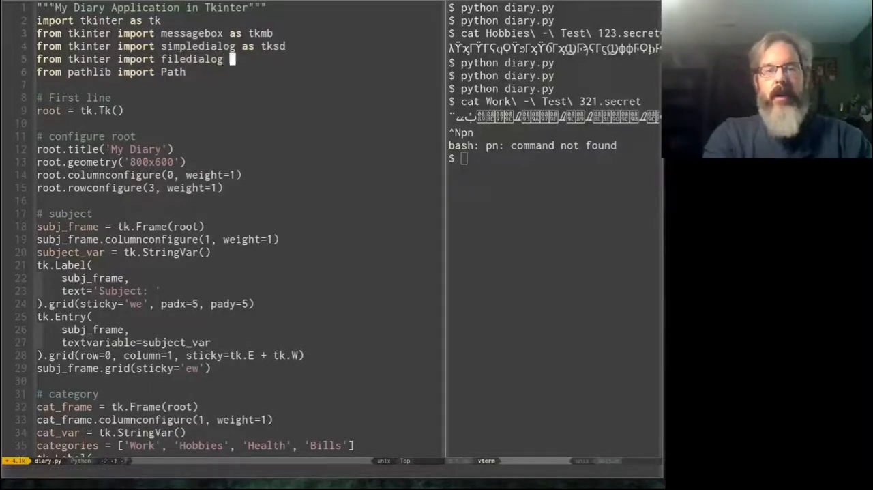
Alias the filedialog import as tkfd, then scroll down to the functions section.
{"action": "type", "text": "as tkfd"}
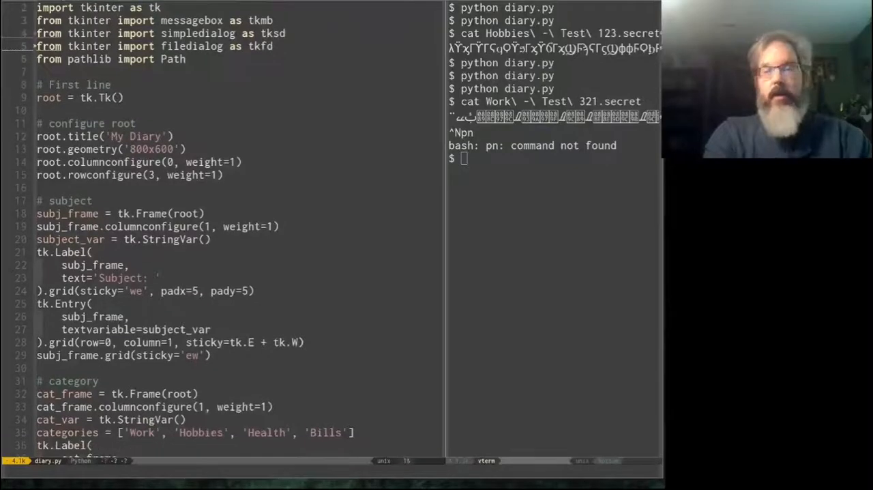
{"action": "scroll", "scroll_direction": "down", "scroll_amount": 3}
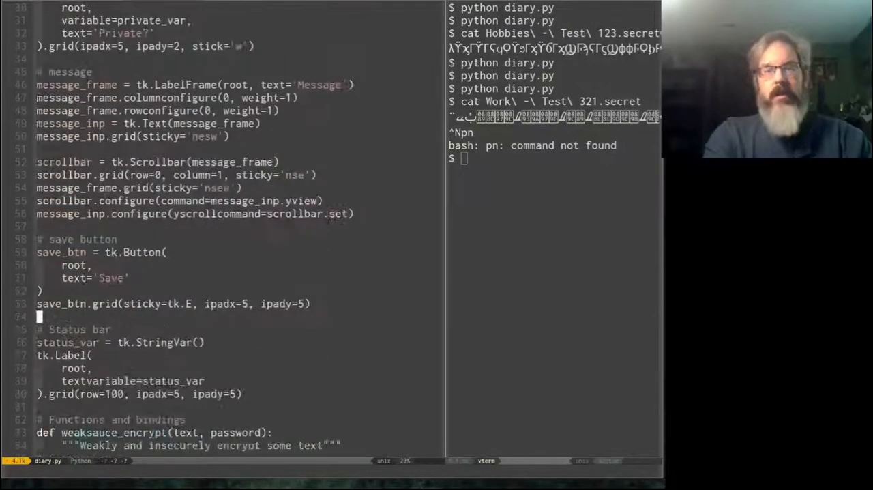
{"action": "scroll", "scroll_direction": "down", "scroll_amount": 3}
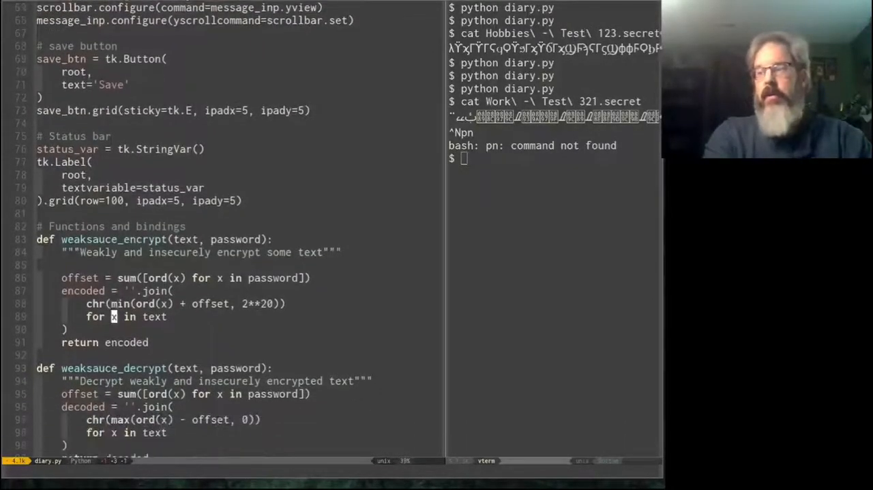
{"action": "scroll", "scroll_direction": "down", "scroll_amount": 3}
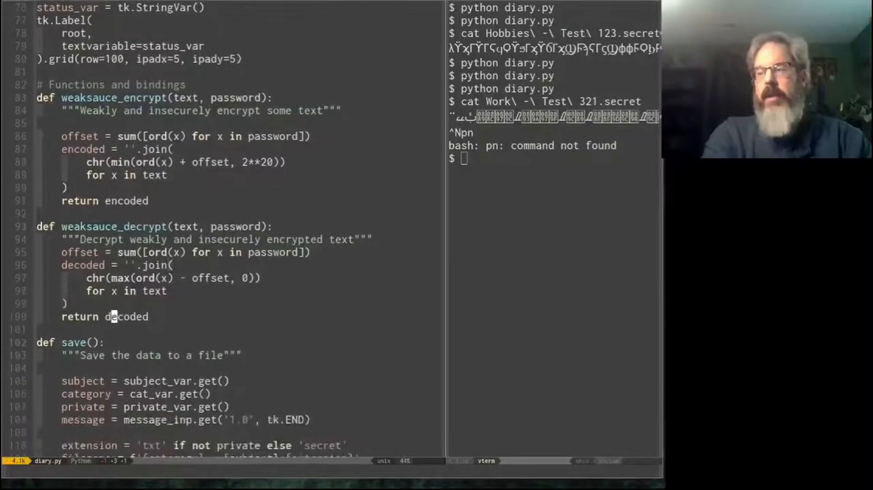
{"action": "scroll", "scroll_direction": "down", "scroll_amount": 3}
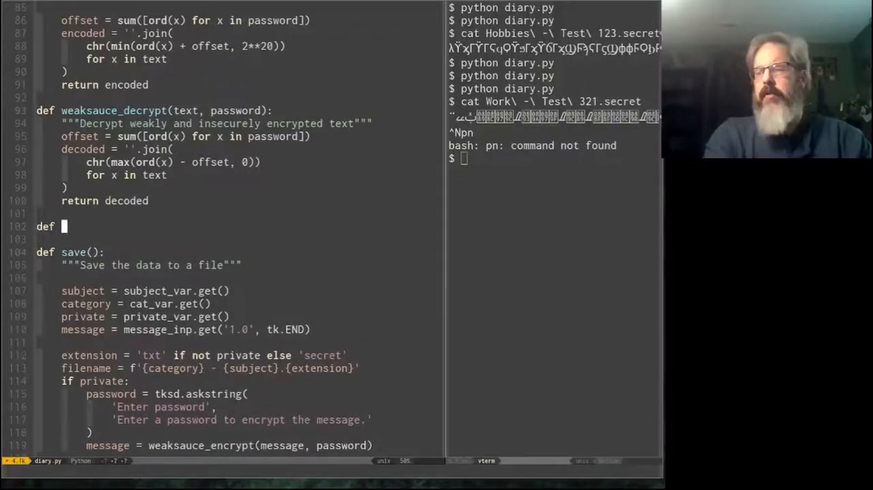
Define open_file() below weaksauce_decrypt with the docstring 'Open a diary file'.
{"action": "type", "text": "open()"}
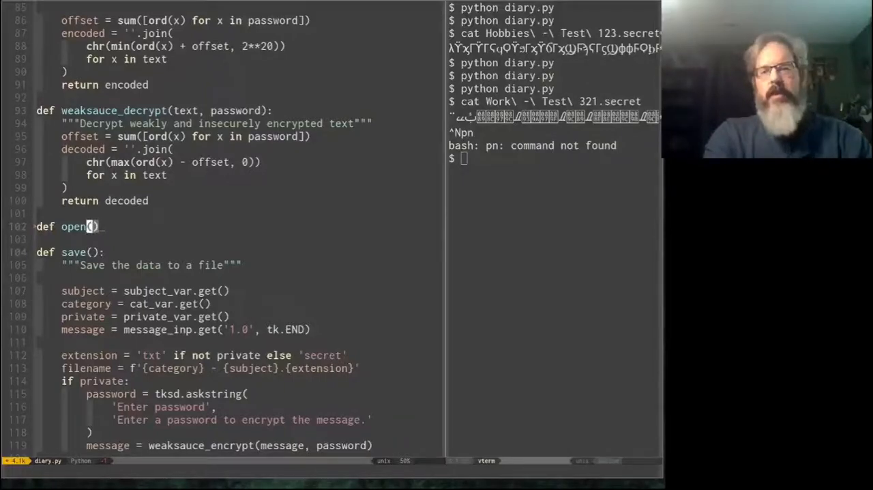
{"action": "type", "text": "_file"}
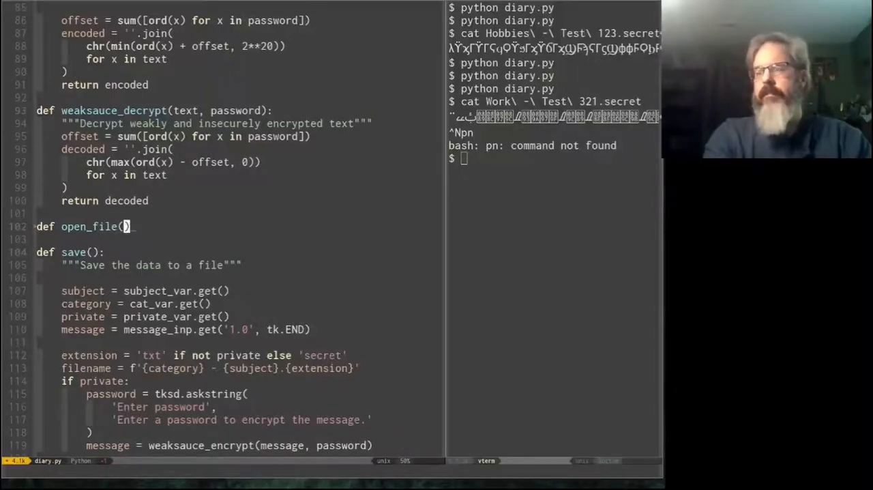
{"action": "type", "text": ":"}
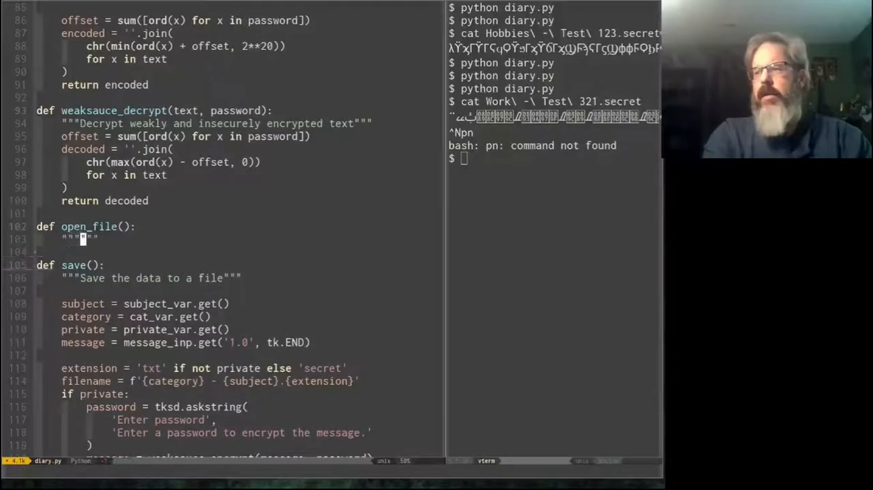
{"action": "type", "text": "Open a"}
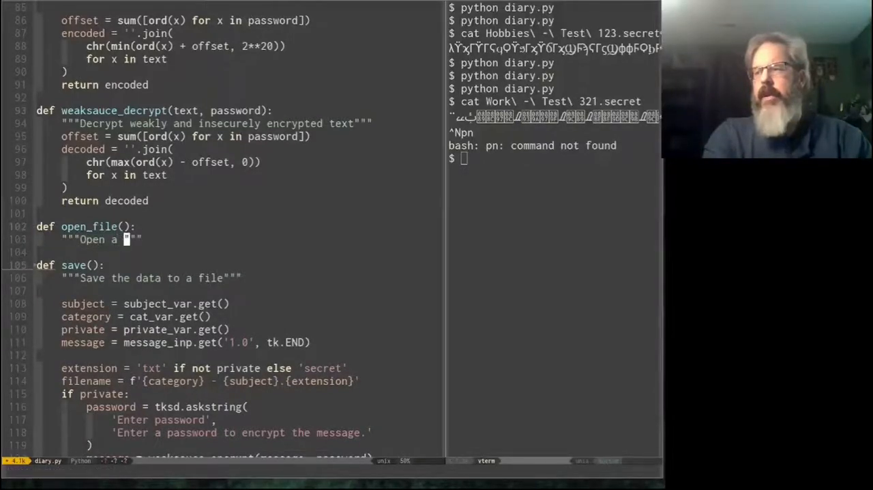
{"action": "type", "text": "diary file"}
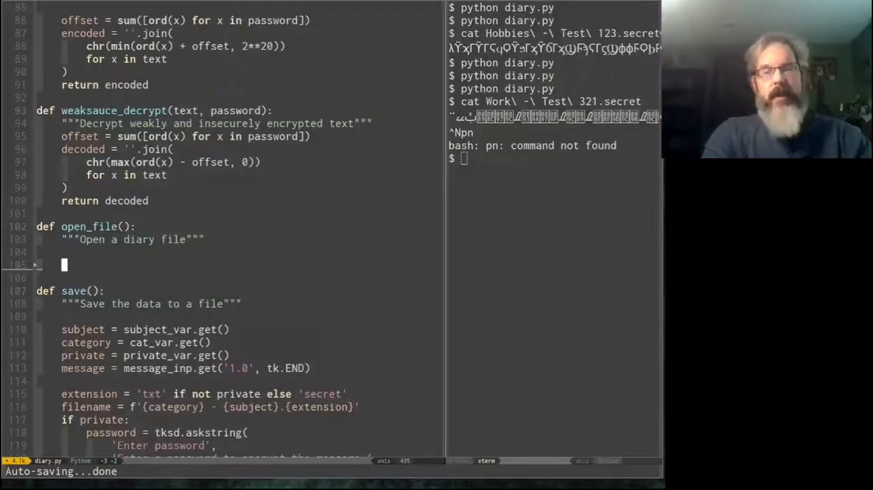
Start the line file_path = tkfd.askopenfilename( inside open_file.
{"action": "type", "text": "file_"}
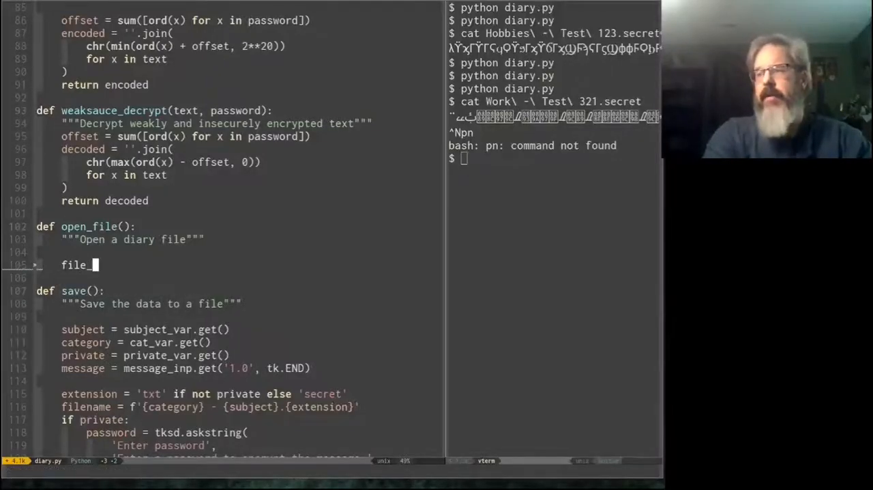
{"action": "type", "text": "_path ="}
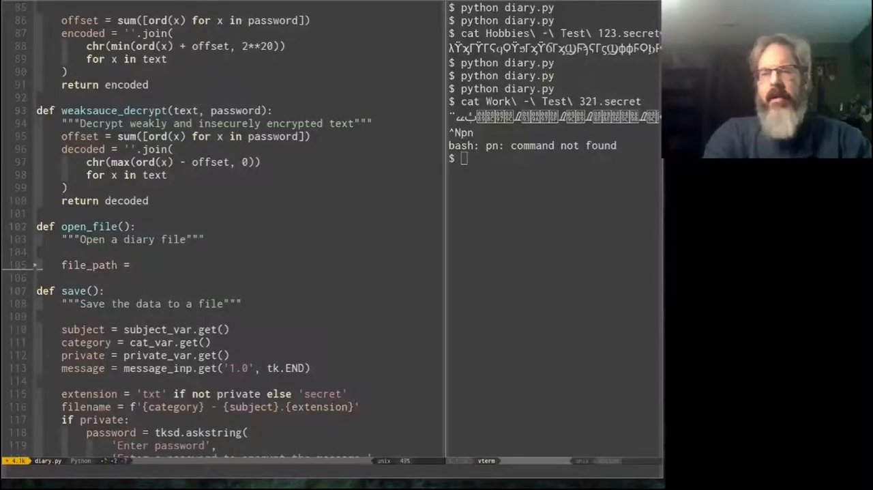
{"action": "type", "text": "tkfd"}
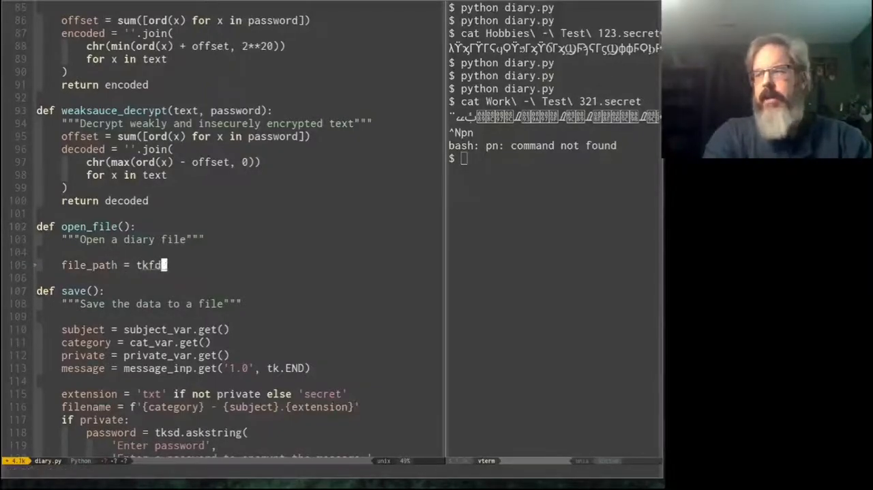
{"action": "type", "text": ".askopenfilena"}
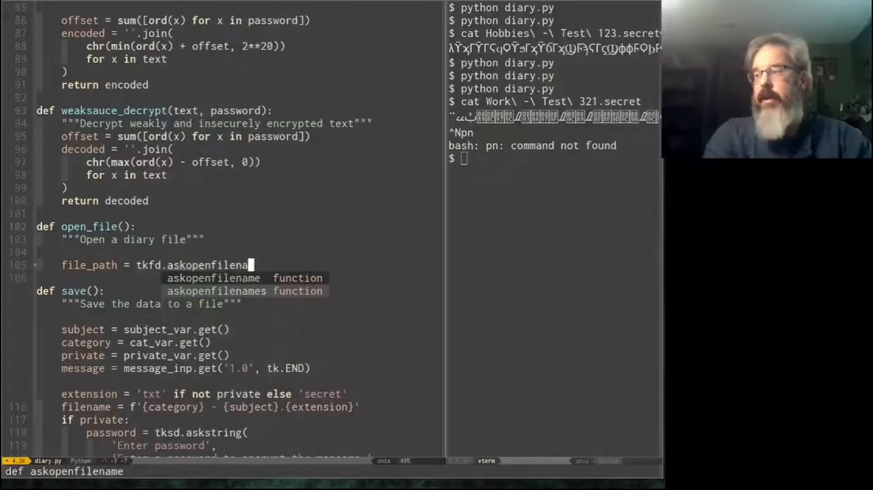
{"action": "type", "text": "me("}
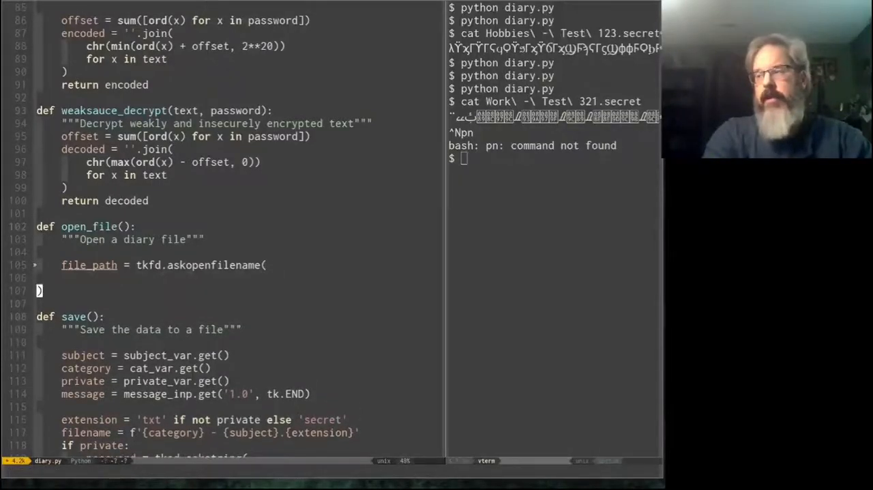
Give askopenfilename the argument title='Select a file to open' on its own line.
{"action": "key", "text": "enter"}
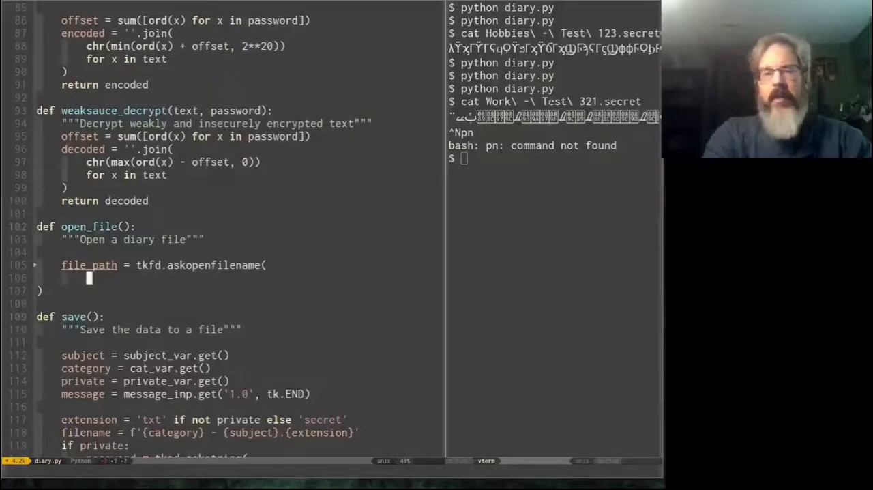
{"action": "type", "text": "title="}
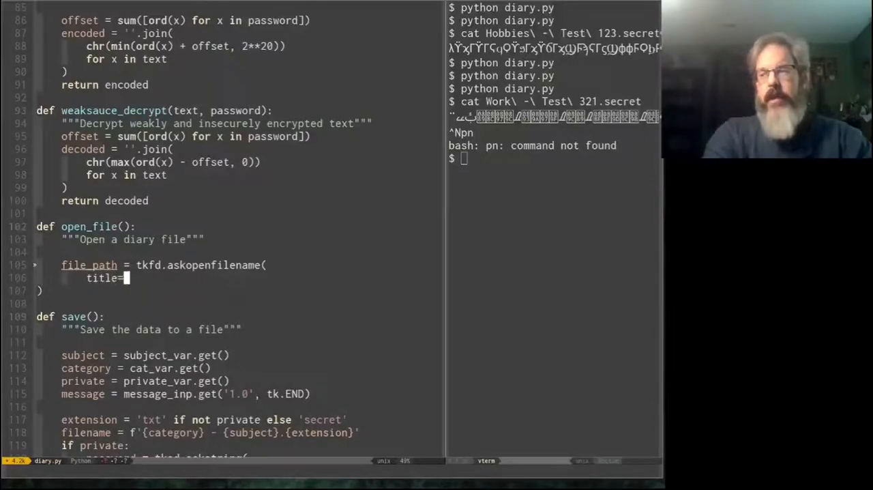
{"action": "type", "text": "'Select a file to open"}
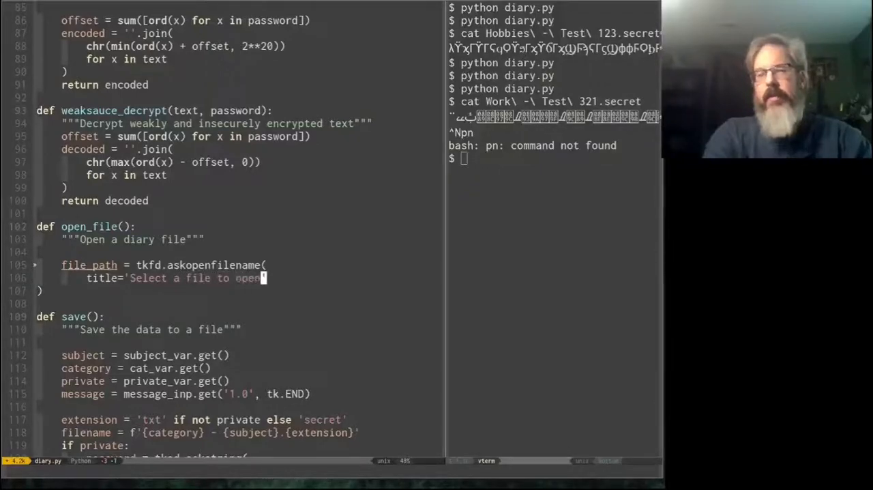
{"action": "type", "text": ","}
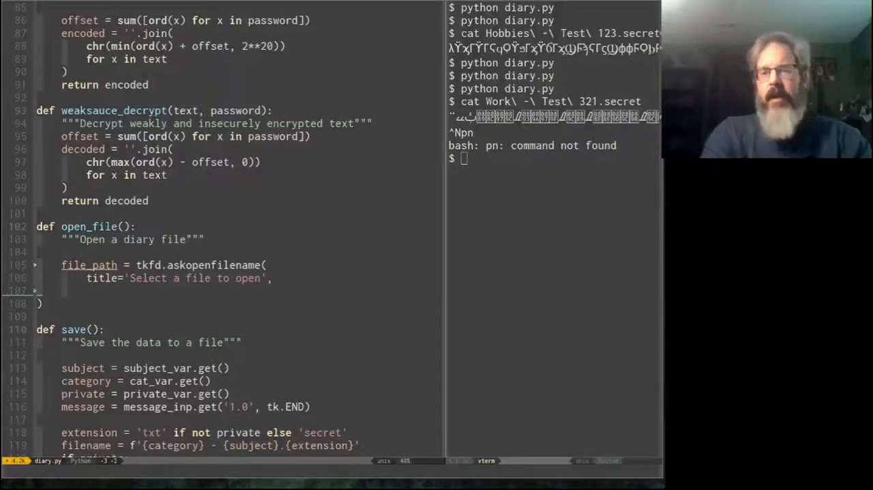
Add filetypes=[('Secret', '*.secret')] to the askopenfilename call.
{"action": "type", "text": "filetypes="}
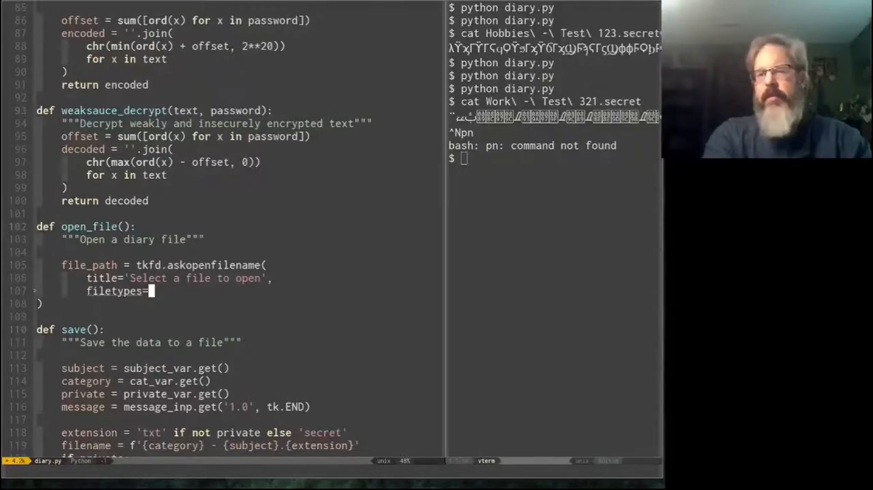
{"action": "type", "text": "["}
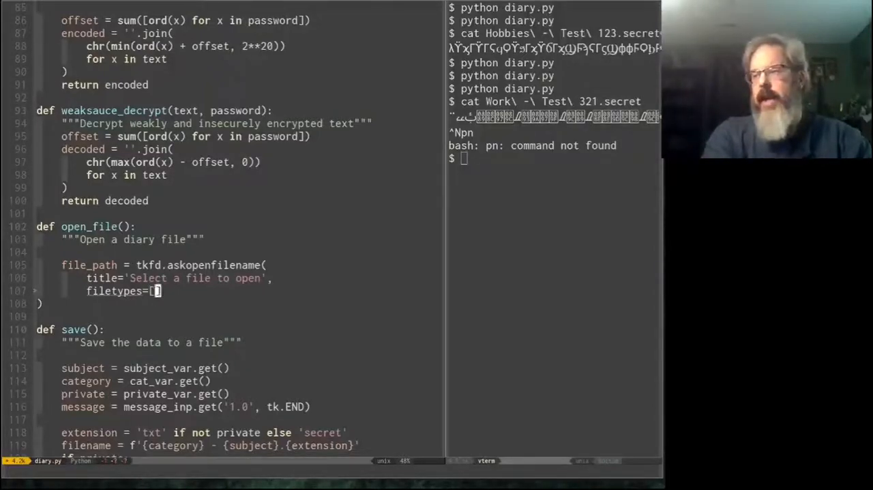
{"action": "type", "text": "()"}
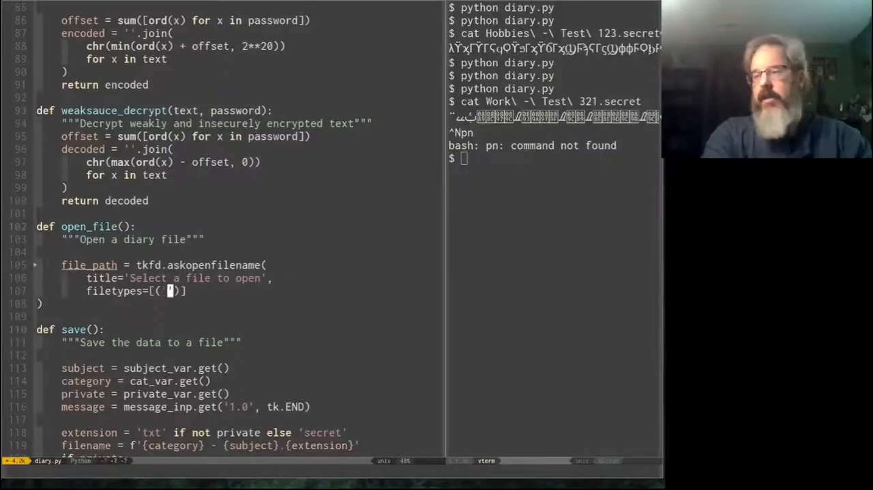
{"action": "type", "text": "Secret"}
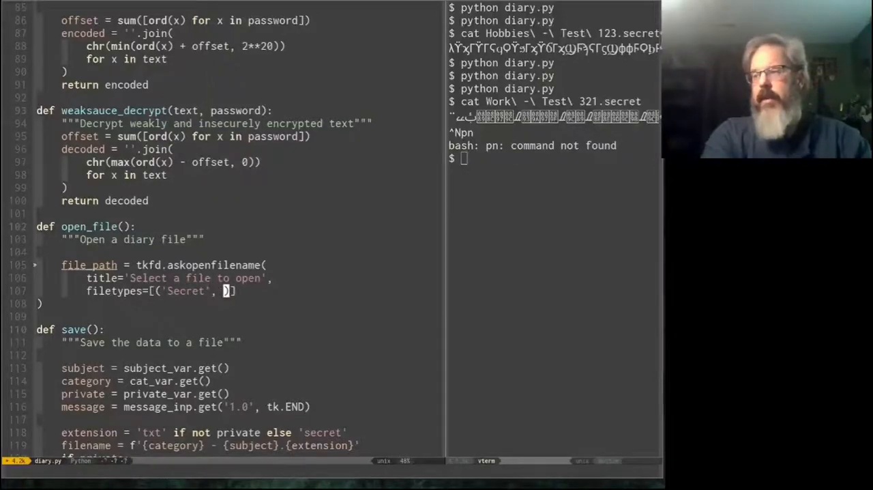
{"action": "type", "text": "'*.'"}
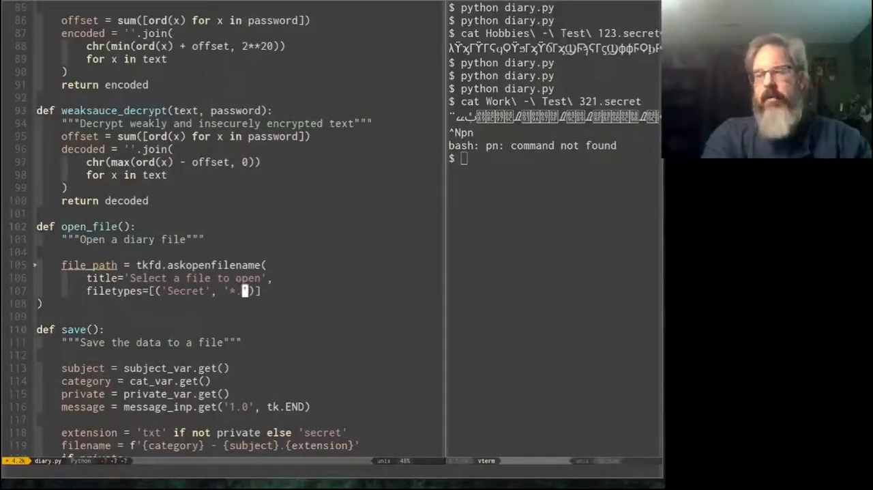
{"action": "type", "text": "secret'), ('Text', '*.txt"}
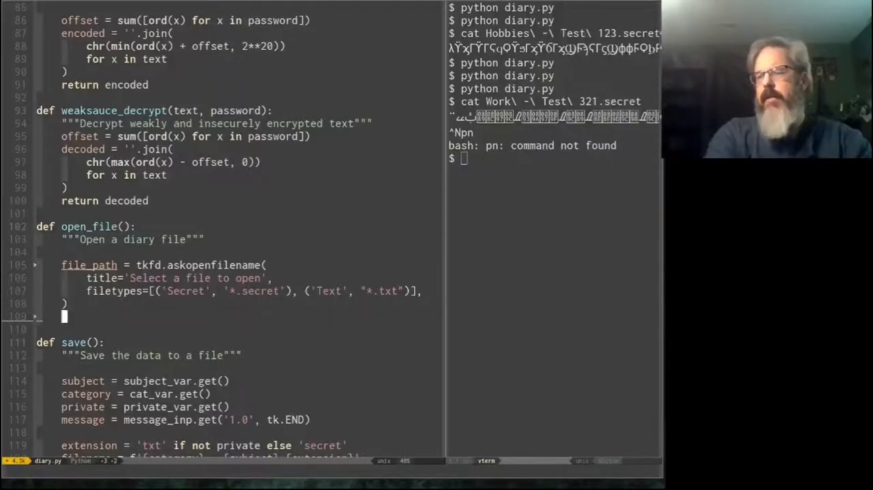
Wrap the chosen path as fp = Path(file_path) and set filename = fp.stem.
{"action": "type", "text": "fp = Path(file_path"}
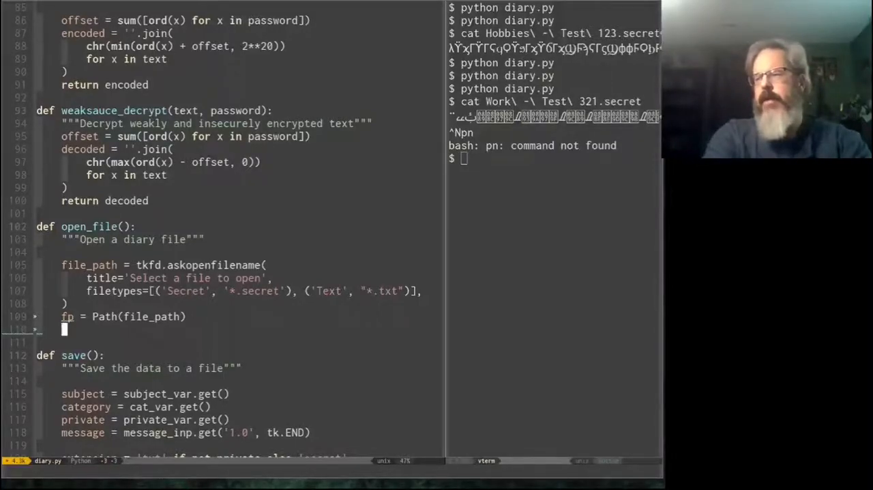
{"action": "type", "text": "filename ="}
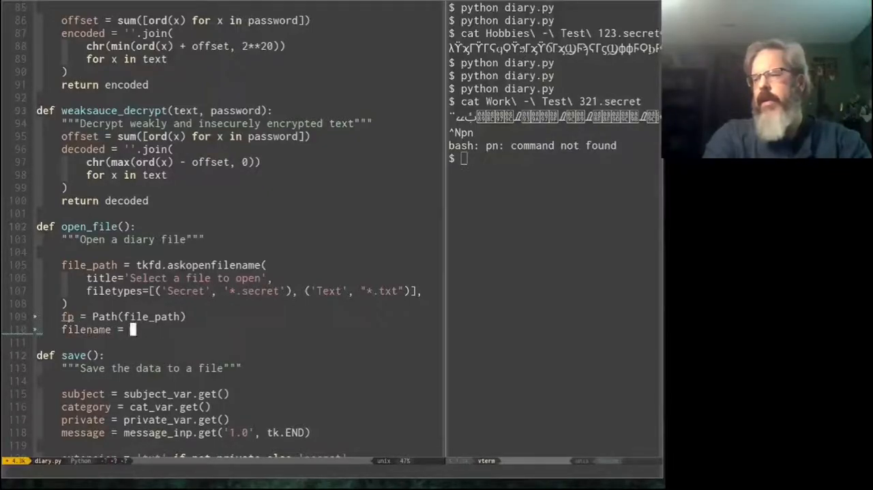
{"action": "type", "text": "fp."}
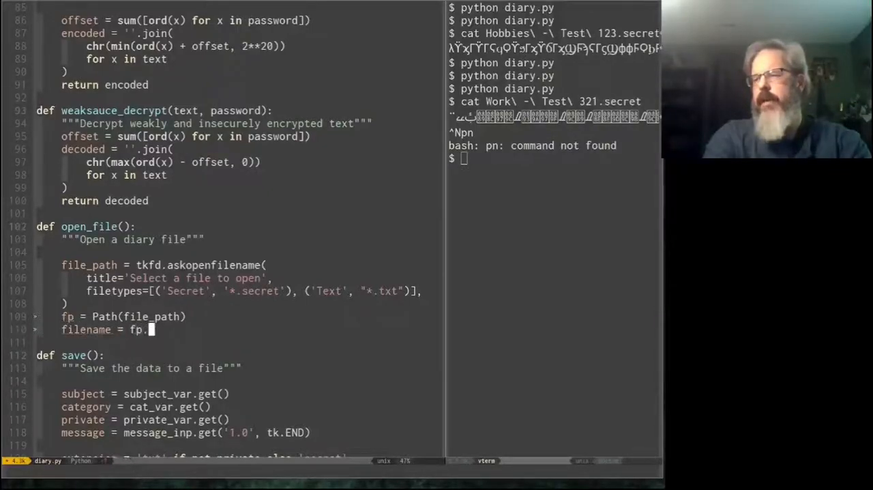
{"action": "type", "text": "stem"}
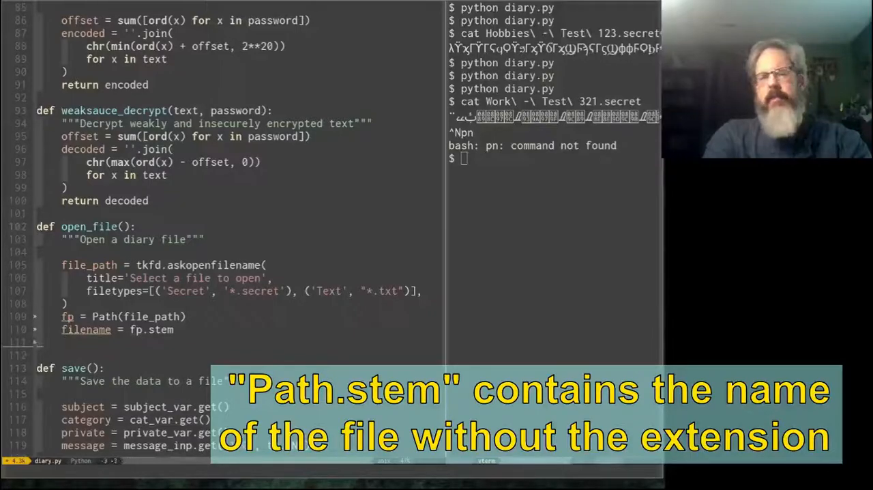
Split the filename on ' - ' into category and subject.
{"action": "type", "text": "category"}
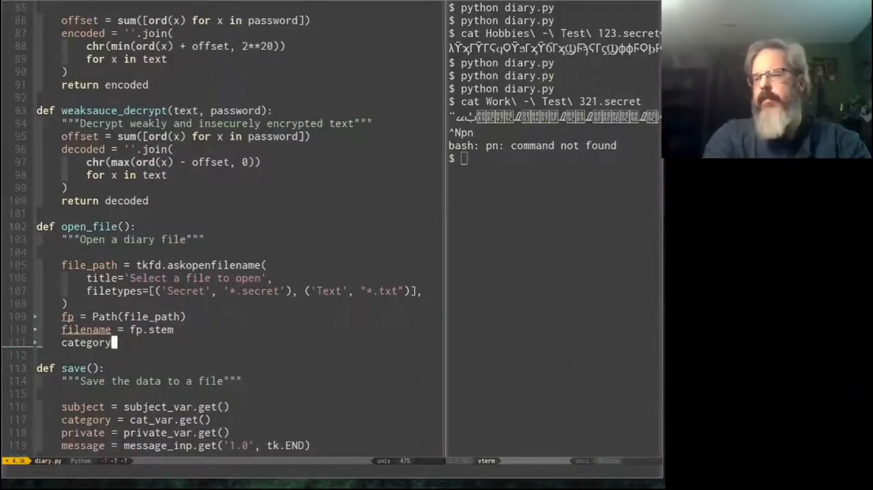
{"action": "type", "text": ", sub"}
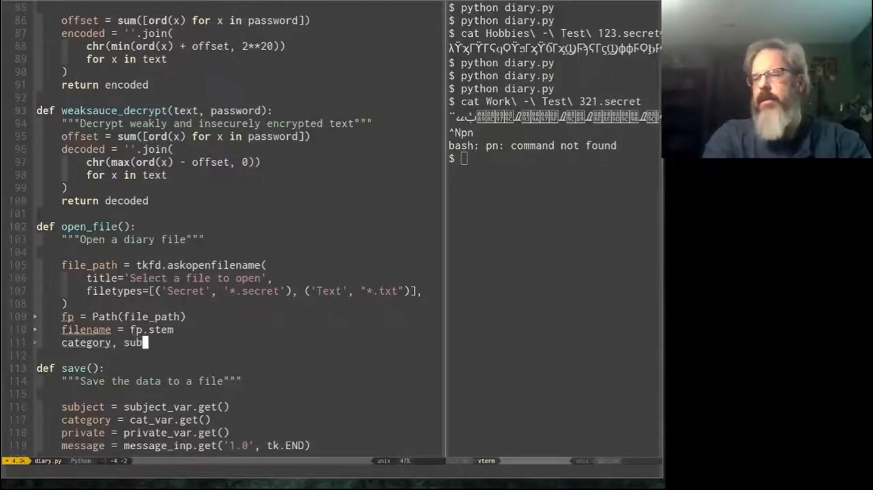
{"action": "type", "text": "ject ="}
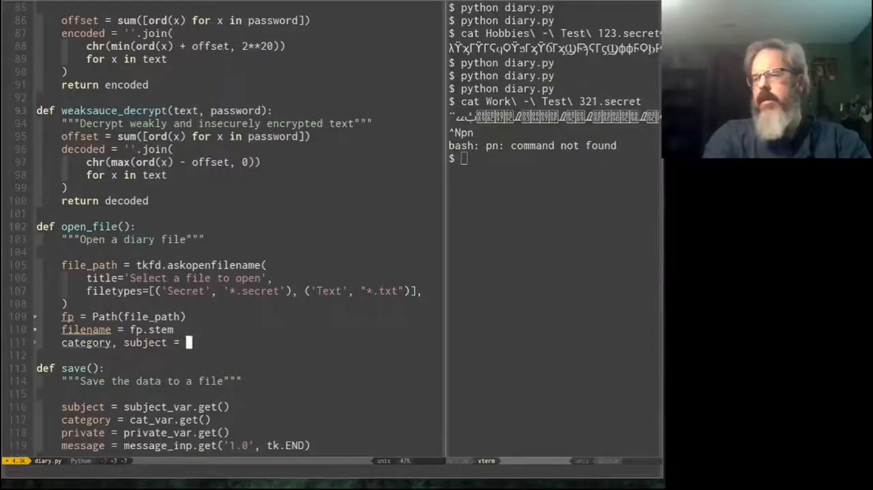
{"action": "type", "text": "filename"}
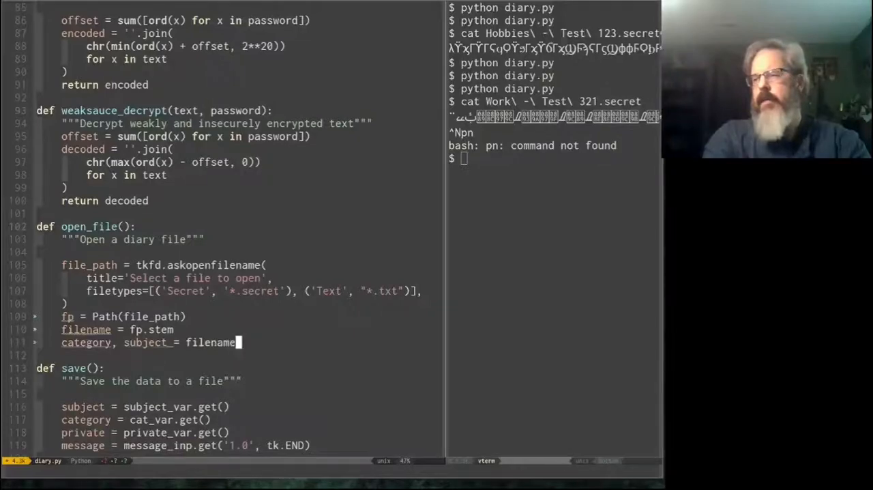
{"action": "type", "text": ".split(' -"}
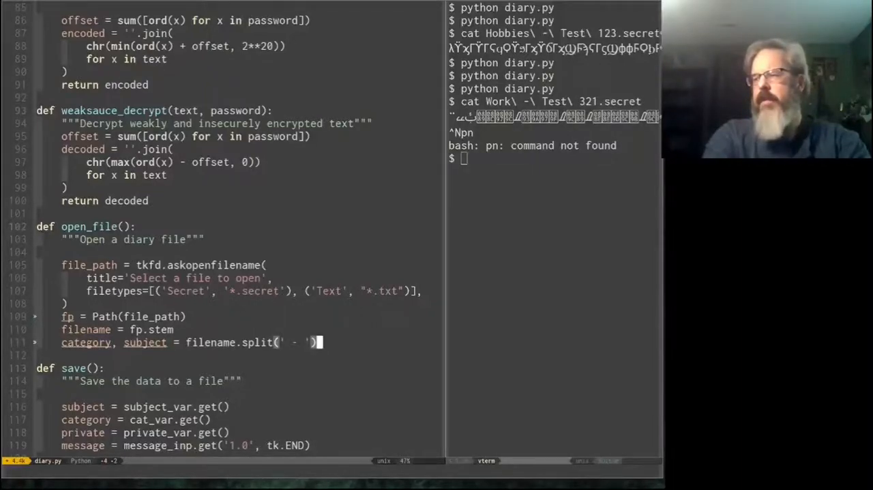
Add a check for whether fp.suffix equals '.secret'.
{"action": "key", "text": "enter"}
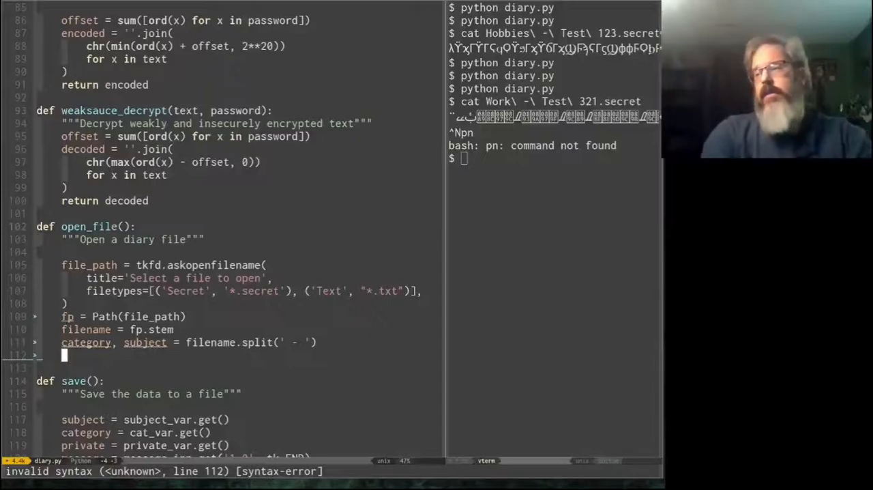
{"action": "type", "text": "if fp"}
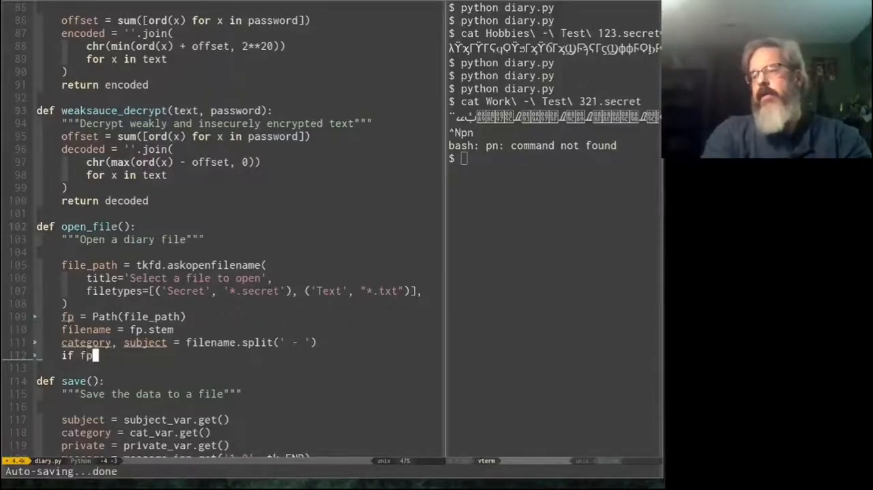
{"action": "type", "text": "."}
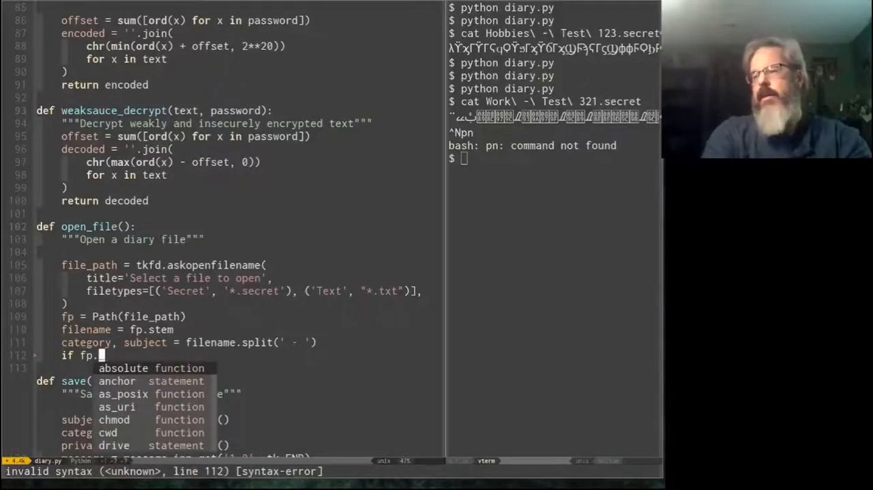
{"action": "type", "text": "su"}
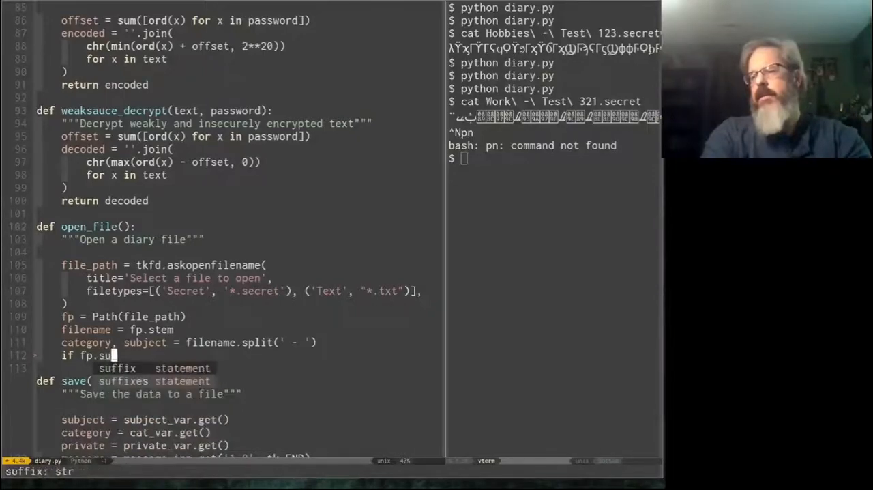
{"action": "type", "text": "ffix ="}
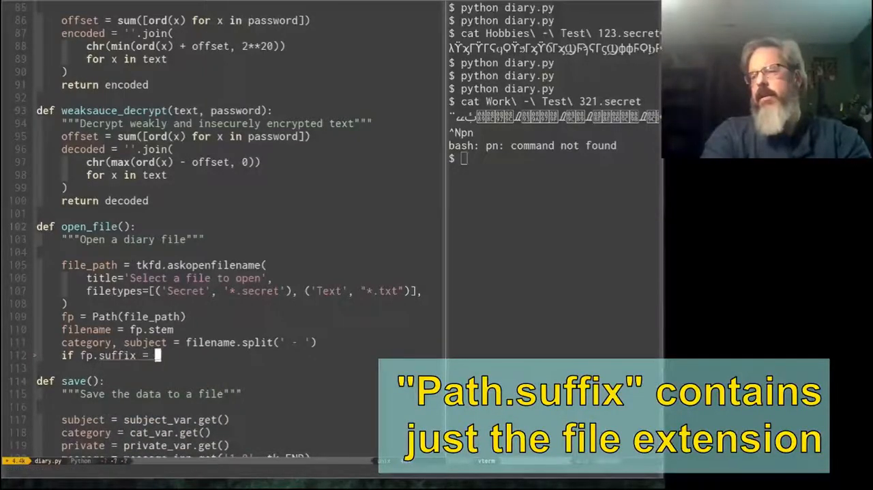
{"action": "type", "text": "'.sec"}
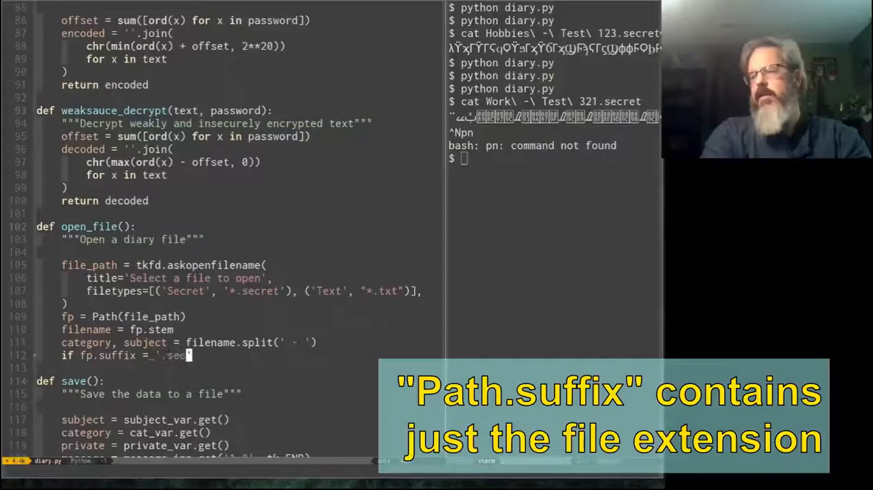
{"action": "type", "text": "et"}
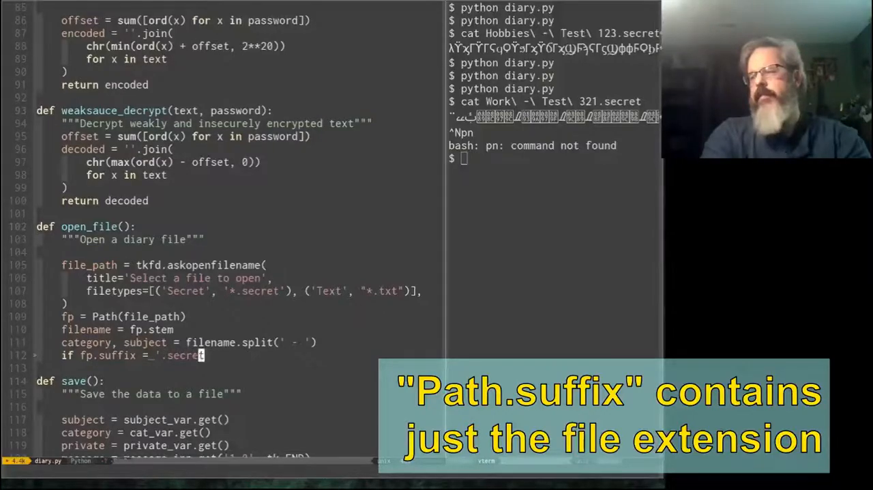
{"action": "type", "text": "="}
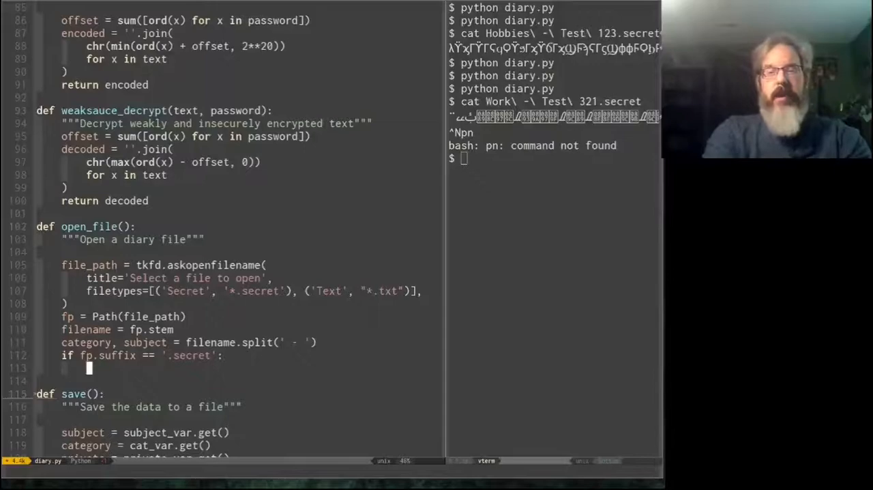
Inside that branch, prompt for the password with tksd.askstring 'Enter Password'.
{"action": "type", "text": "password ="}
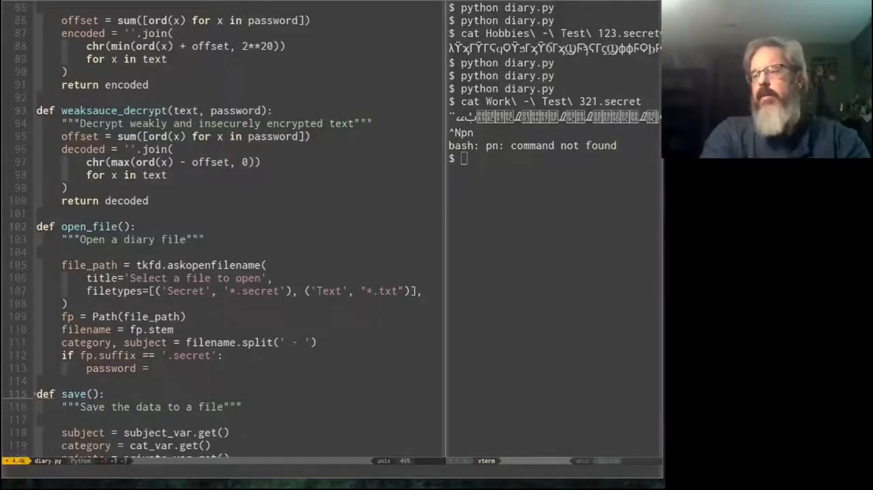
{"action": "type", "text": "tk"}
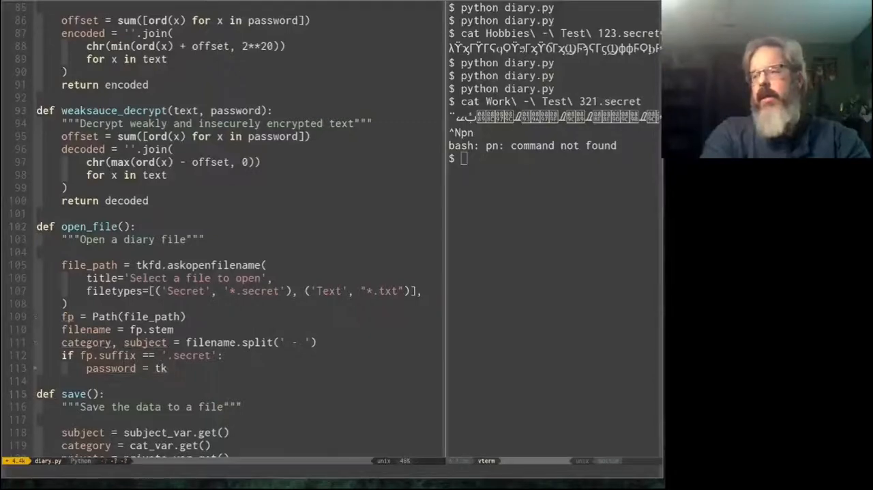
{"action": "type", "text": "sd."}
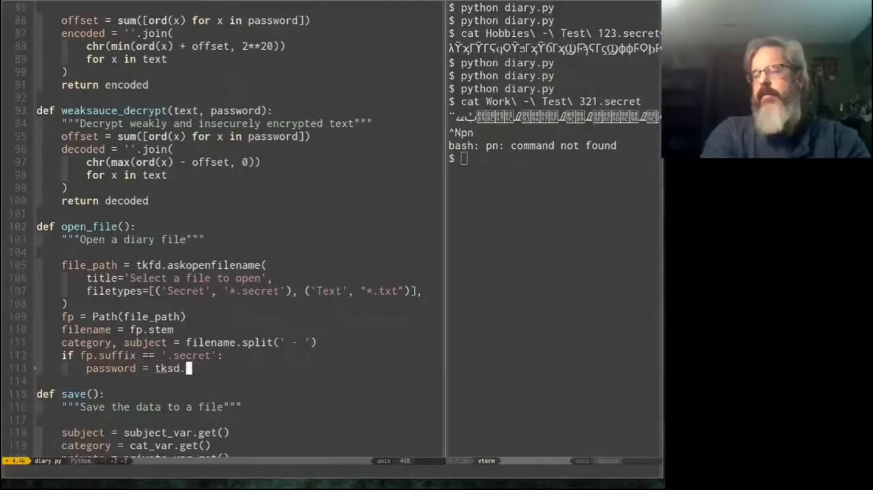
{"action": "type", "text": "askstring('Enter Pass'"}
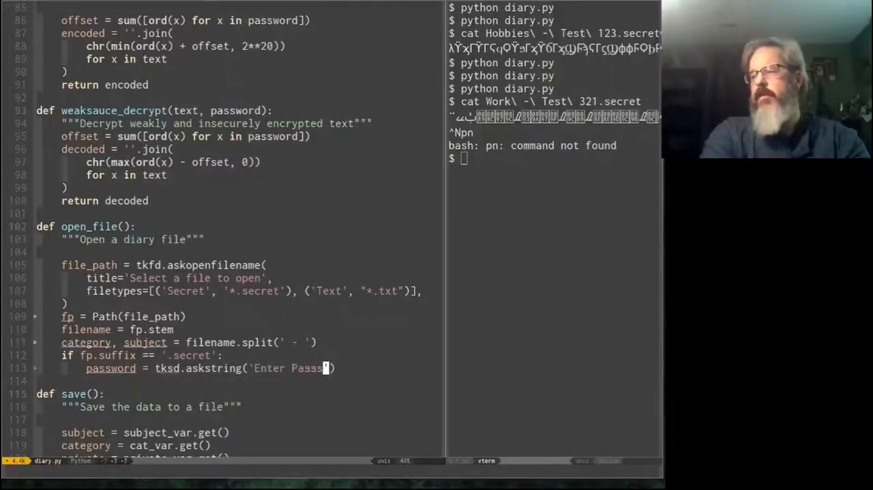
{"action": "type", "text": "word', )"}
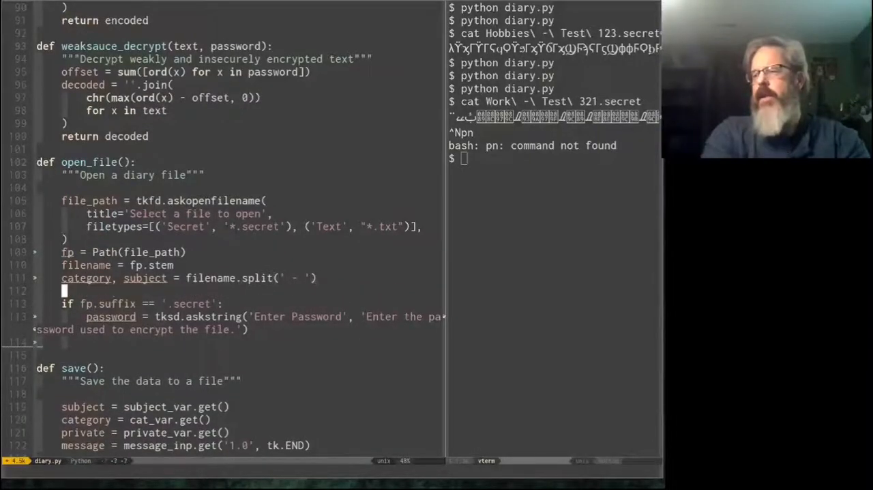
Read the file into message with fp.read_text(), decrypting secret files via weaksauce_decrypt(message, password).
{"action": "type", "text": "message = fp.read_text"}
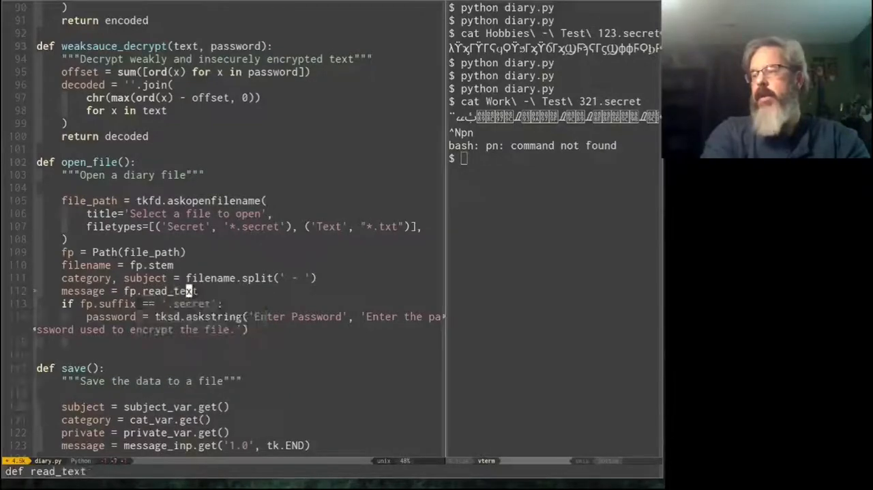
{"action": "type", "text": "()"}
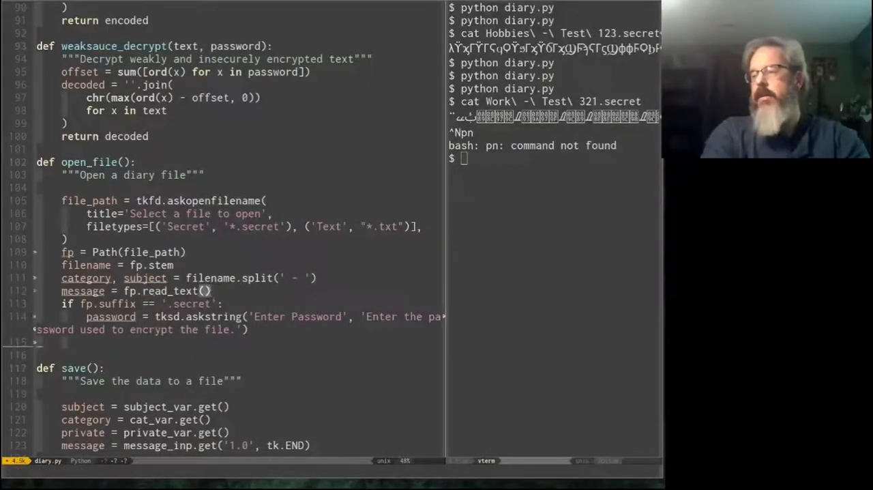
{"action": "scroll", "scroll_direction": "down", "scroll_amount": 3}
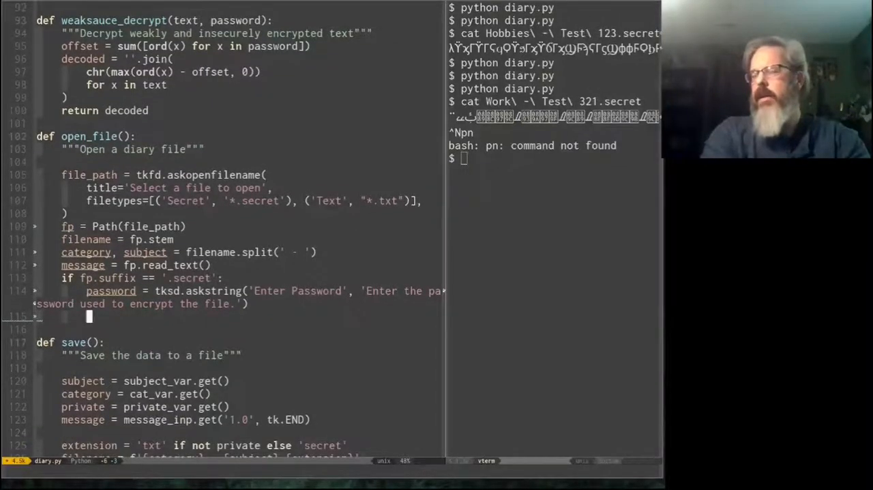
{"action": "type", "text": "message ="}
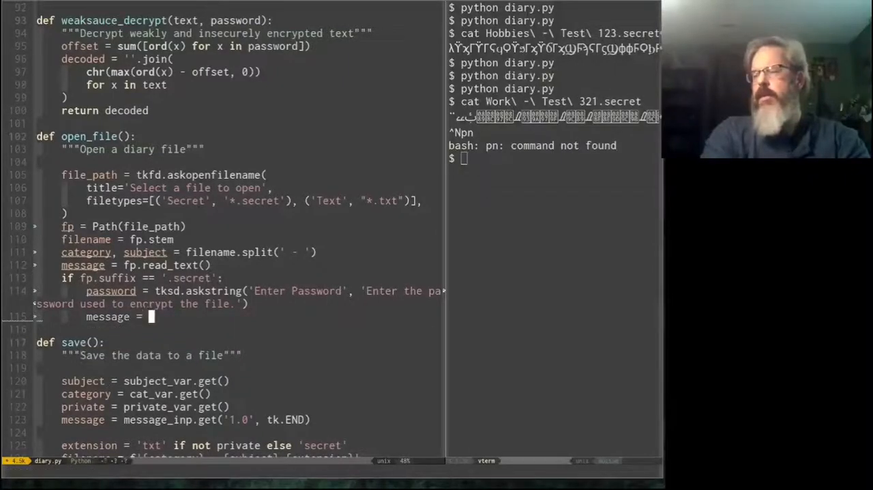
{"action": "type", "text": "weaksauce_decrypt(message"}
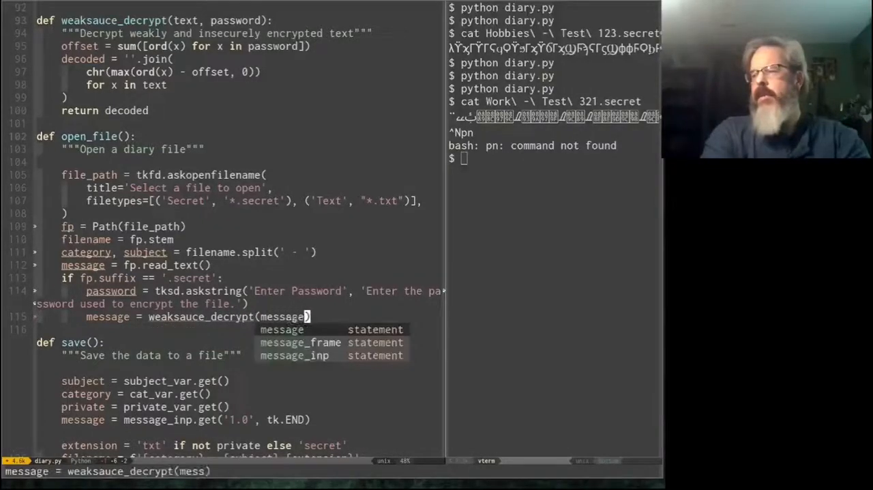
{"action": "type", "text": ","}
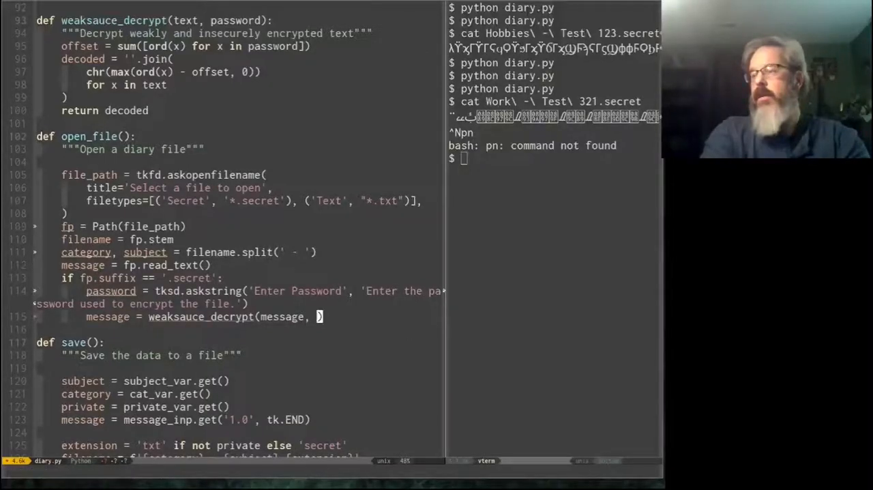
{"action": "type", "text": "password)"}
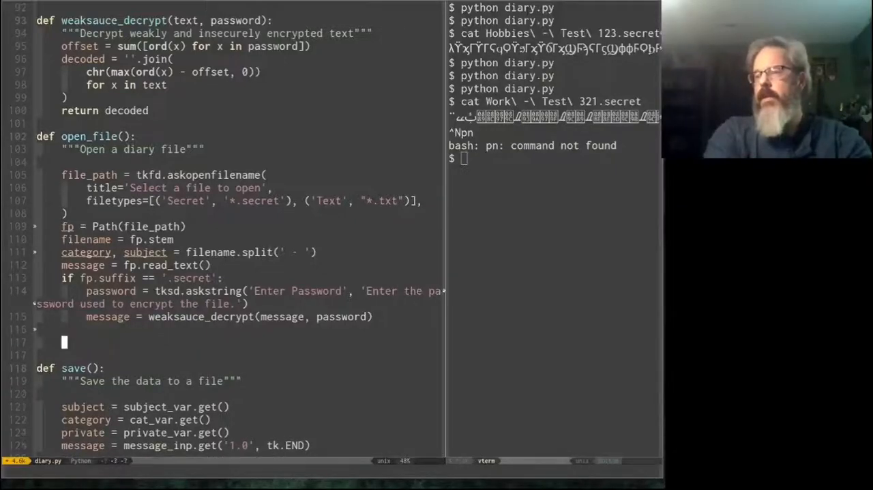
Set cat_var to category and subject_var to subject.
{"action": "type", "text": "cat_var"}
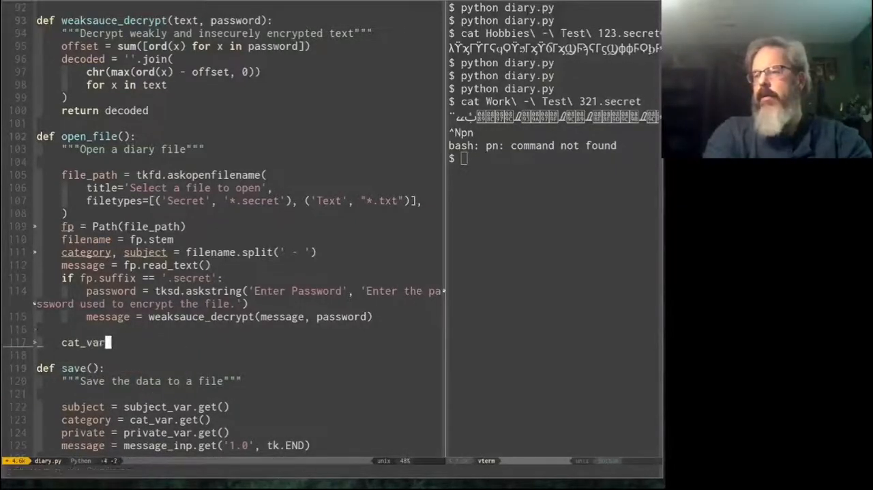
{"action": "type", "text": ".set(category)"}
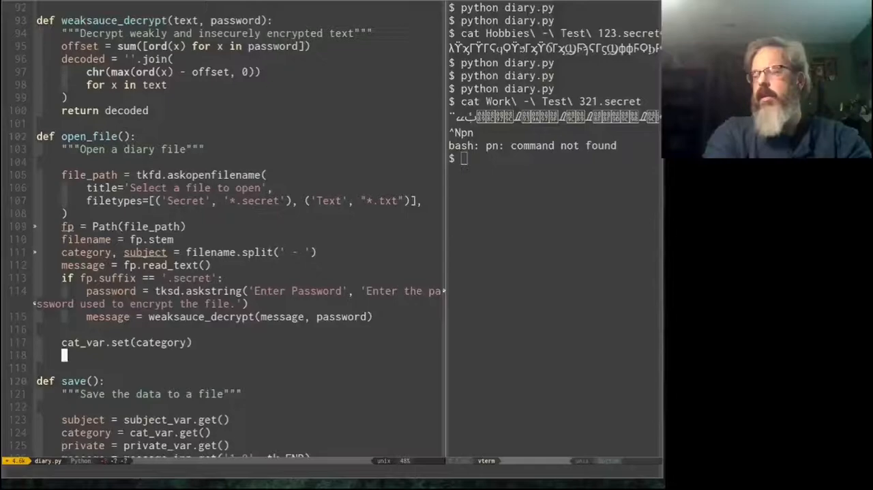
{"action": "type", "text": "subj_var"}
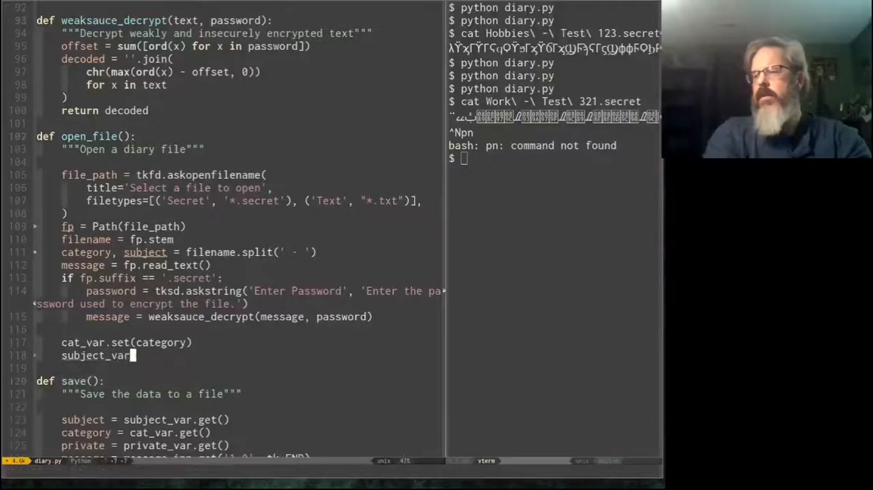
{"action": "type", "text": ".set()"}
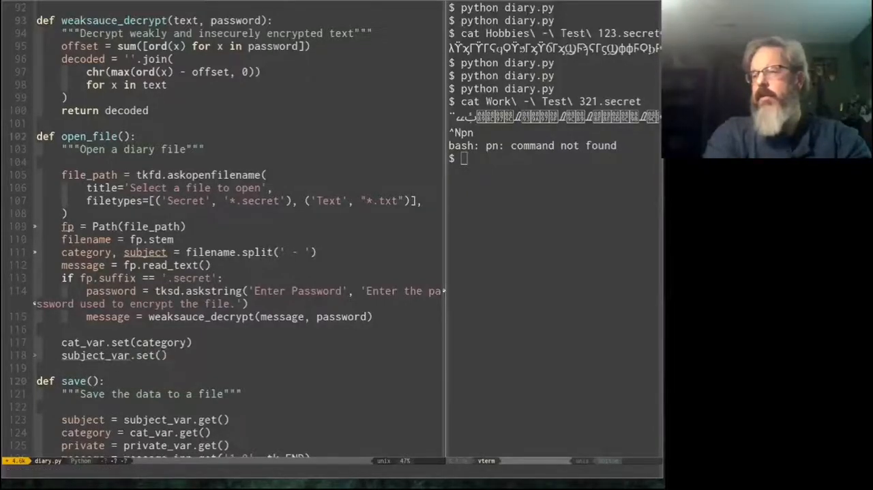
{"action": "type", "text": "subjec"}
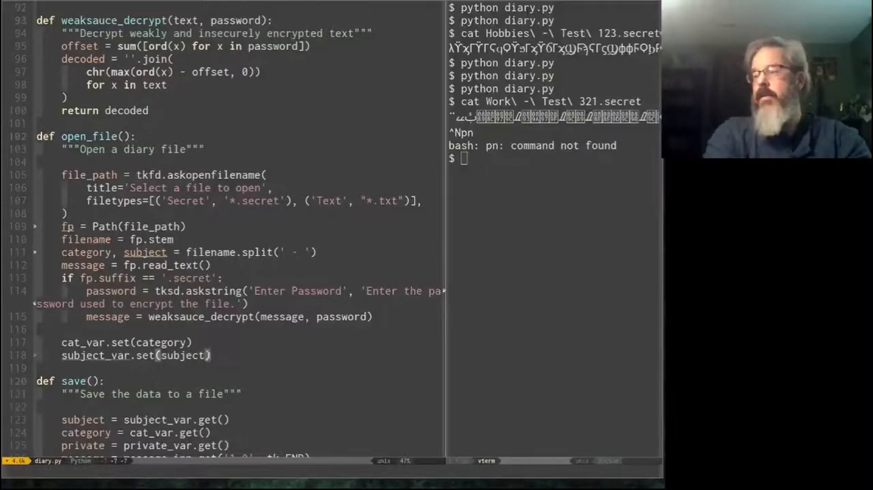
Clear message_inp with delete('1.0', tk.END), then add a mistaken message_inp.delete('1.0', message) line.
{"action": "type", "text": "tk.message_inp.delete()"}
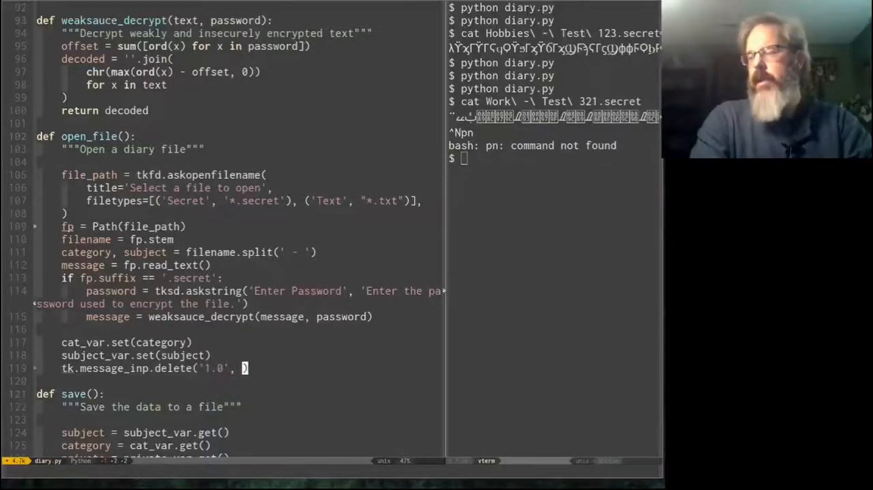
{"action": "type", "text": "tk.END)"}
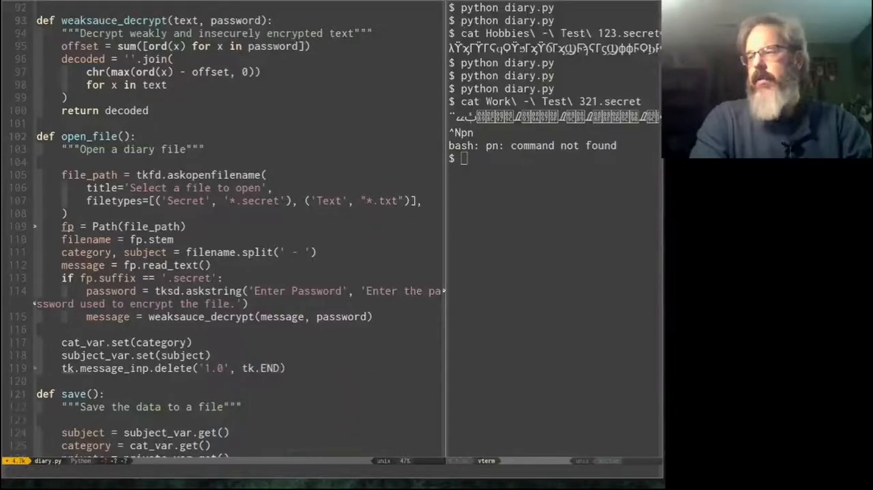
{"action": "type", "text": "tk"}
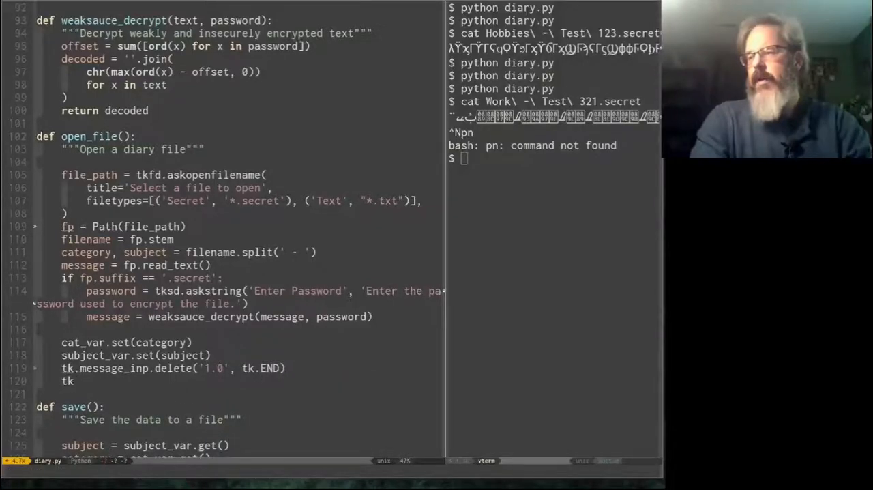
{"action": "scroll", "scroll_direction": "down", "scroll_amount": 3}
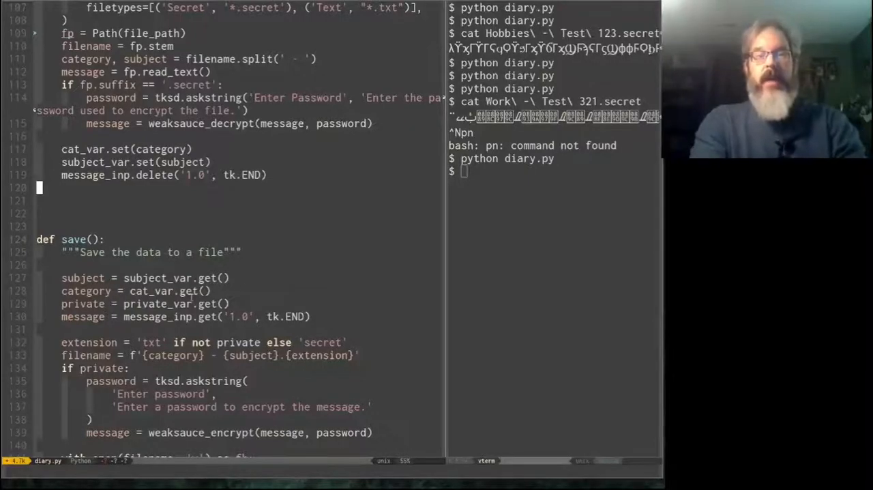
{"action": "type", "text": "message_inp."}
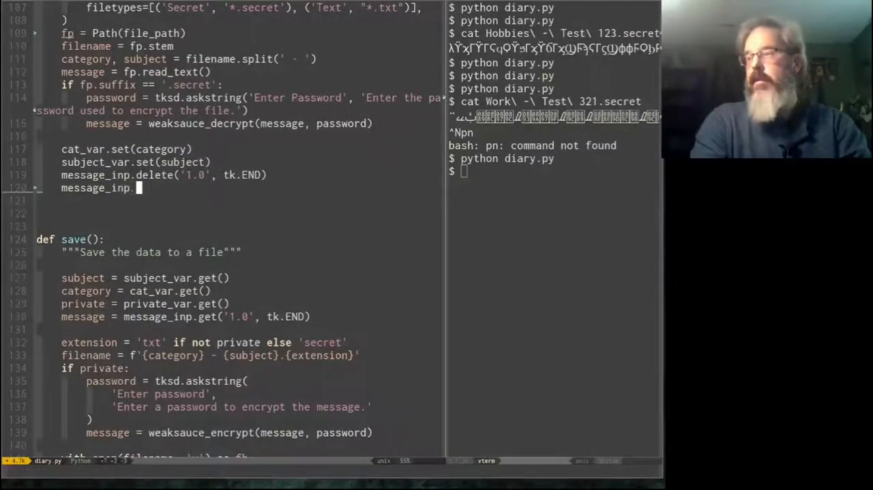
{"action": "type", "text": "delete('1.0',"}
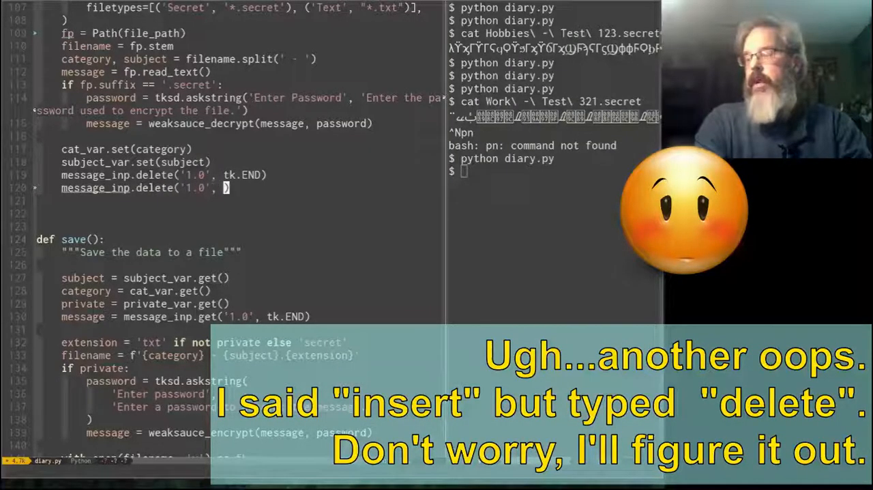
{"action": "type", "text": "message)"}
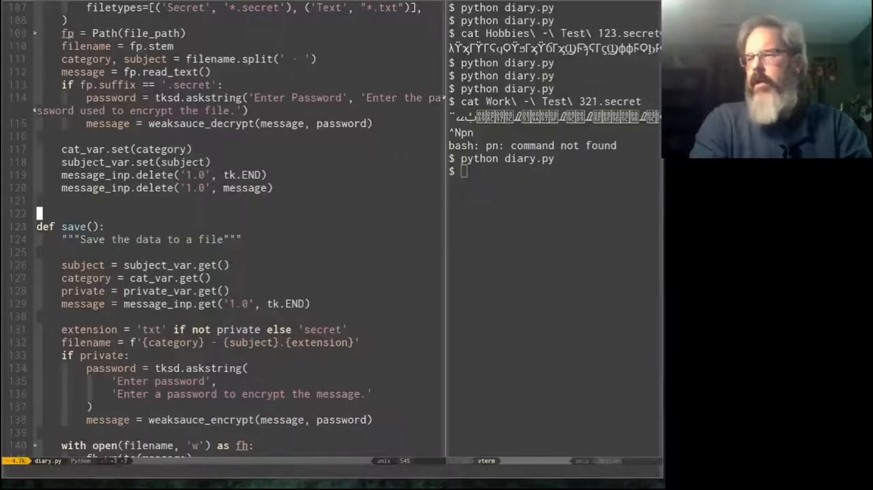
Scroll to just below the save button's grid call to start the open button section.
{"action": "scroll", "scroll_direction": "down", "scroll_amount": 3}
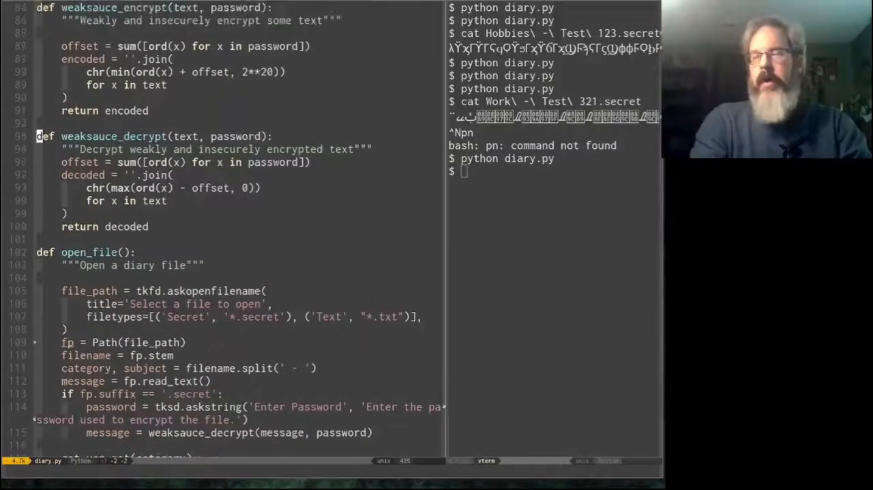
{"action": "scroll", "scroll_direction": "up", "scroll_amount": 3}
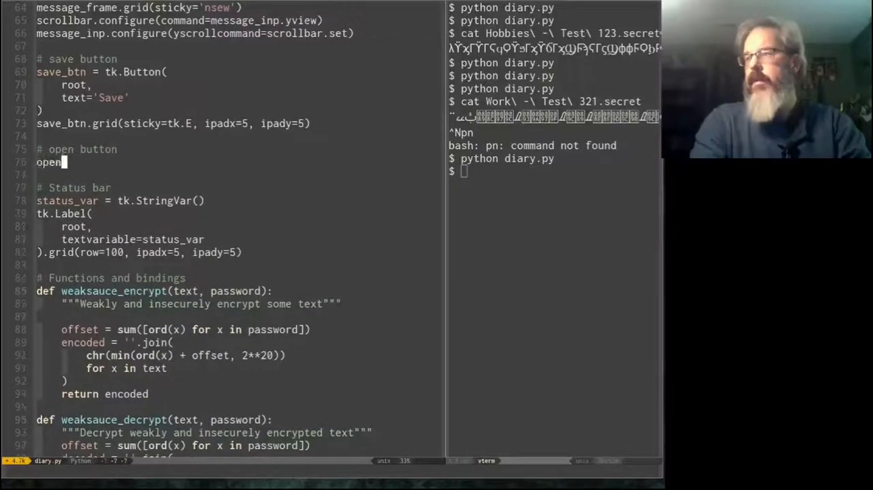
Create open_btn as a tk.Button on root labelled 'Open'.
{"action": "type", "text": "_btn = tk."}
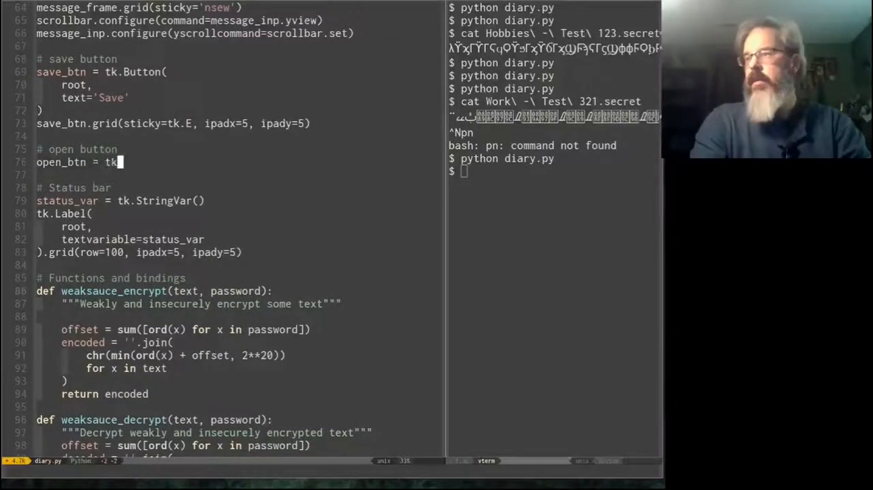
{"action": "type", "text": "Button("}
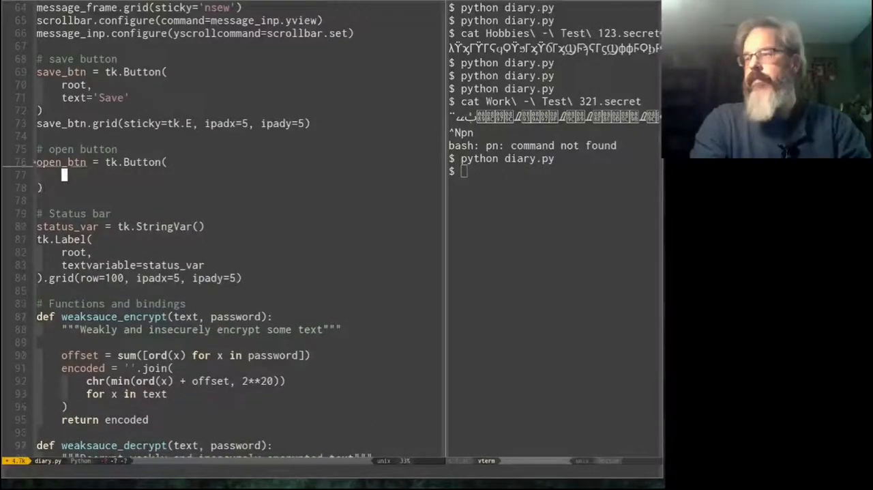
{"action": "type", "text": "root,"}
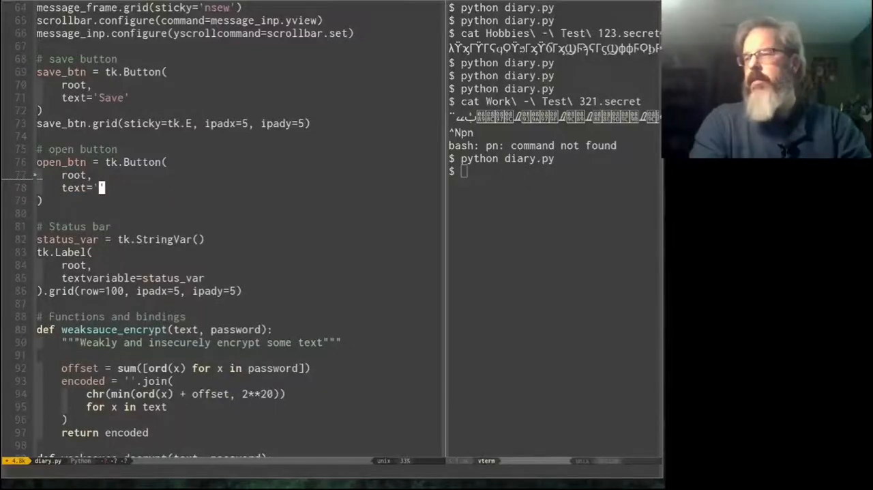
{"action": "type", "text": "Open"}
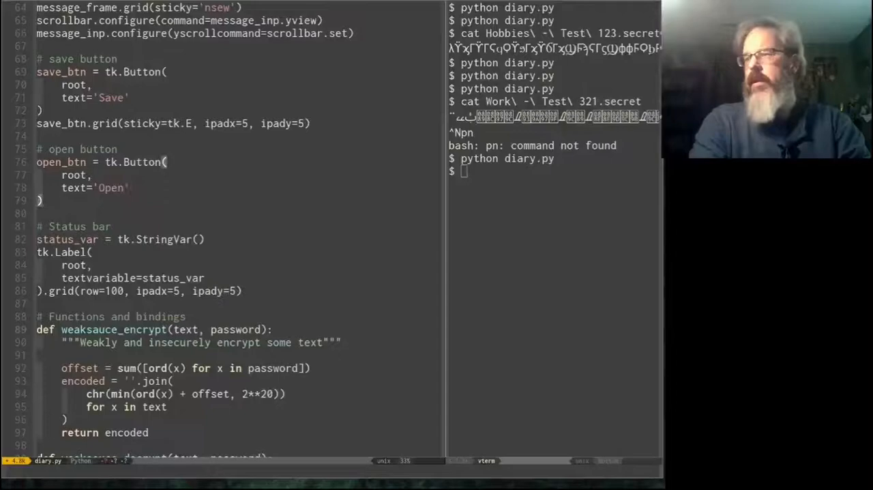
Grid open_btn with sticky=tk.E, ipadx=5, ipady=5.
{"action": "type", "text": "open_btn"}
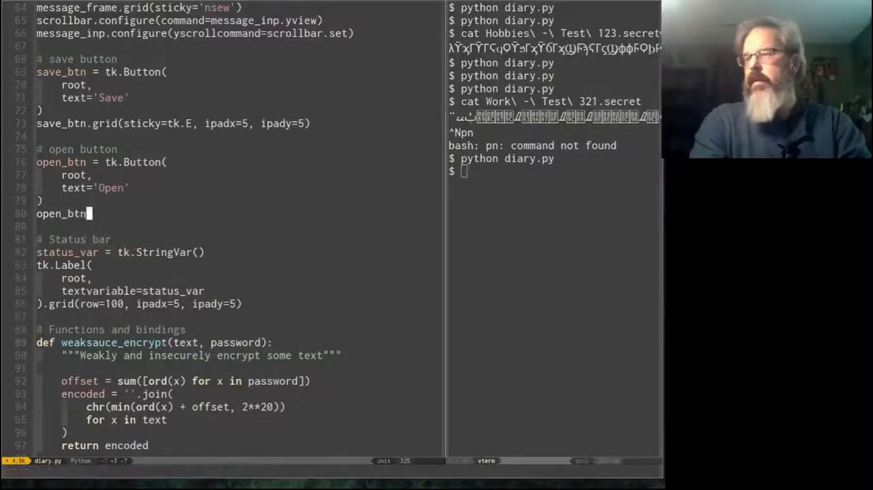
{"action": "type", "text": ".grid()"}
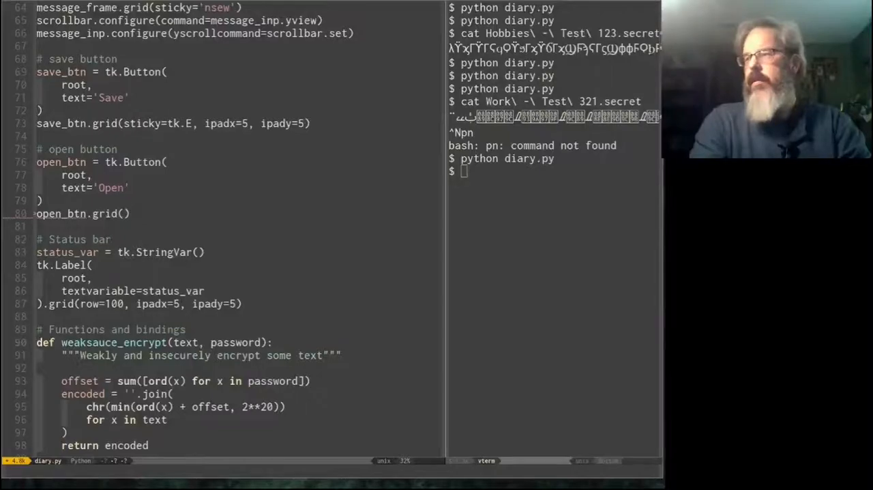
{"action": "type", "text": "sticky"}
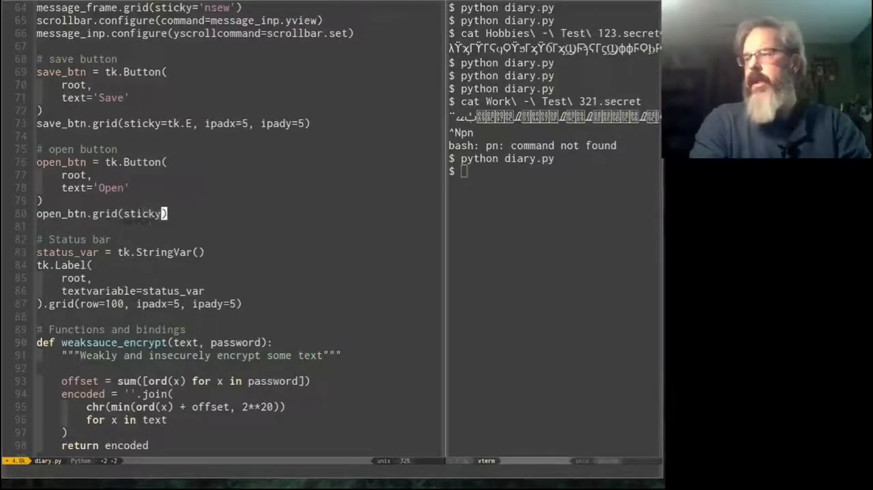
{"action": "type", "text": "=tk.E"}
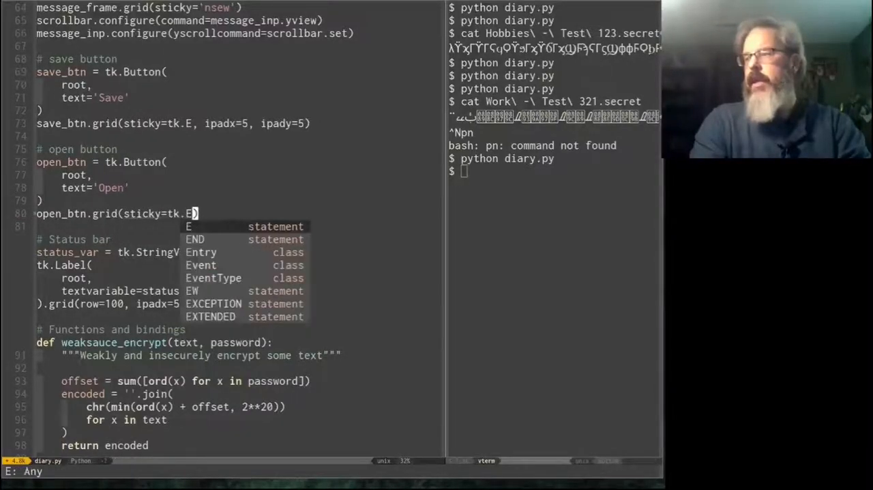
{"action": "type", "text": ", ipadx"}
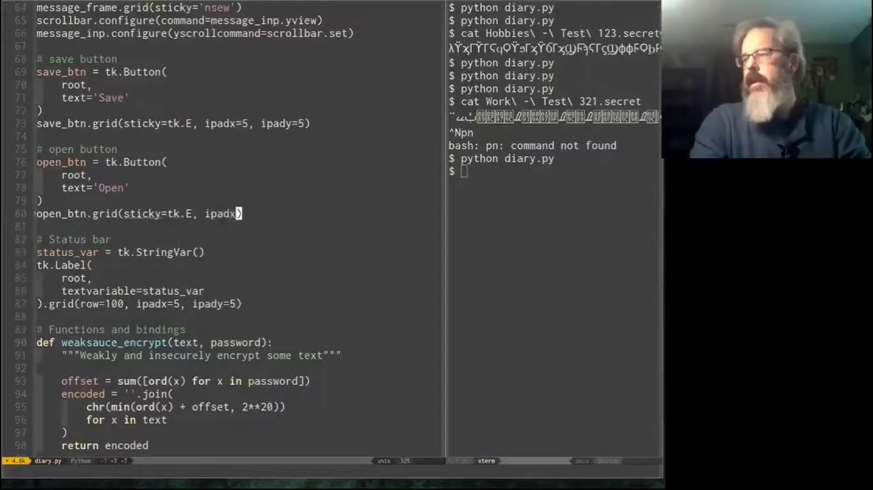
{"action": "type", "text": "=5, ipady=5"}
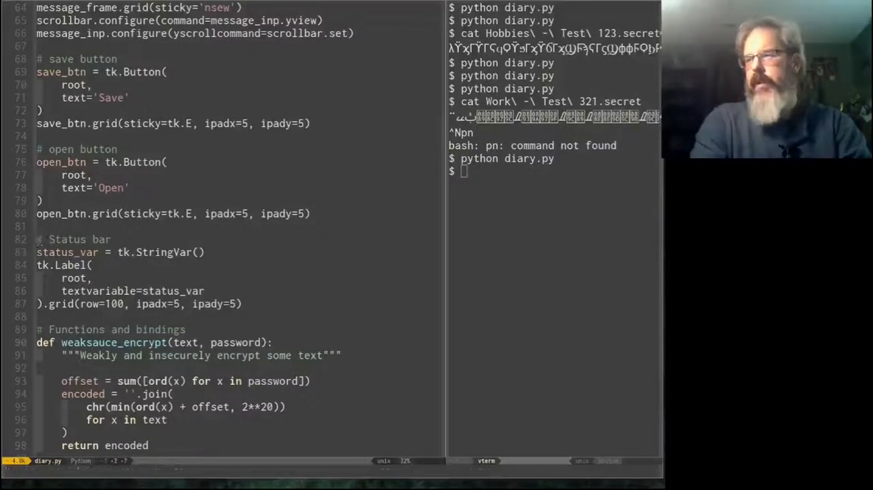
Below open_file, add open_btn.configure(command=open_file) to wire the Open button.
{"action": "scroll", "scroll_direction": "down", "scroll_amount": 3}
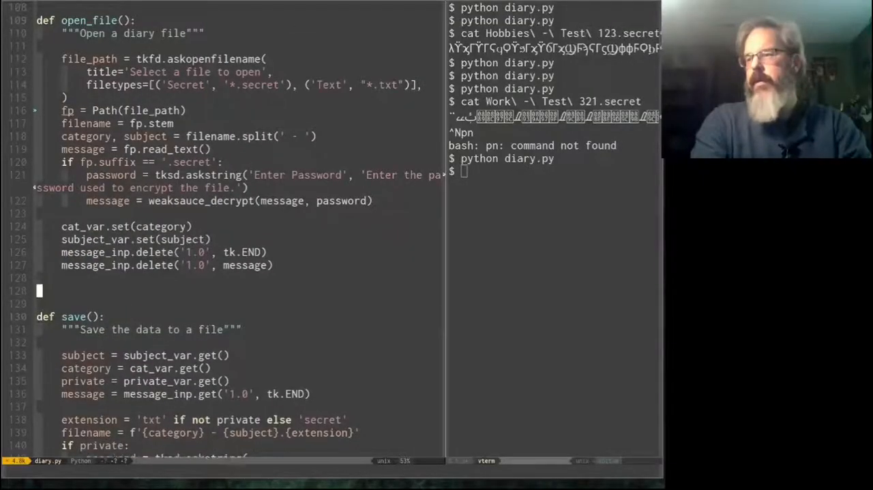
{"action": "type", "text": "open_btn.configur"}
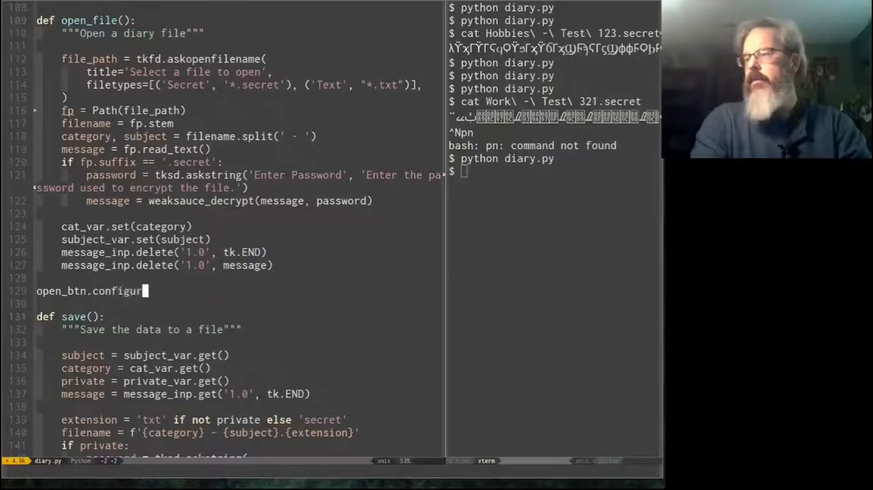
{"action": "type", "text": "e(command="}
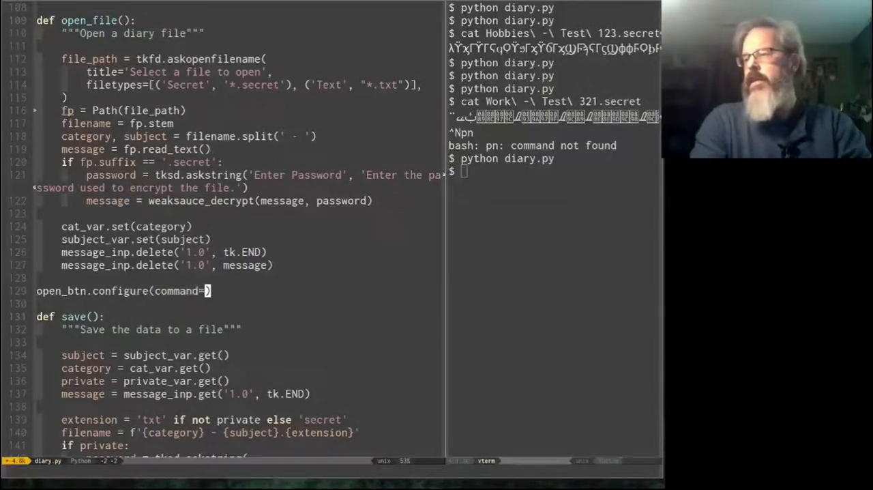
{"action": "type", "text": "open_file"}
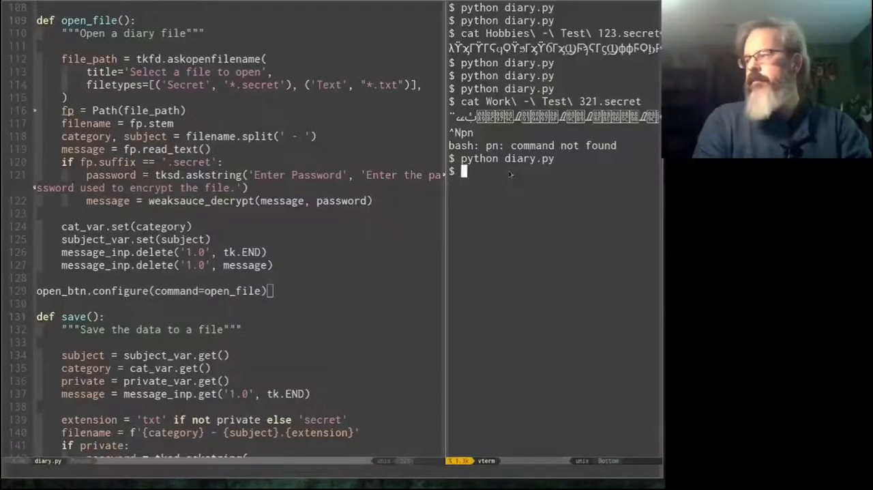
Run diary.py and fill in subject Test4, category Health and the message.
{"action": "key", "text": "Return"}
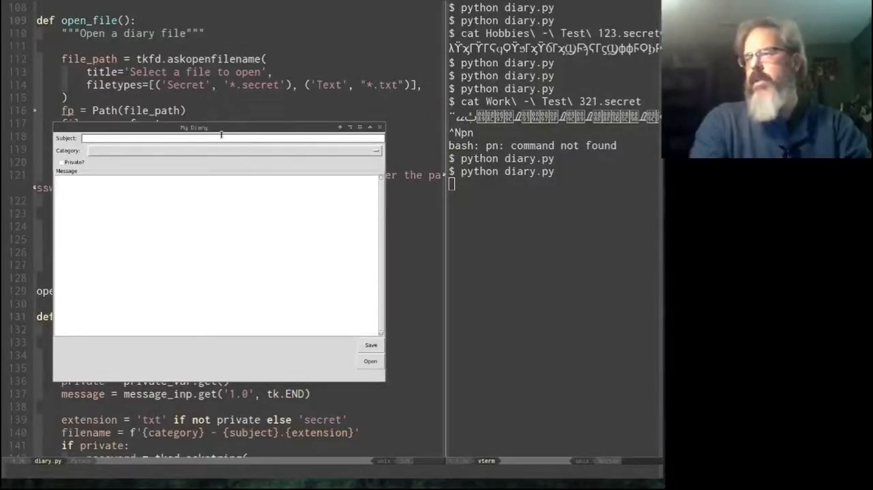
{"action": "type", "text": "Test"}
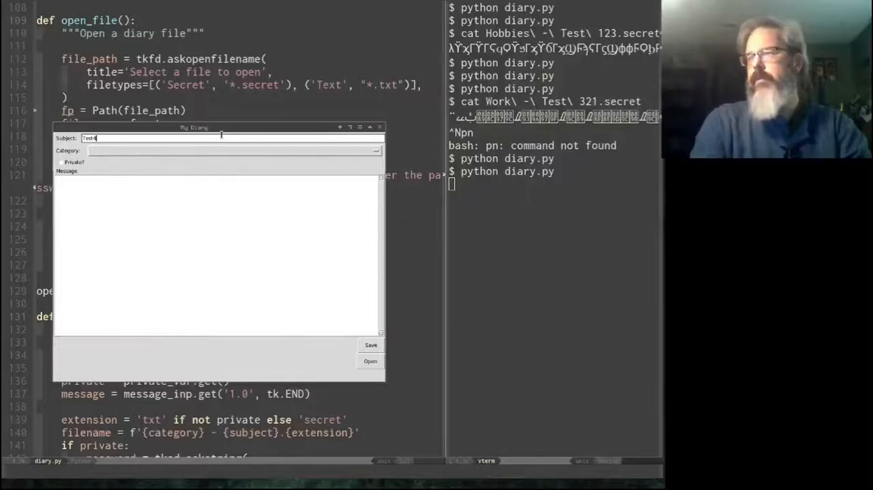
{"action": "left_click", "coordinate": [375, 150]}
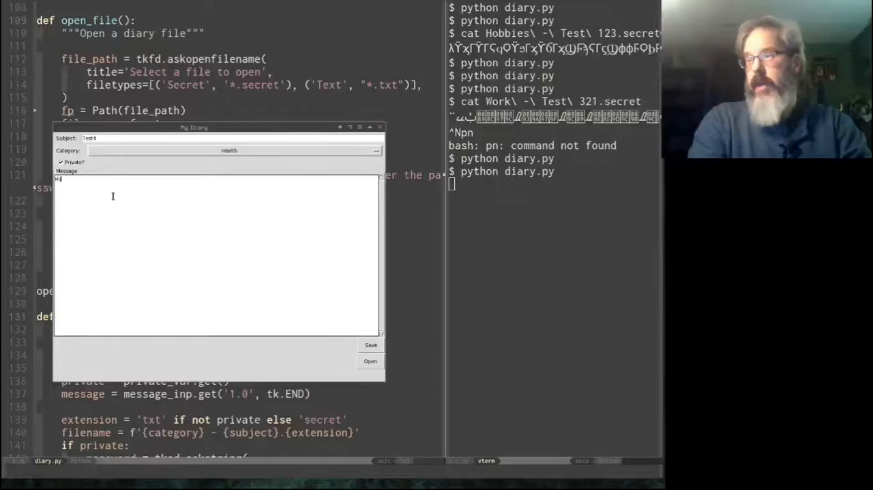
{"action": "type", "text": "Had a super great day today"}
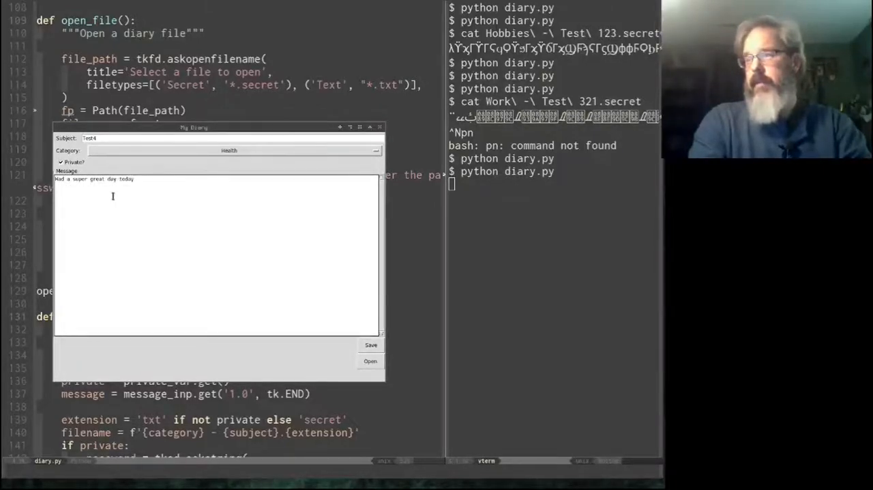
{"action": "type", "text": "Felt we"}
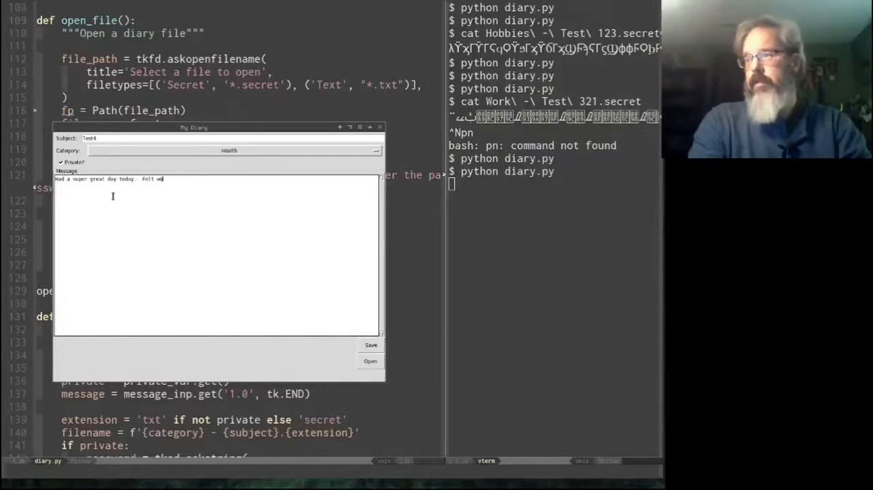
{"action": "type", "text": "onderful."}
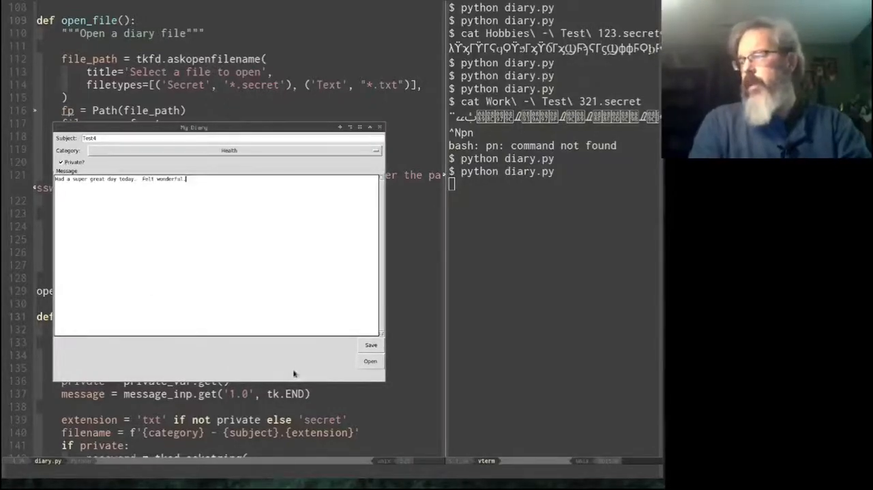
{"action": "left_click", "coordinate": [371, 344]}
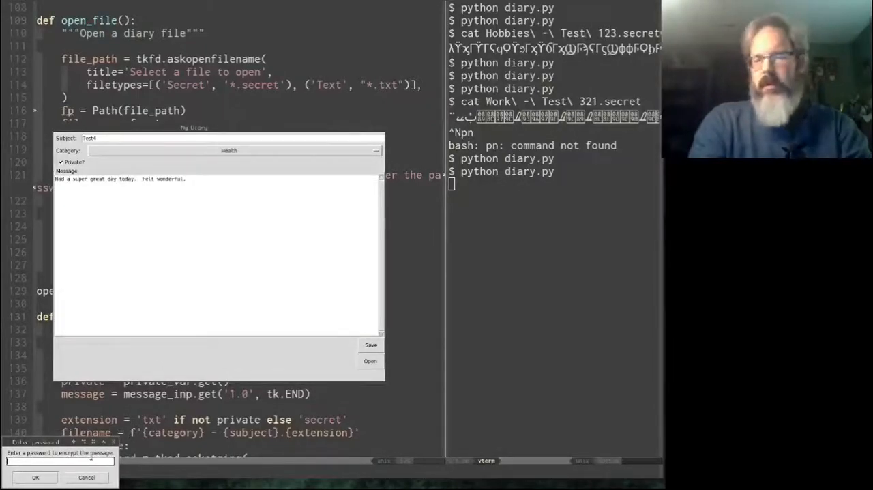
{"action": "type", "text": "password"}
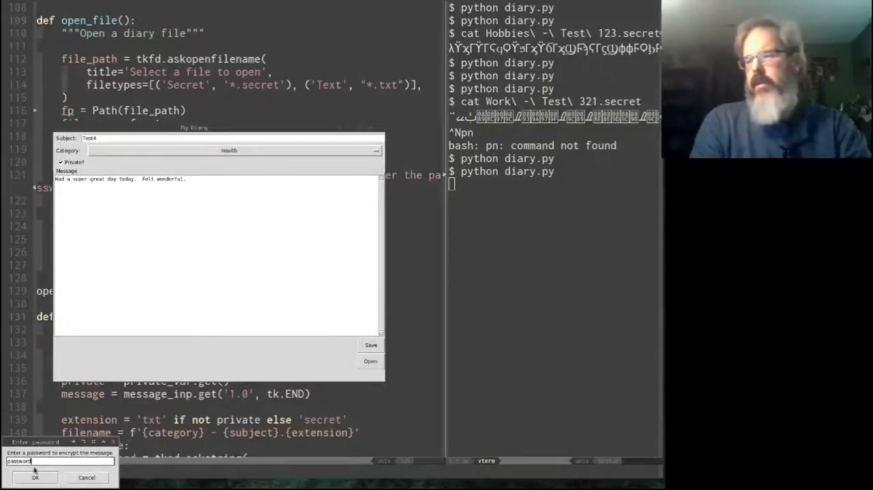
{"action": "left_click", "coordinate": [35, 477]}
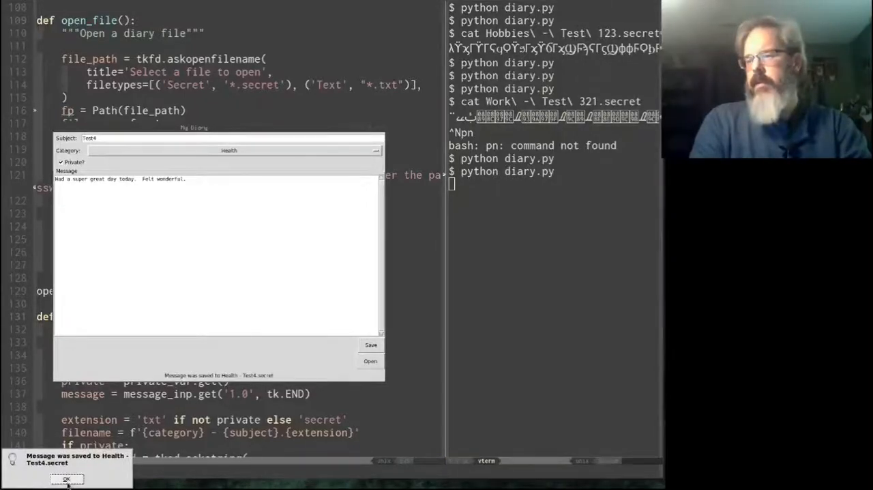
{"action": "left_click", "coordinate": [66, 480]}
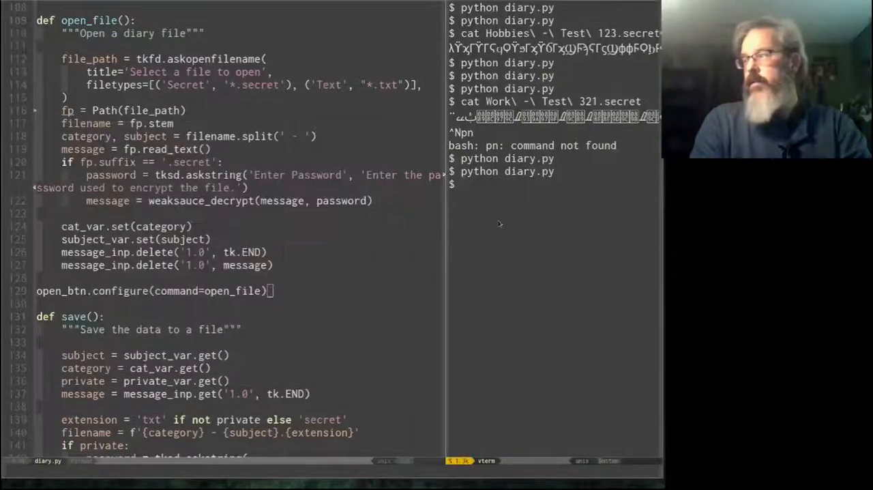
Print the scrambled contents of 'Health - Test4.secret' with cat in the terminal.
{"action": "type", "text": "c"}
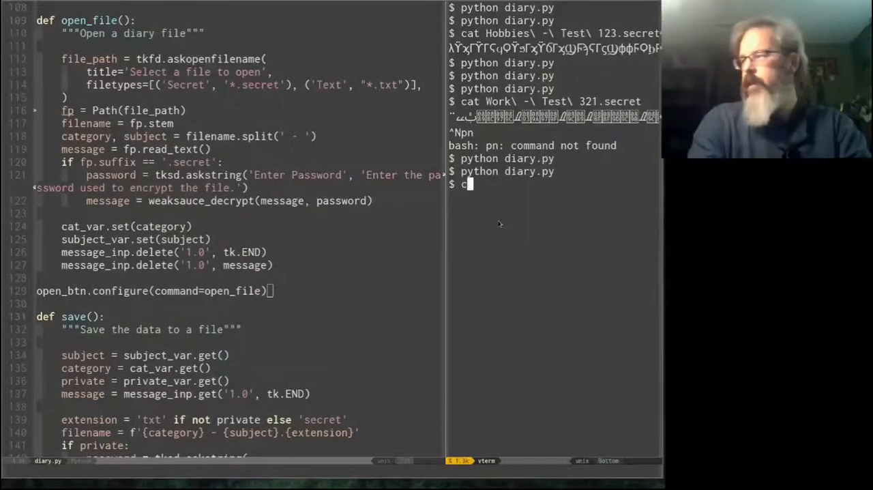
{"action": "type", "text": "at Health\\ -\\ Test4.secret"}
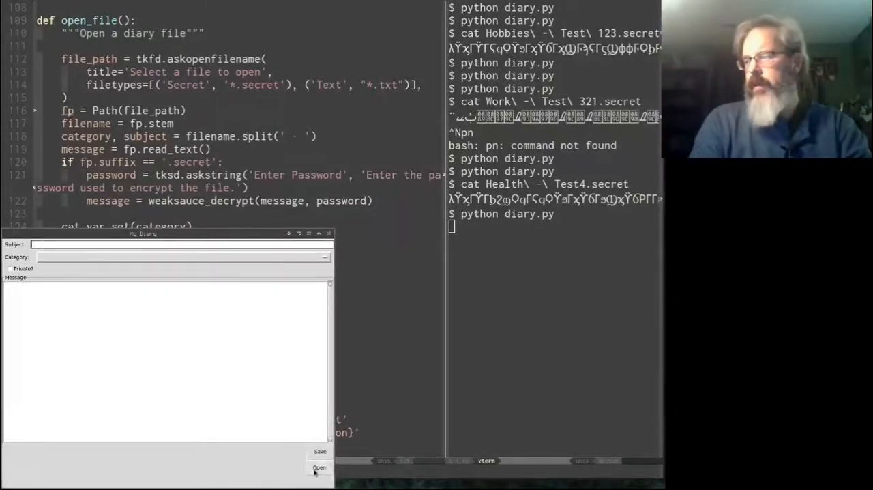
{"action": "left_click", "coordinate": [319, 468]}
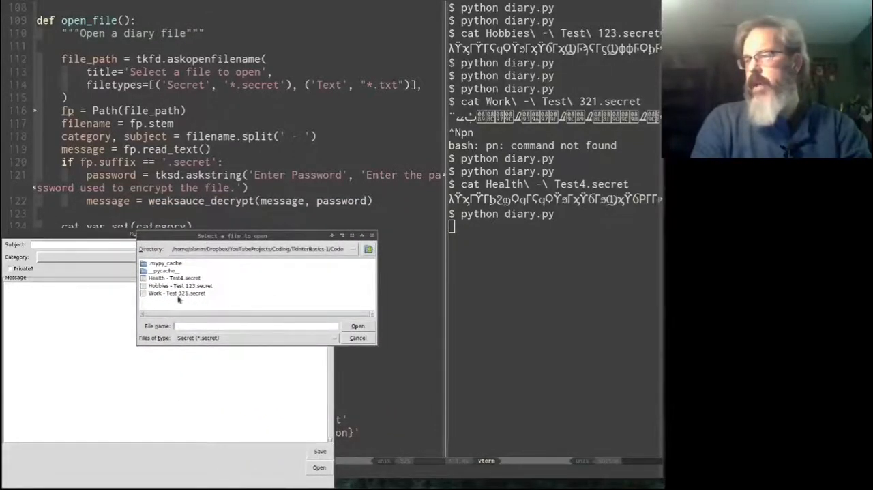
{"action": "left_click", "coordinate": [175, 277]}
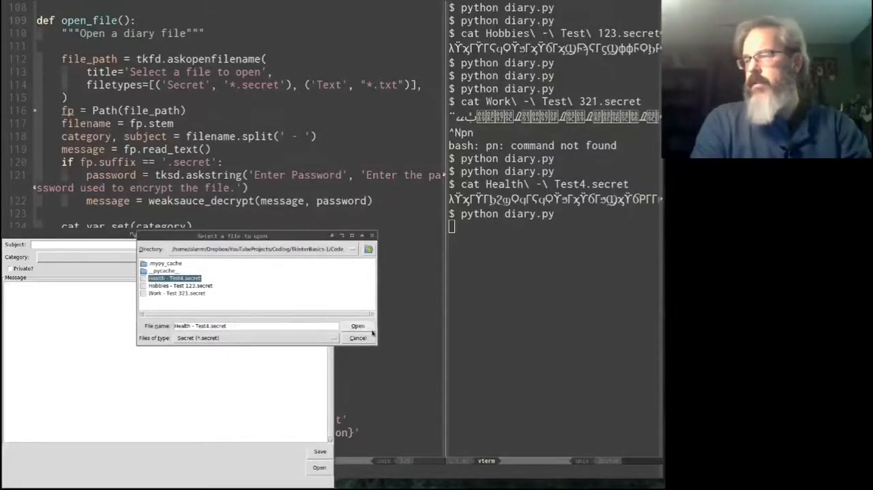
{"action": "left_click", "coordinate": [358, 326]}
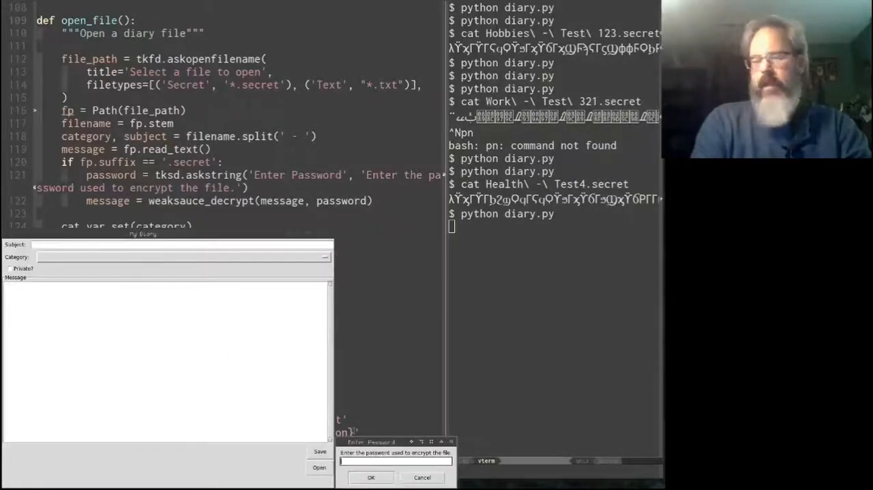
{"action": "type", "text": "password"}
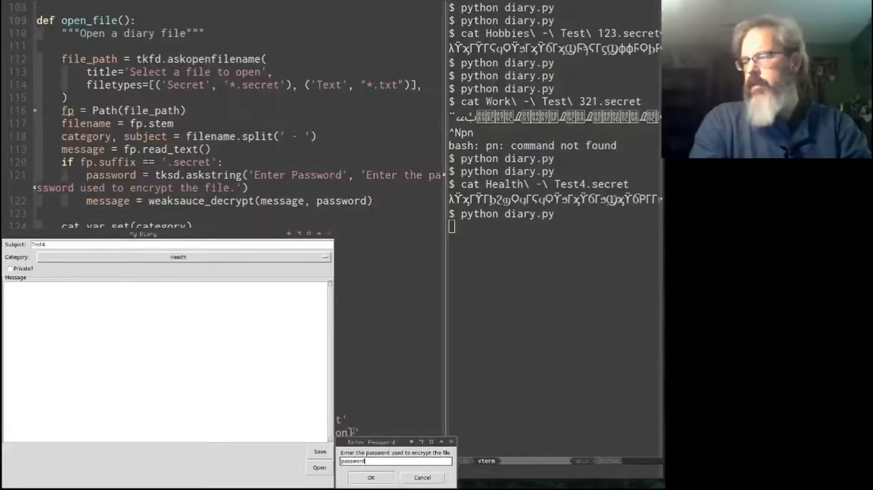
{"action": "left_click", "coordinate": [370, 477]}
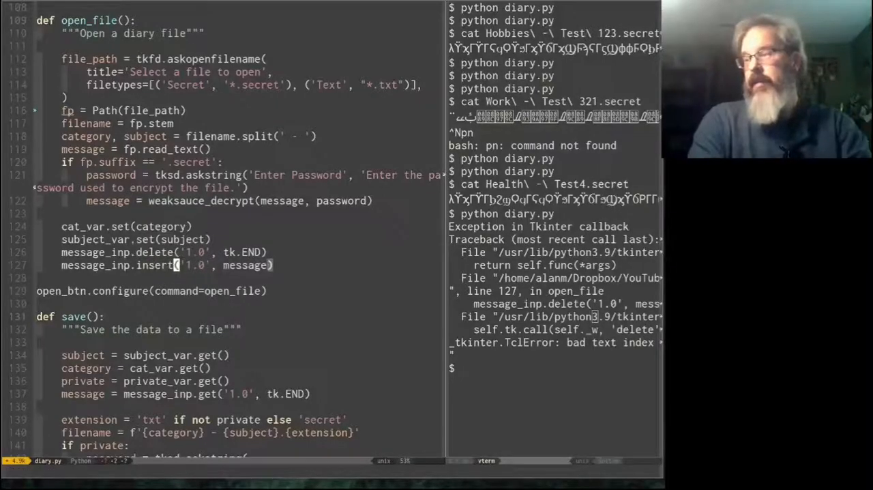
Run python diary.py in the vterm terminal to relaunch the fixed app.
{"action": "key", "text": "ctrl+s"}
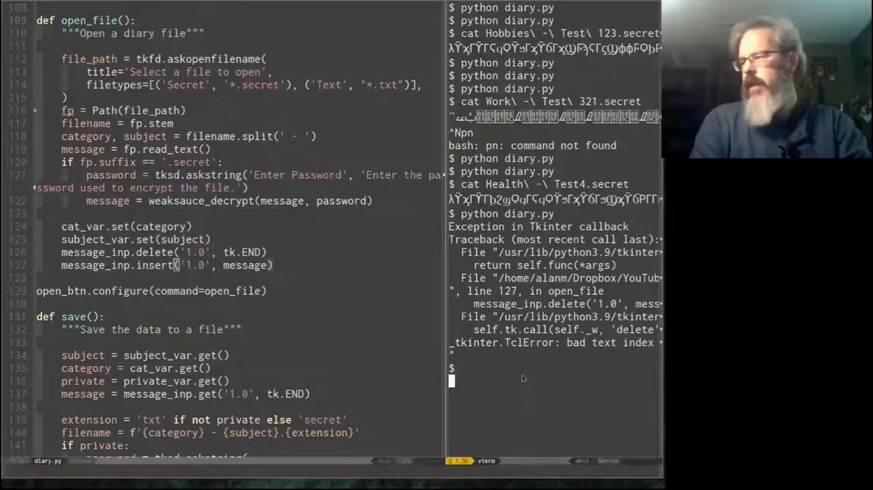
{"action": "type", "text": "python diary.py"}
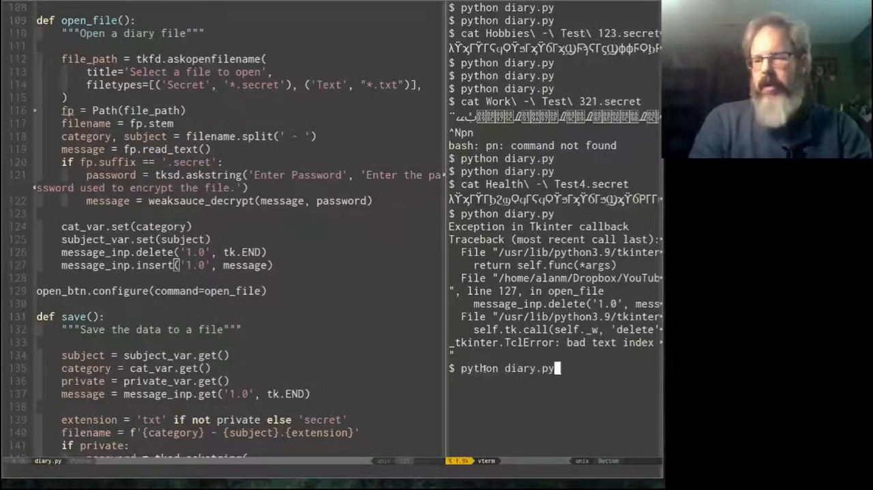
{"action": "key", "text": "Return"}
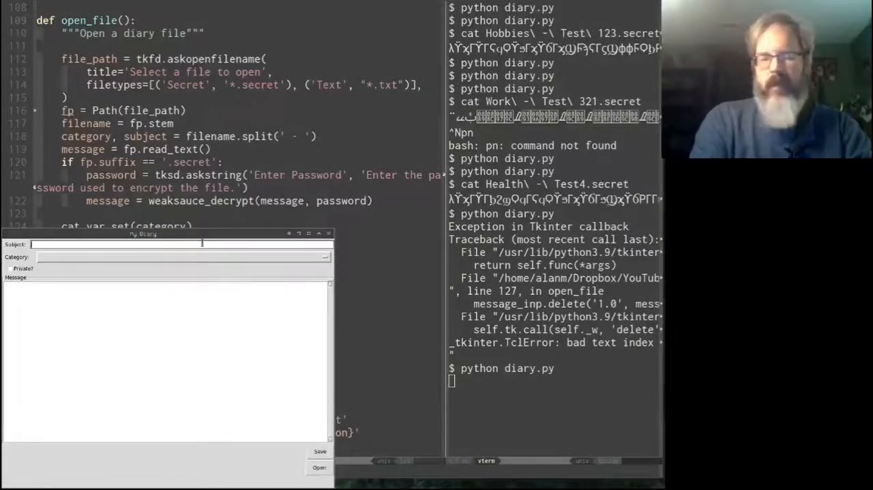
Open 'Health - Test4.secret' and confirm the password to fill Test4, Health and the message.
{"action": "left_click", "coordinate": [319, 467]}
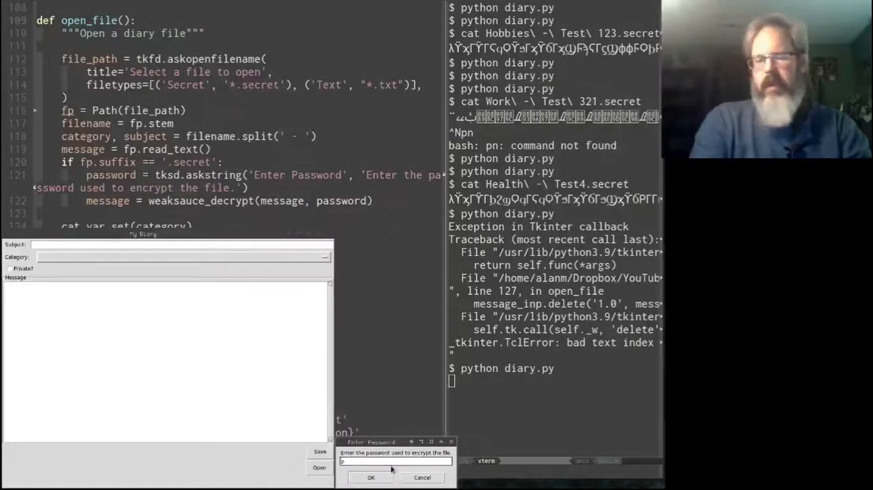
{"action": "left_click", "coordinate": [371, 477]}
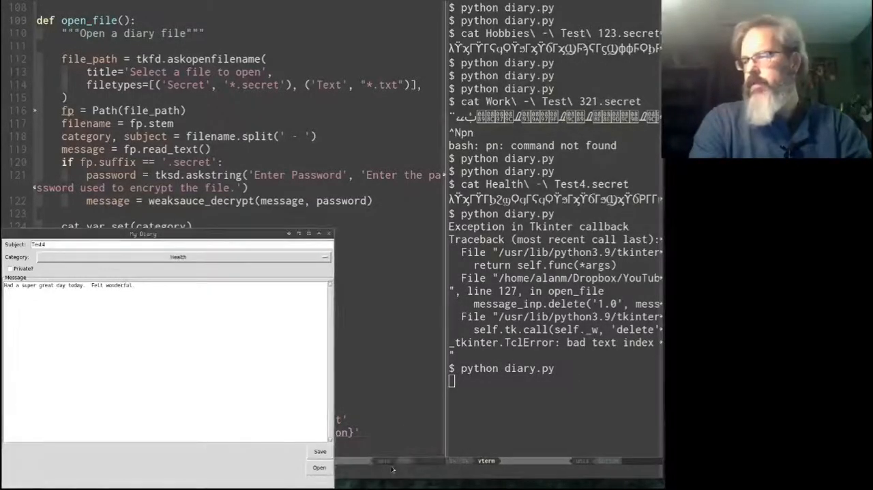